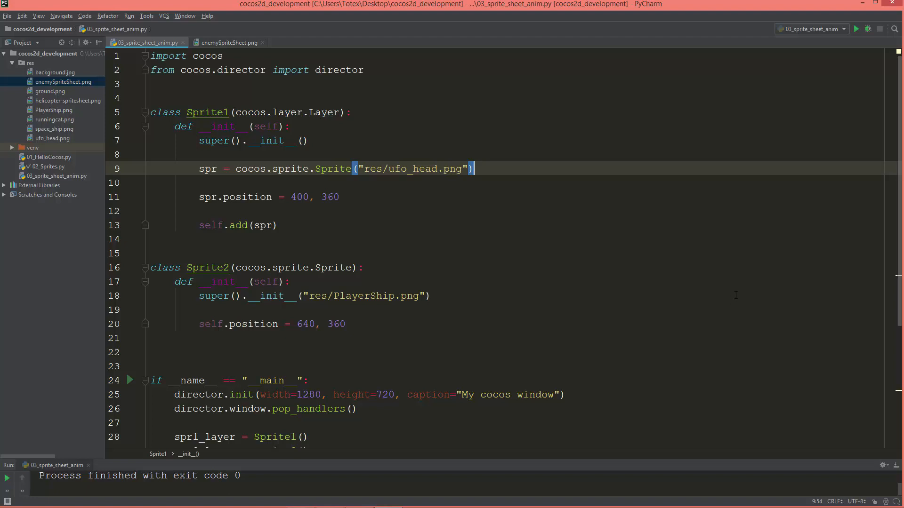
pyautogui.moveTo(857, 29)
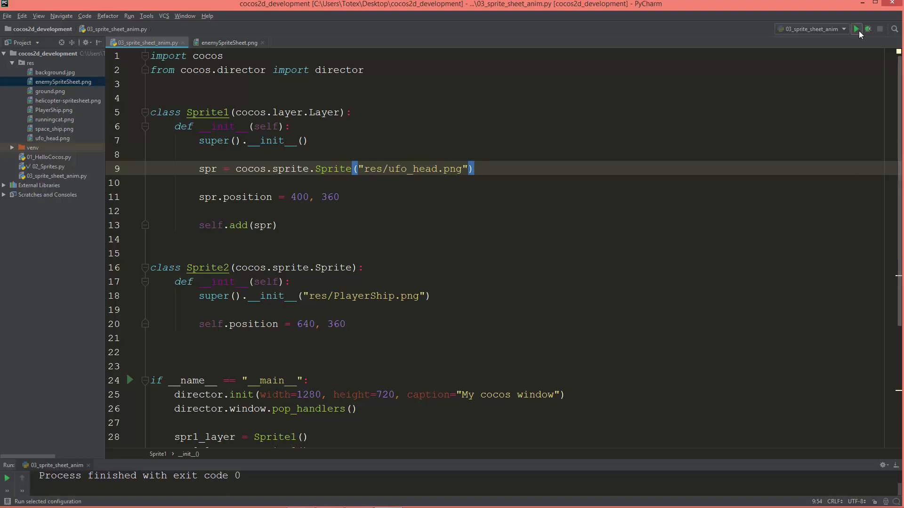
# Run 03_sprite_sheet_anim to show the cocos window with the alien head and spaceship.
pyautogui.click(857, 29)
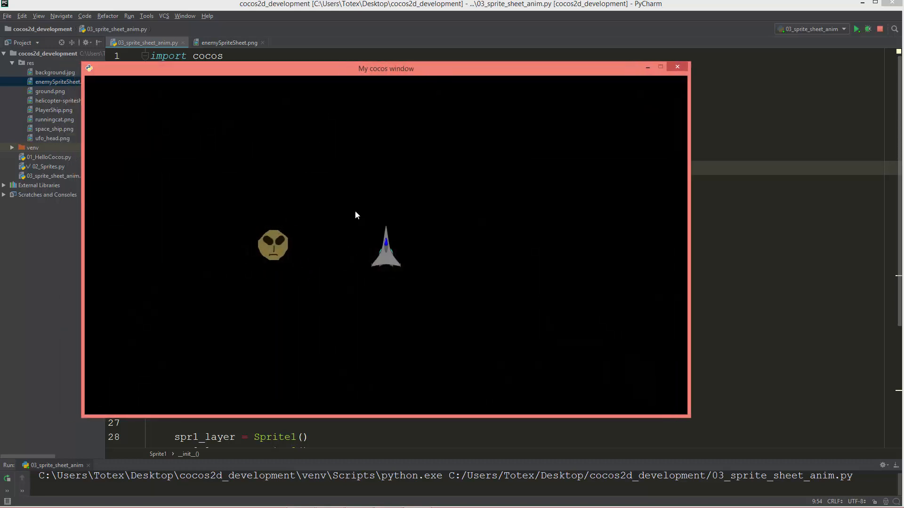
pyautogui.moveTo(365, 353)
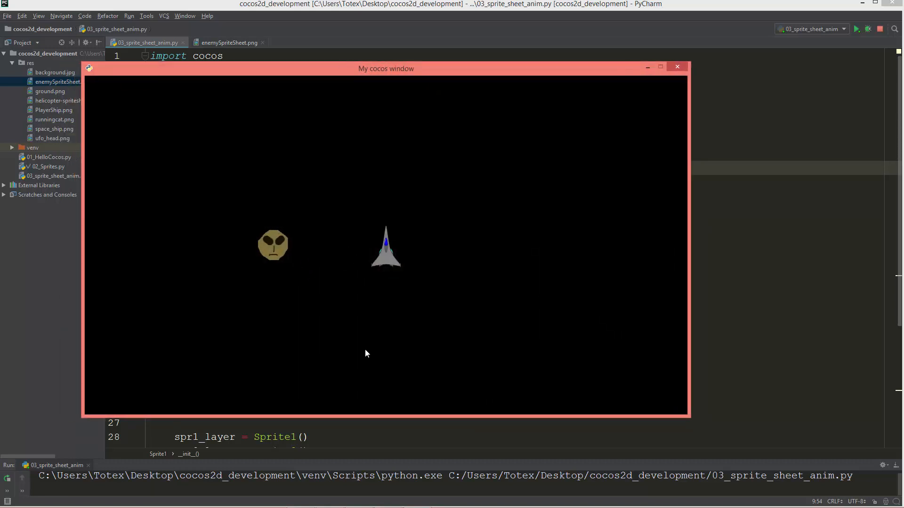
pyautogui.moveTo(390, 350)
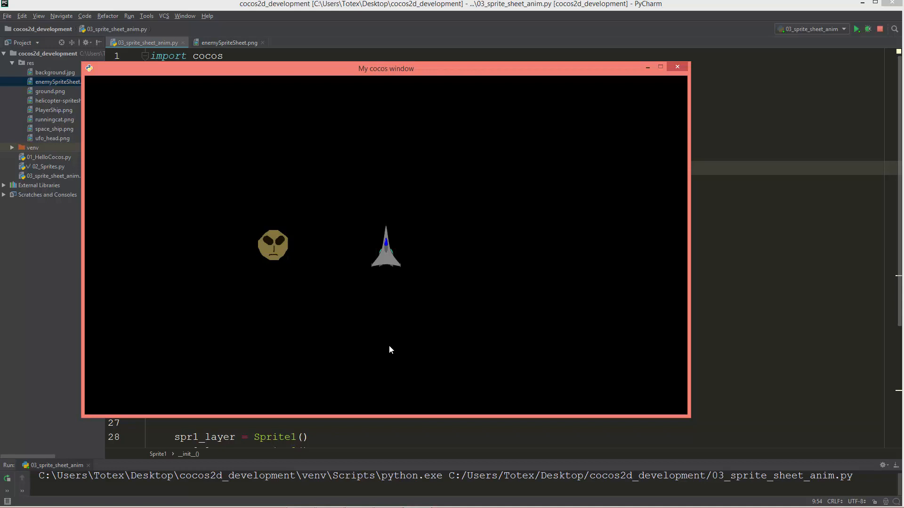
pyautogui.moveTo(418, 349)
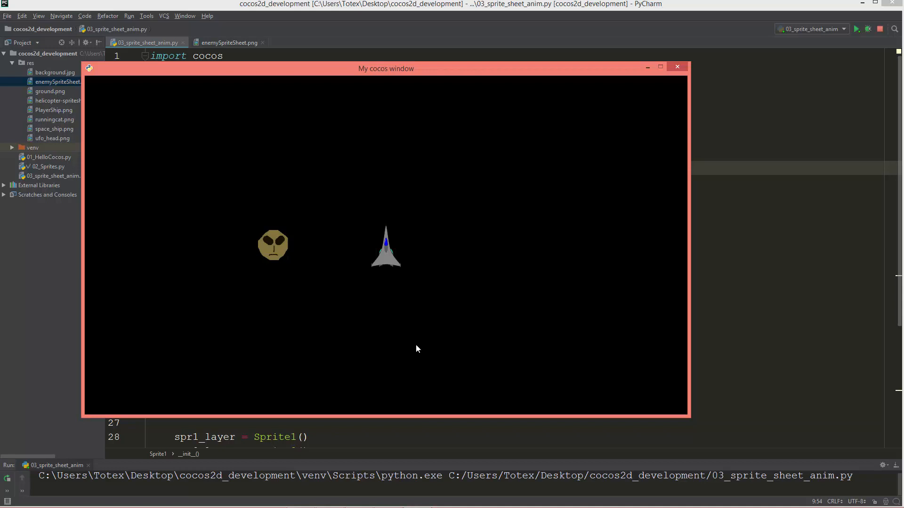
pyautogui.moveTo(428, 133)
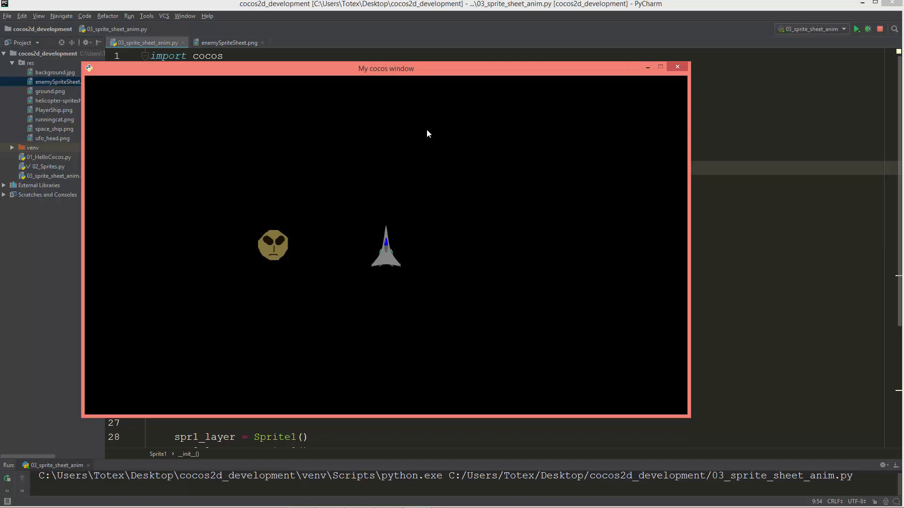
pyautogui.moveTo(440, 158)
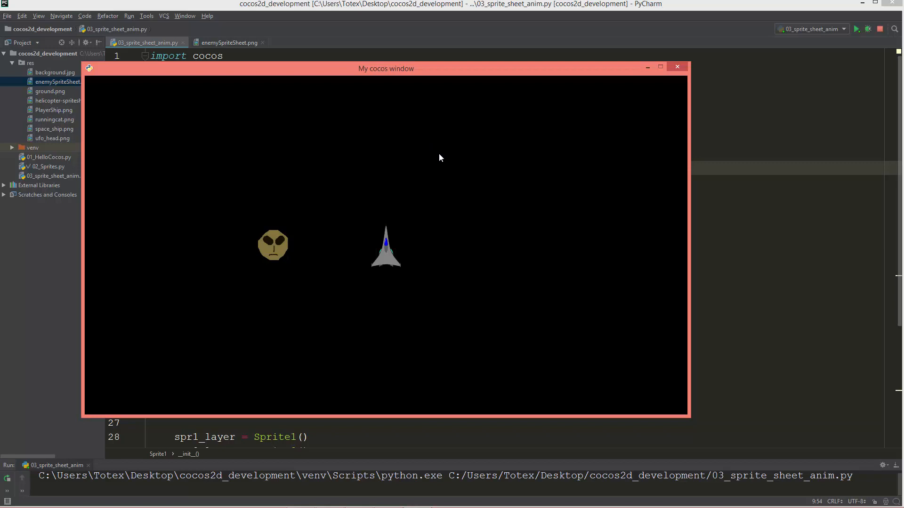
pyautogui.moveTo(435, 175)
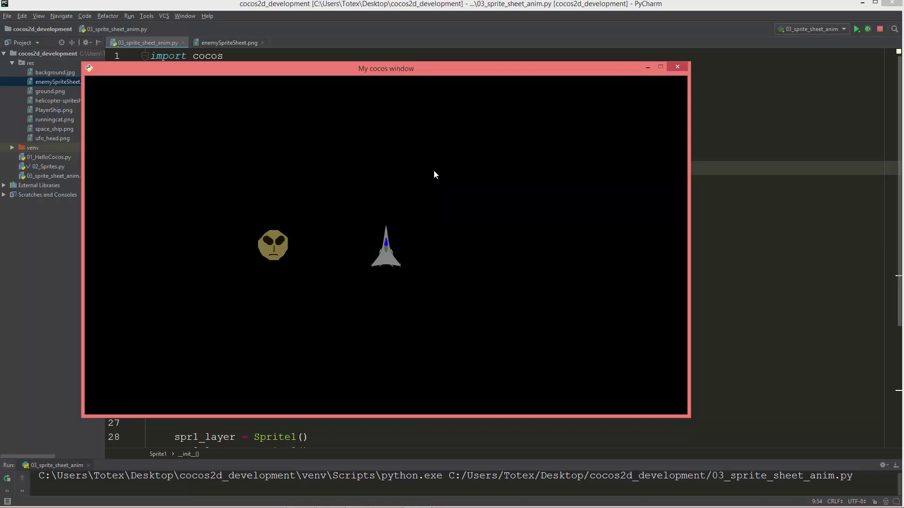
pyautogui.moveTo(467, 244)
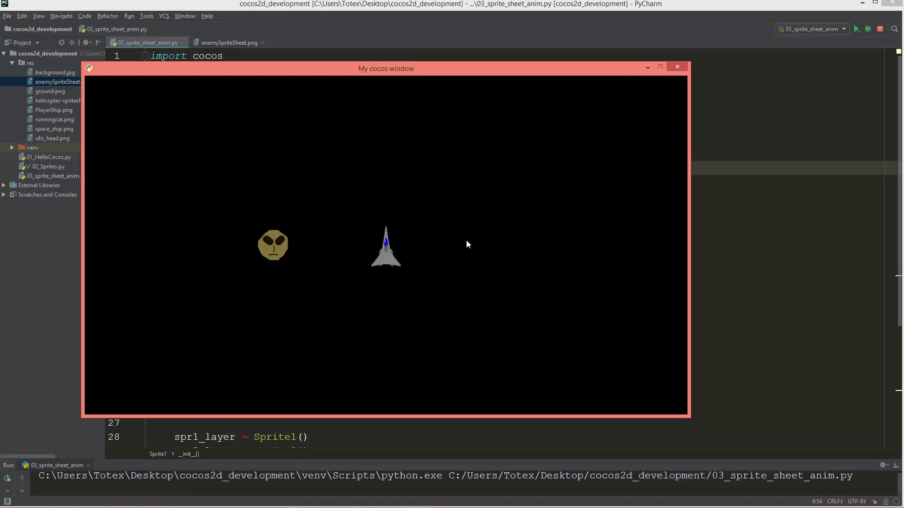
pyautogui.moveTo(438, 310)
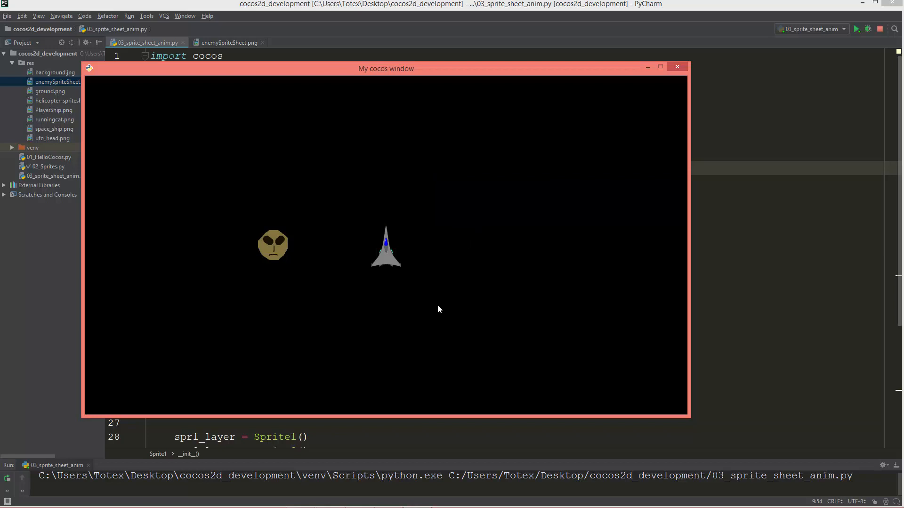
pyautogui.moveTo(590, 141)
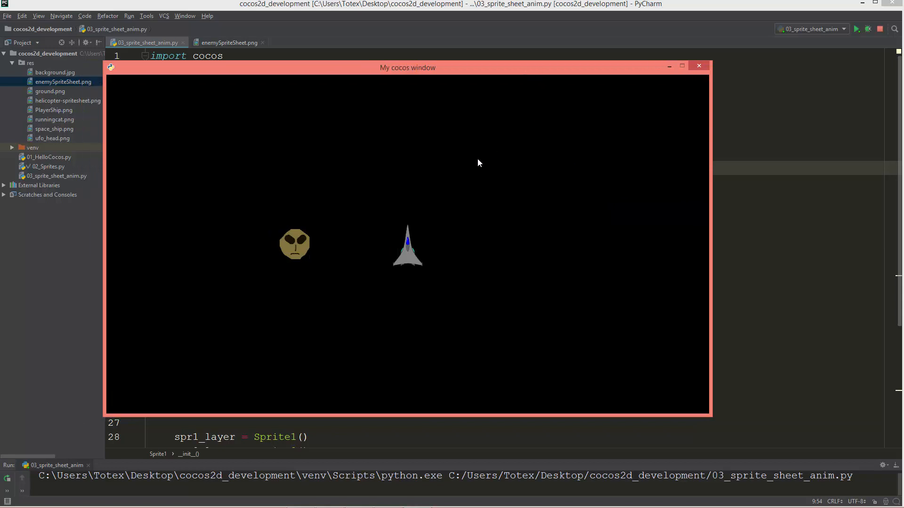
pyautogui.moveTo(699, 66)
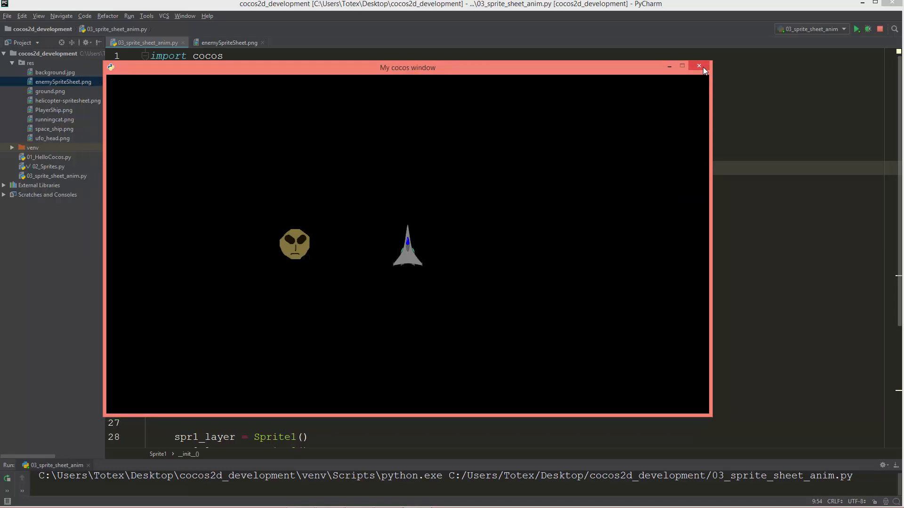
# Close the cocos game window and view res/enemySpriteSheet.png in the image viewer.
pyautogui.click(698, 67)
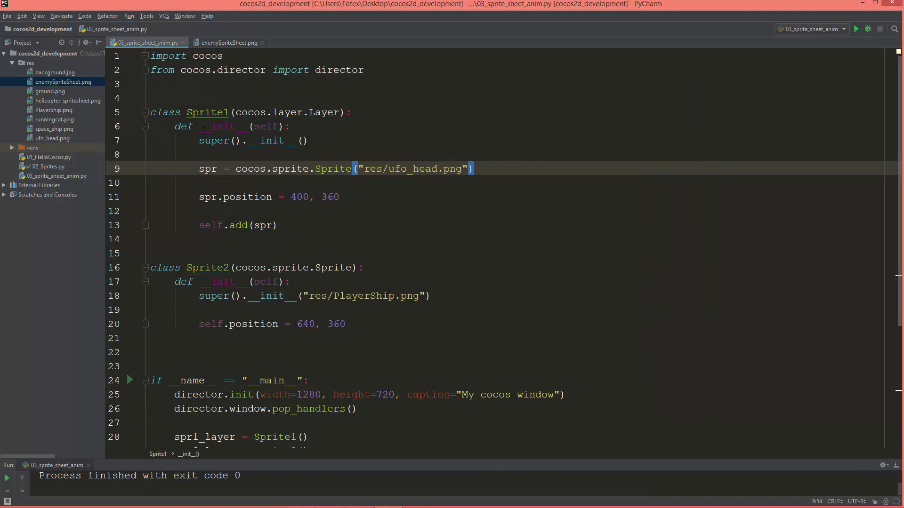
pyautogui.moveTo(227, 49)
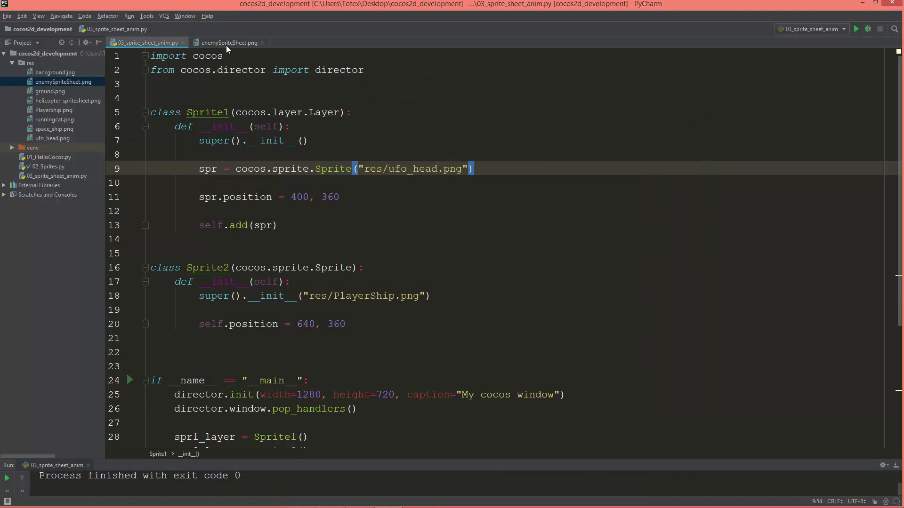
pyautogui.click(228, 42)
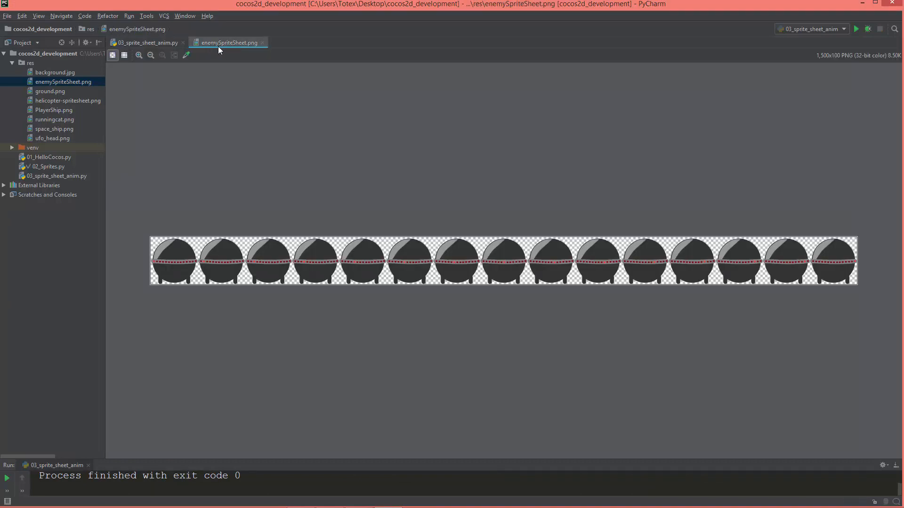
pyautogui.moveTo(190, 271)
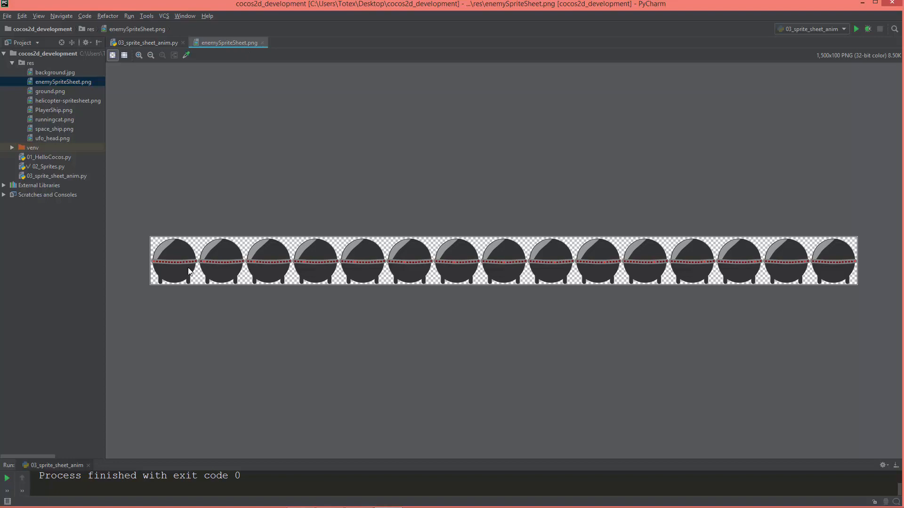
pyautogui.moveTo(200, 293)
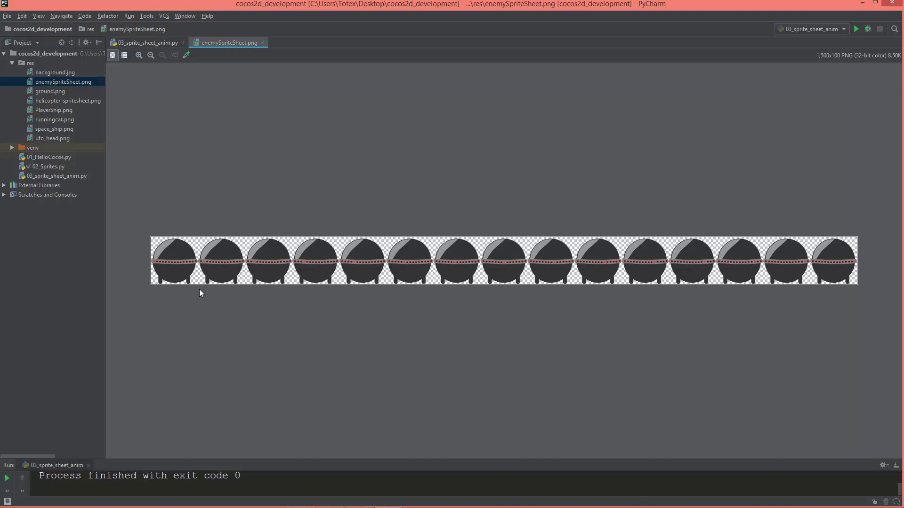
pyautogui.moveTo(171, 299)
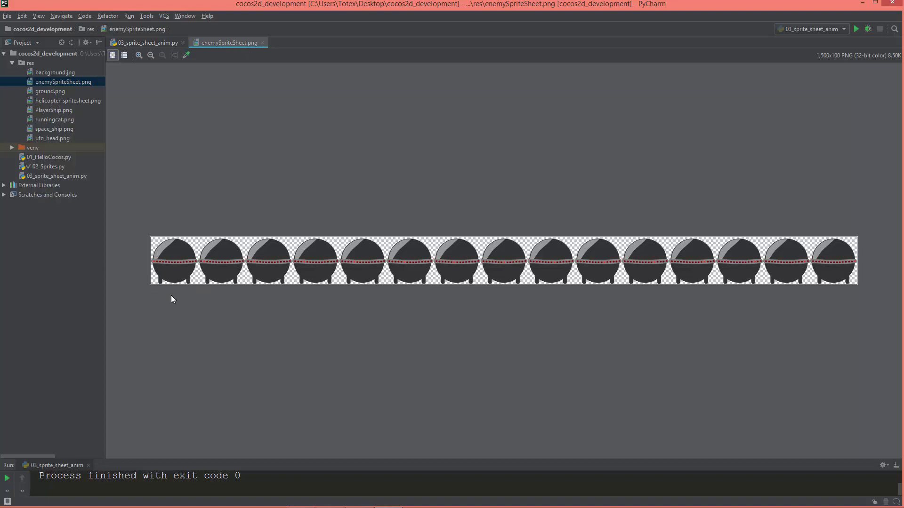
pyautogui.moveTo(162, 313)
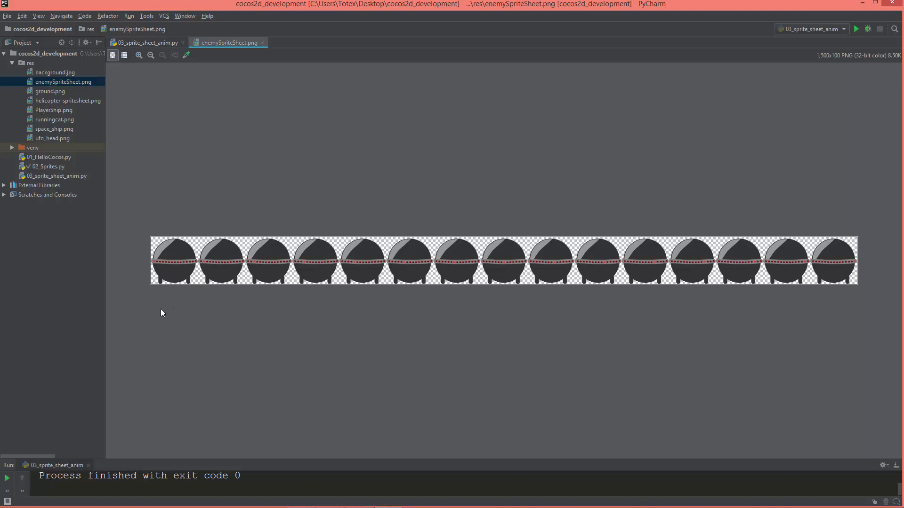
pyautogui.moveTo(163, 241)
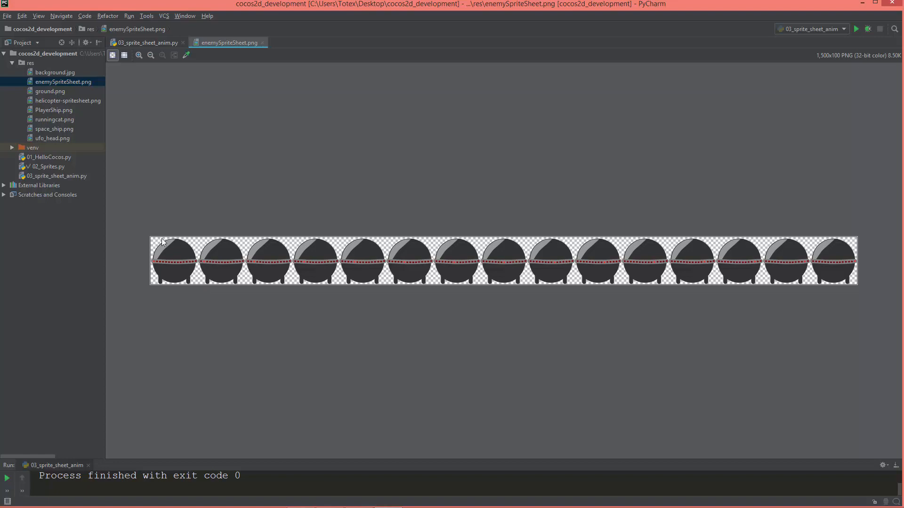
pyautogui.moveTo(175, 239)
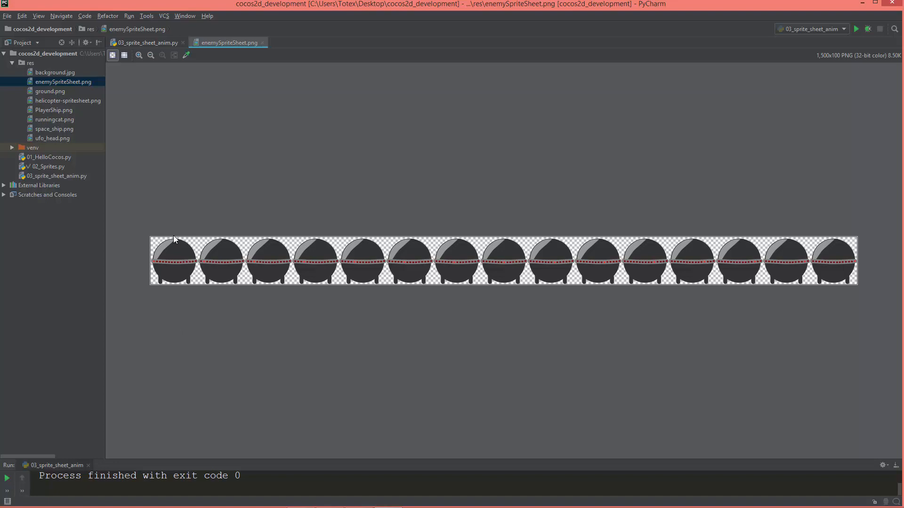
pyautogui.moveTo(454, 230)
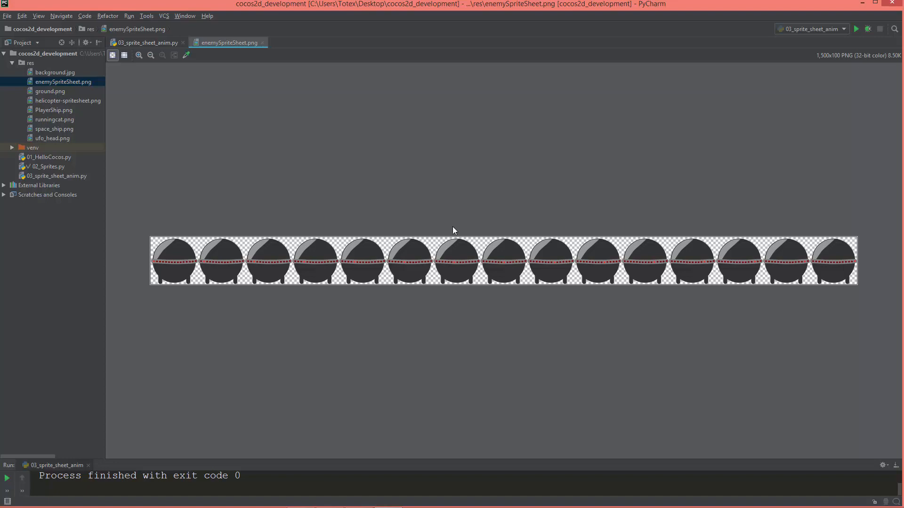
pyautogui.moveTo(703, 295)
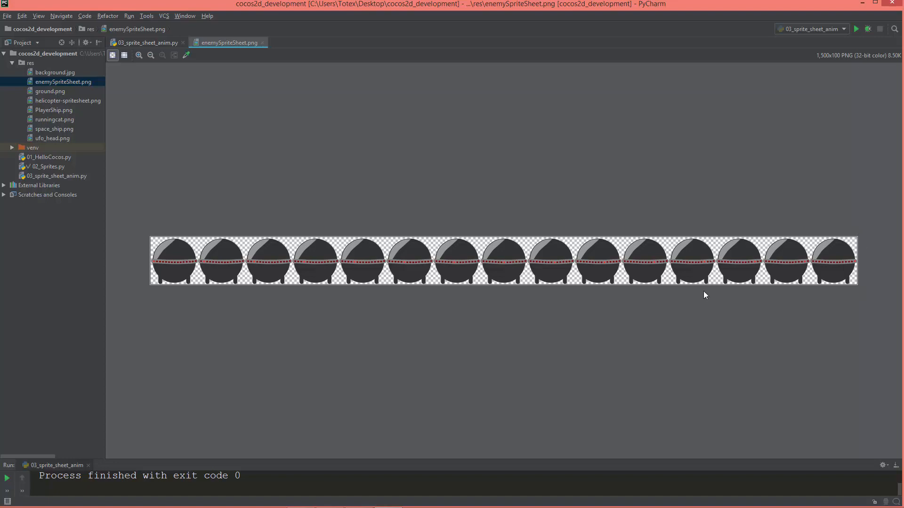
pyautogui.moveTo(191, 308)
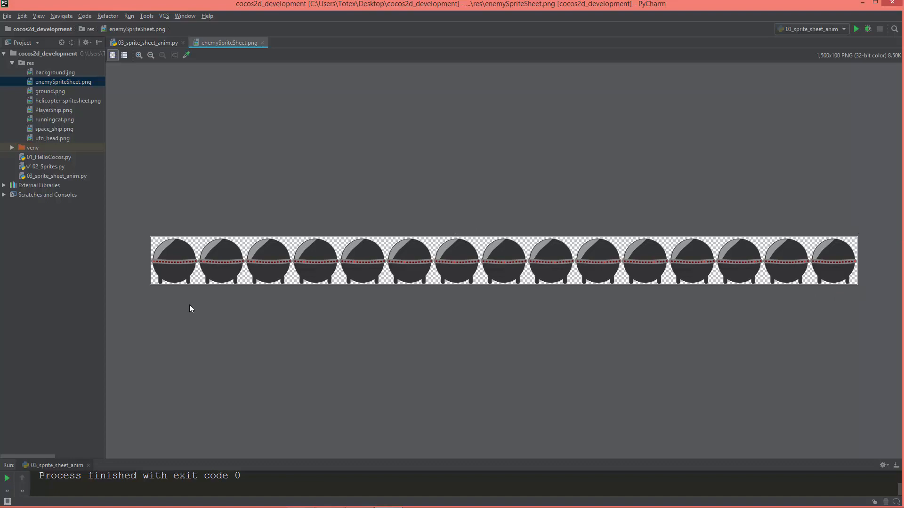
pyautogui.moveTo(164, 291)
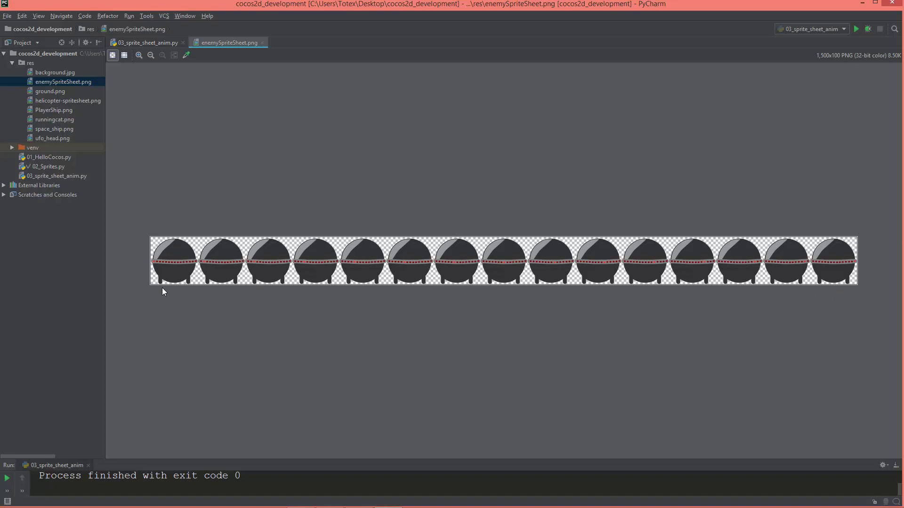
pyautogui.moveTo(151, 267)
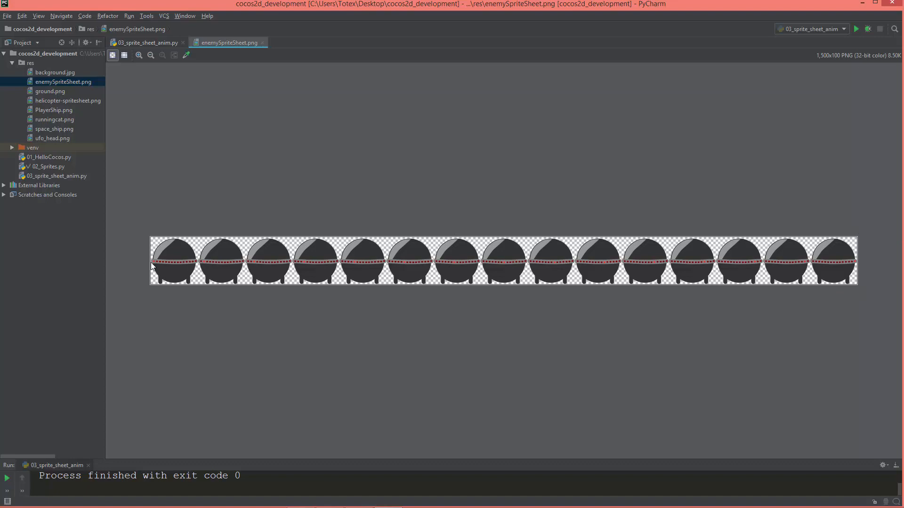
pyautogui.moveTo(191, 293)
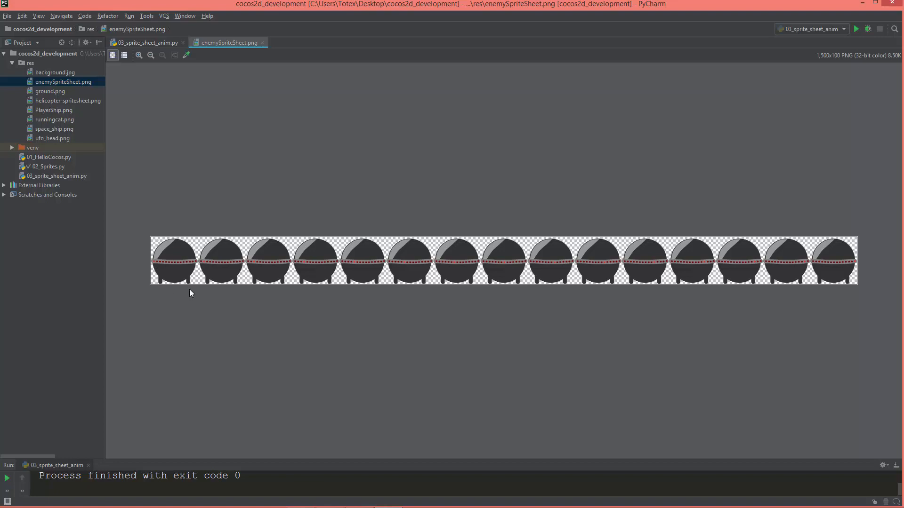
pyautogui.moveTo(199, 240)
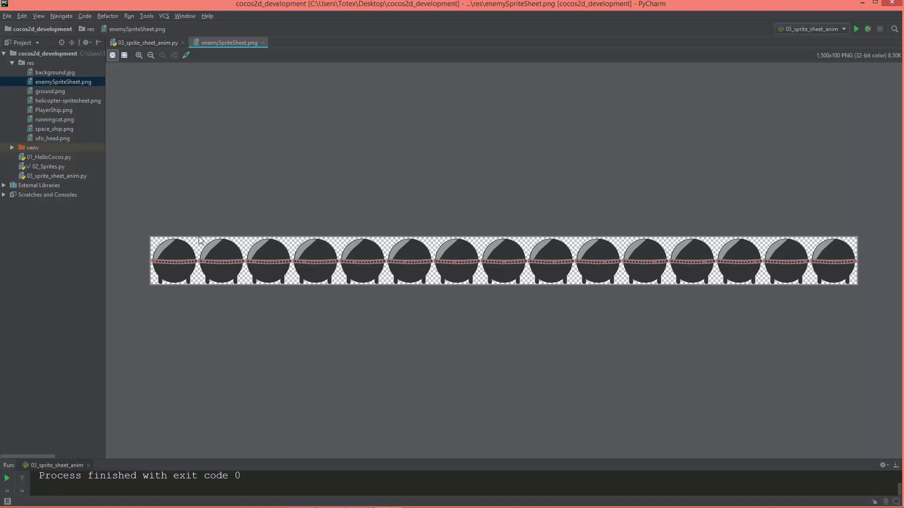
pyautogui.moveTo(195, 302)
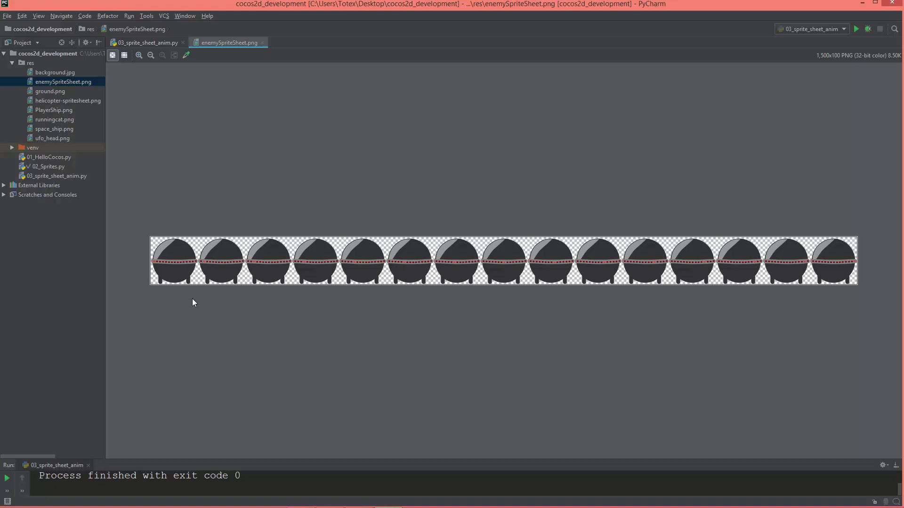
pyautogui.moveTo(175, 292)
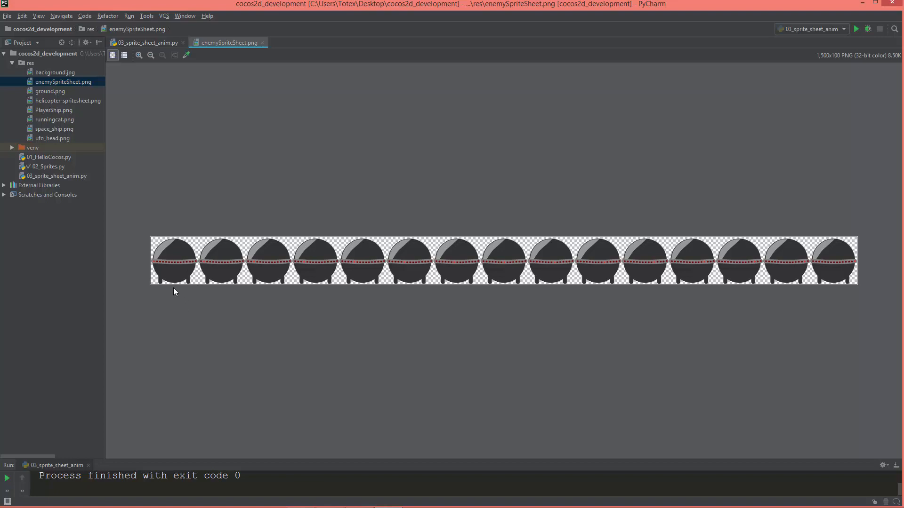
pyautogui.moveTo(193, 304)
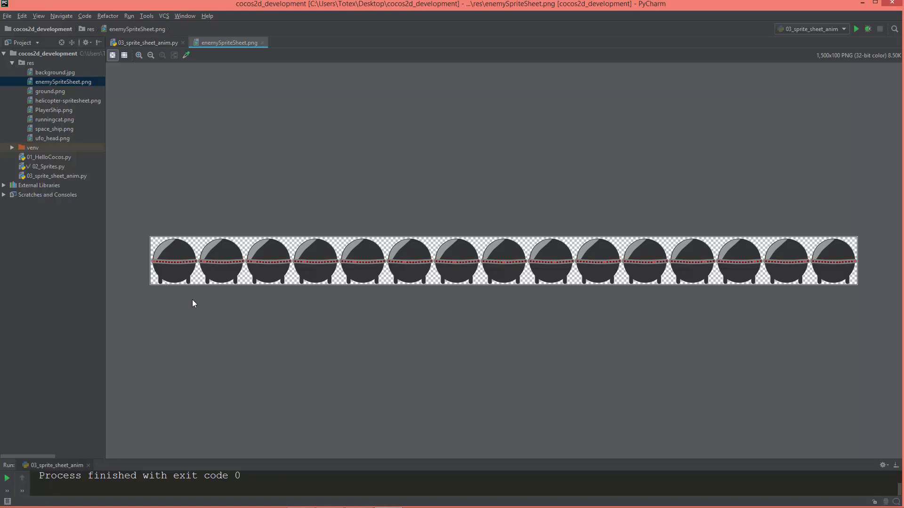
pyautogui.moveTo(208, 269)
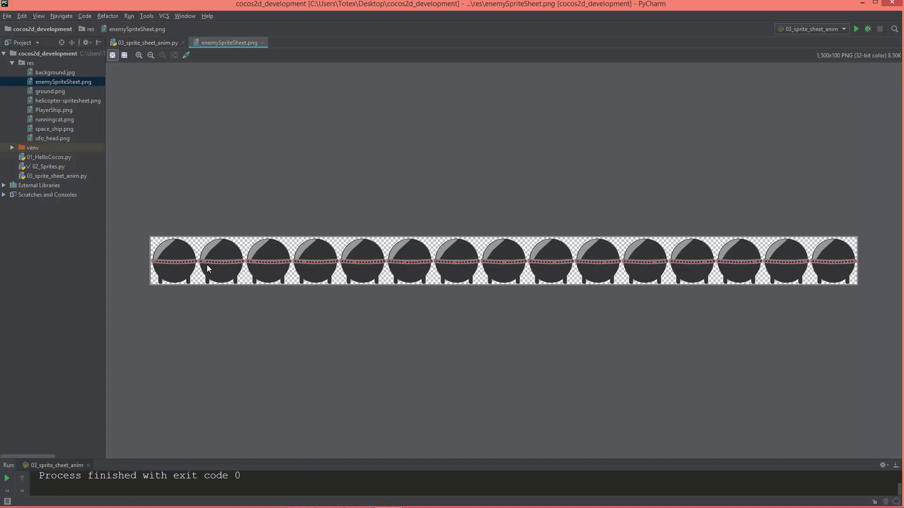
pyautogui.moveTo(311, 271)
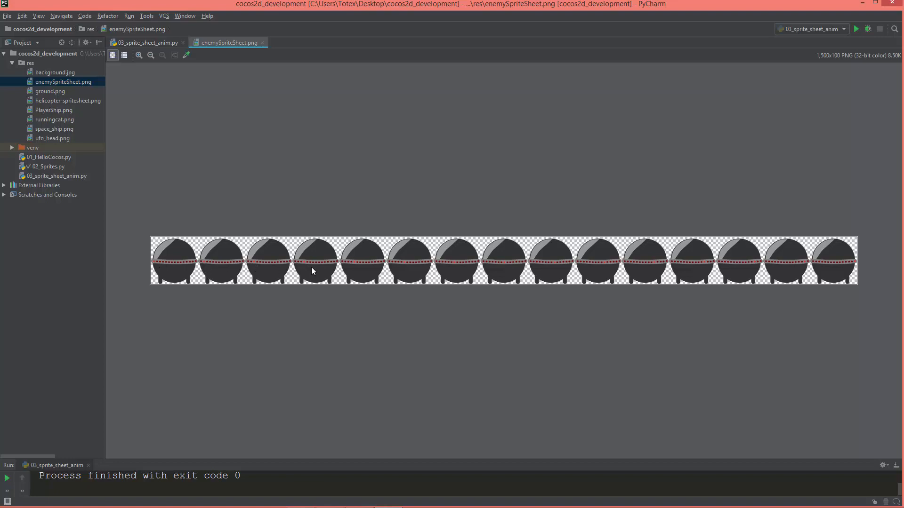
pyautogui.moveTo(461, 270)
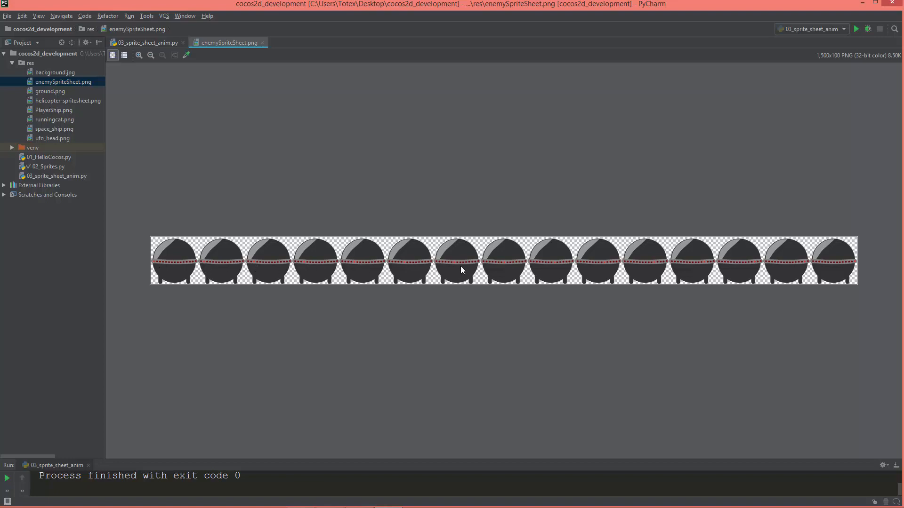
pyautogui.moveTo(667, 277)
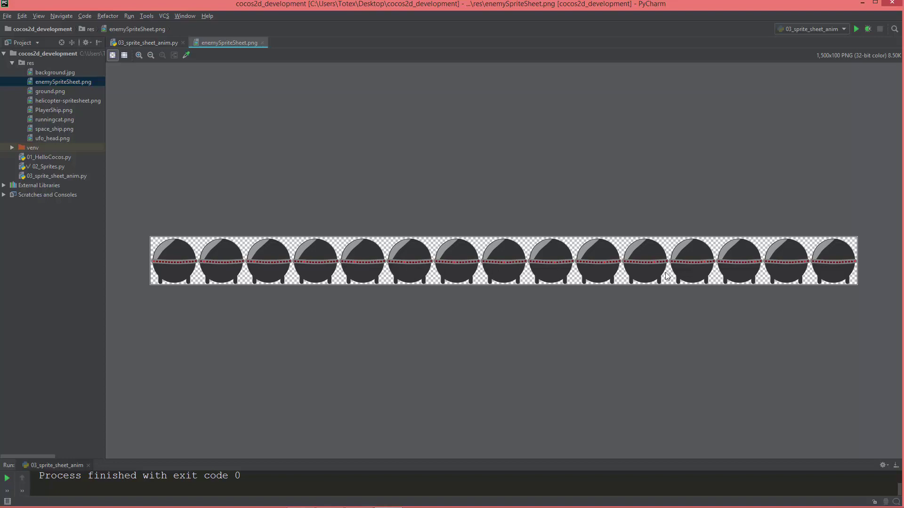
# Back in 03_sprite_sheet_anim.py, delete the ufo_head sprite lines and begin an import line.
pyautogui.click(146, 42)
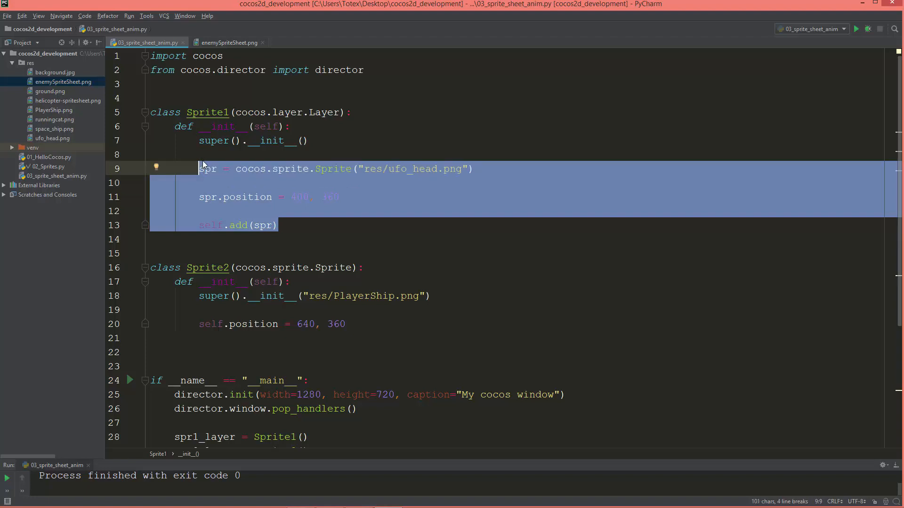
pyautogui.press('Delete')
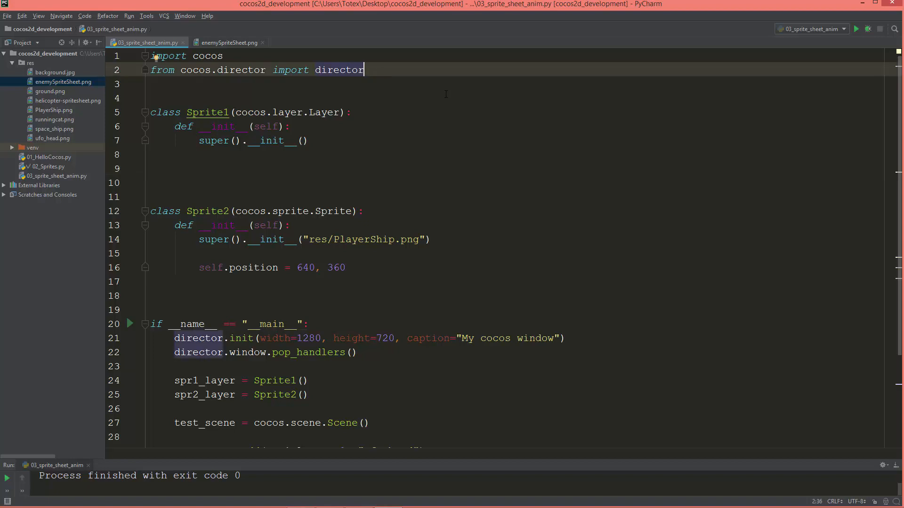
pyautogui.write('import')
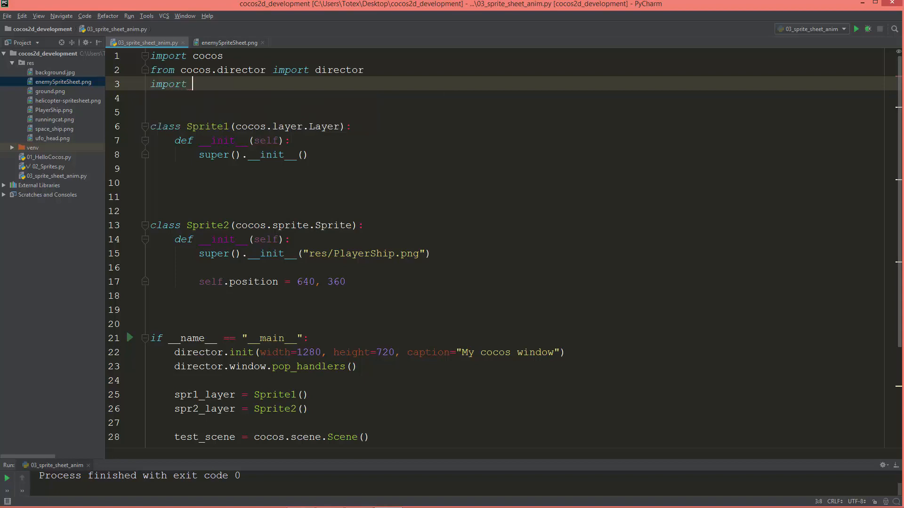
# Import pyglet and start img = pyglet.image.load in the Sprite1 constructor.
pyautogui.write('pyglet')
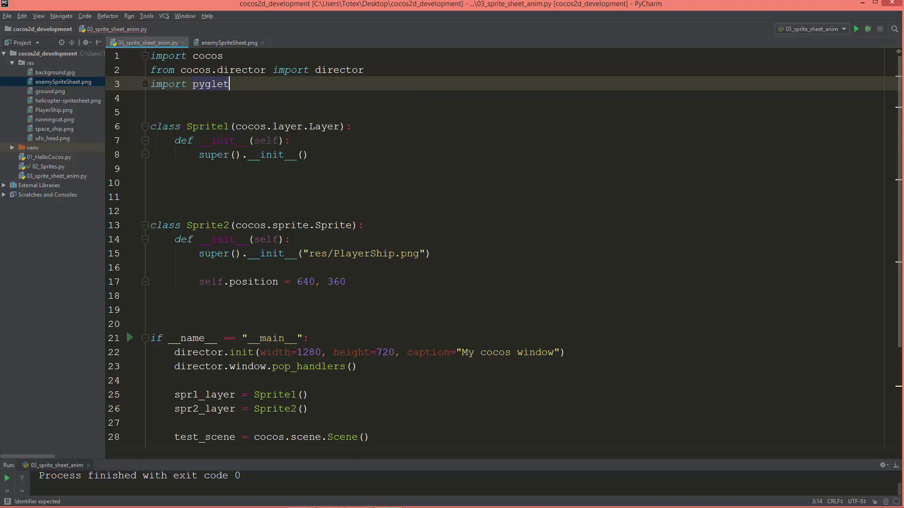
pyautogui.click(156, 167)
pyautogui.write('img ')
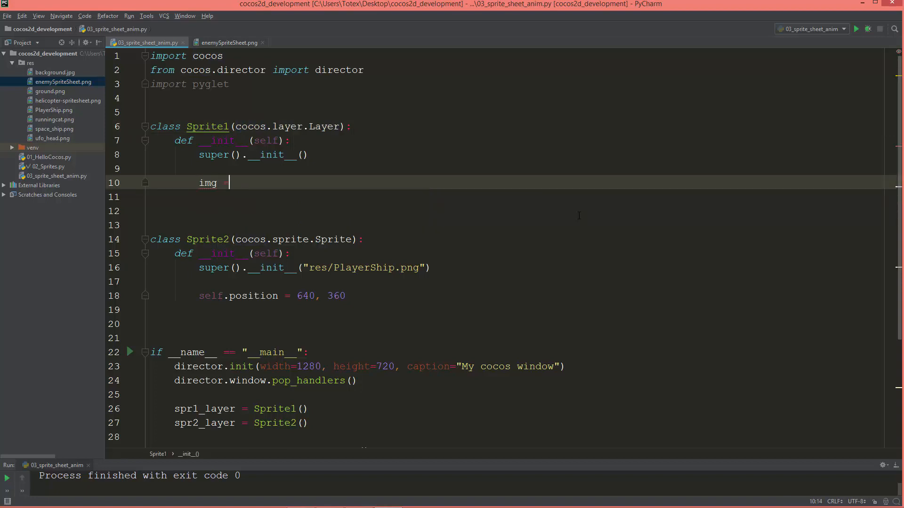
pyautogui.write('= pyglet')
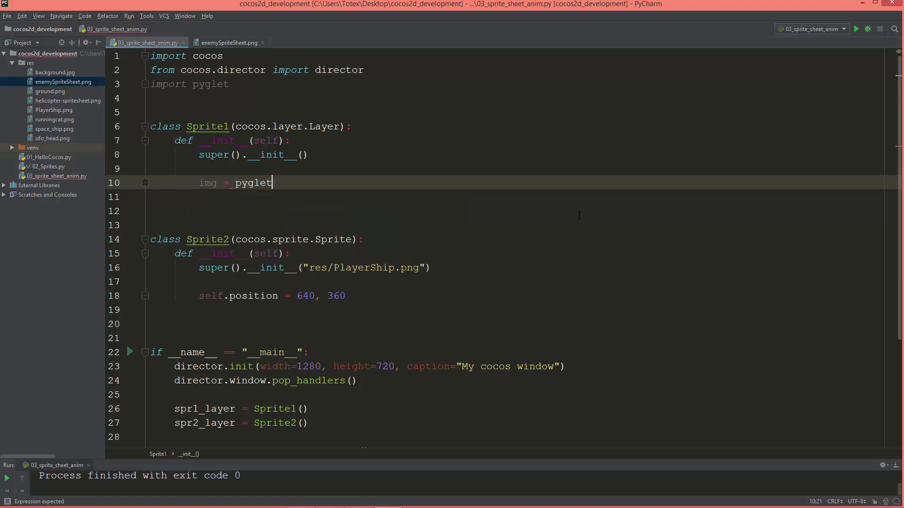
pyautogui.write('.image')
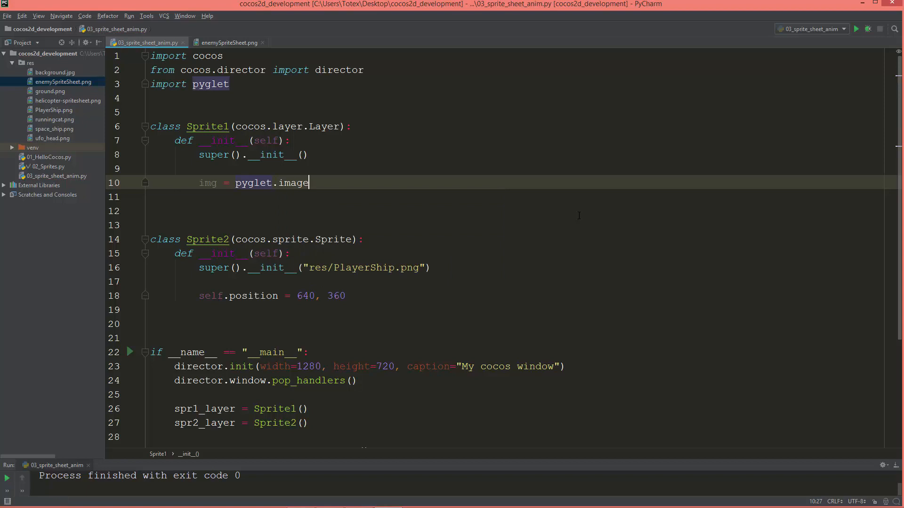
pyautogui.write('.load')
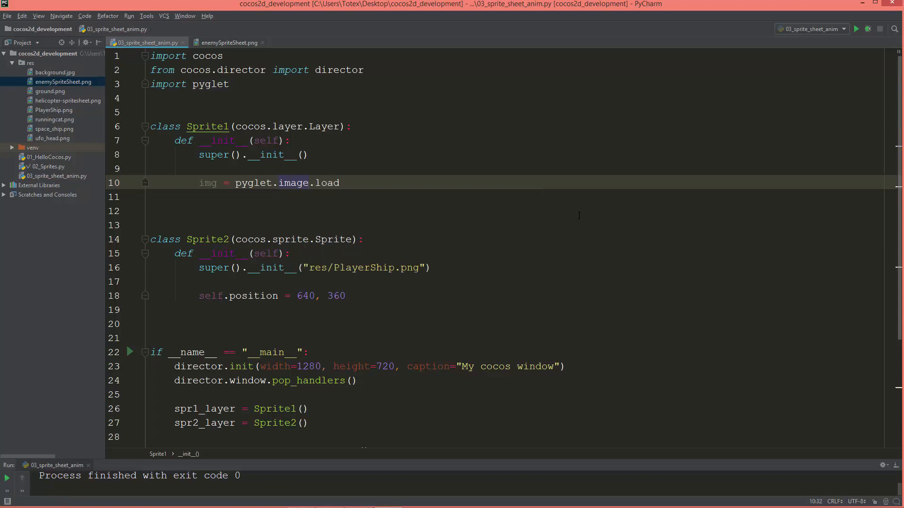
# Pass the path "res/enemySpriteSheet.png" to the image load call.
pyautogui.write('("")')
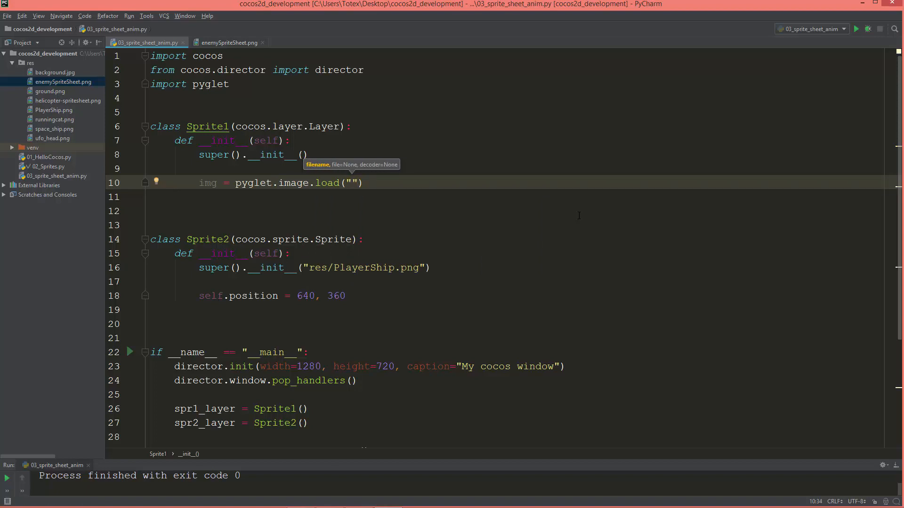
pyautogui.write('res/')
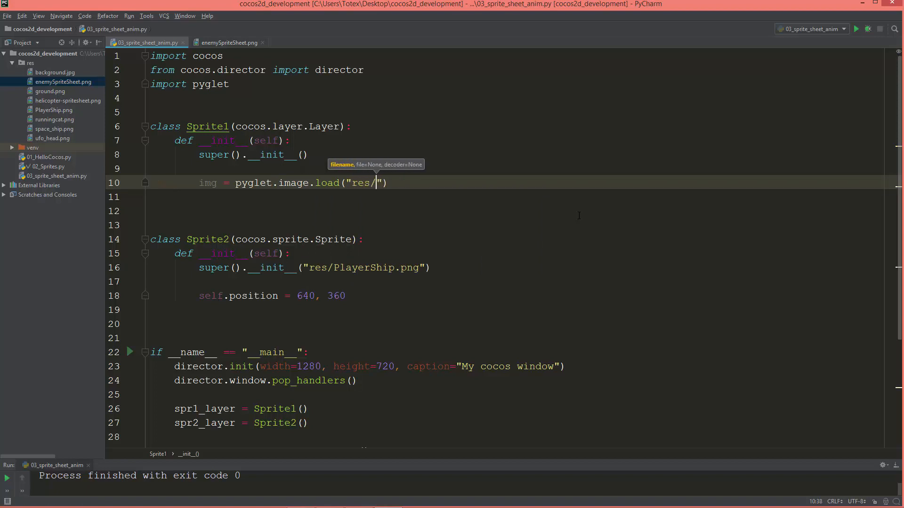
pyautogui.write('enem')
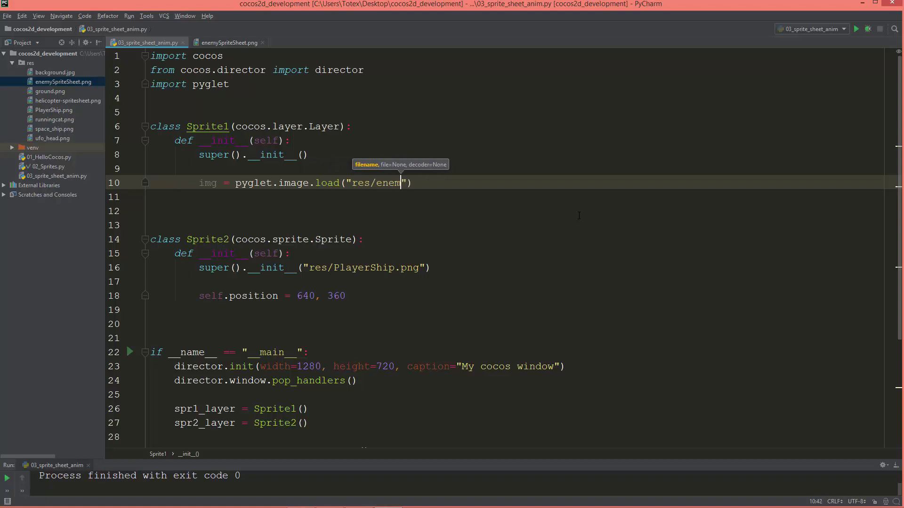
pyautogui.write('yS')
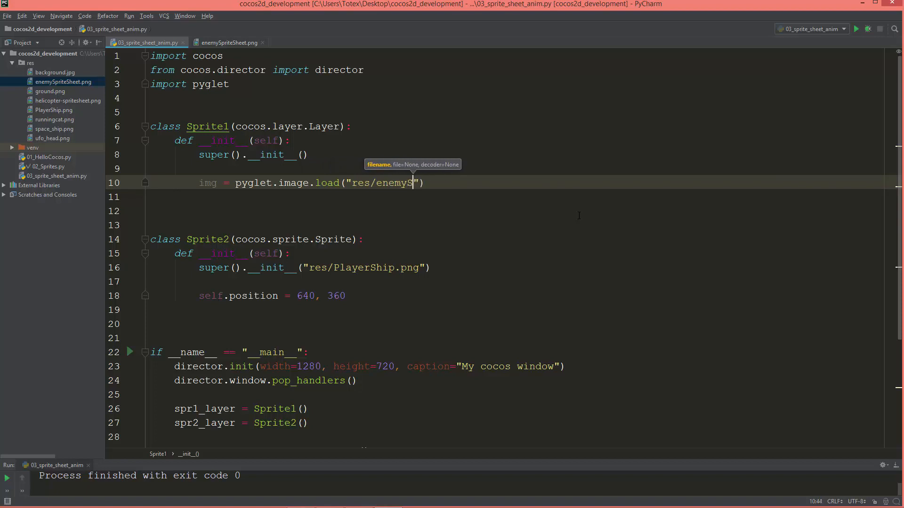
pyautogui.write('prites')
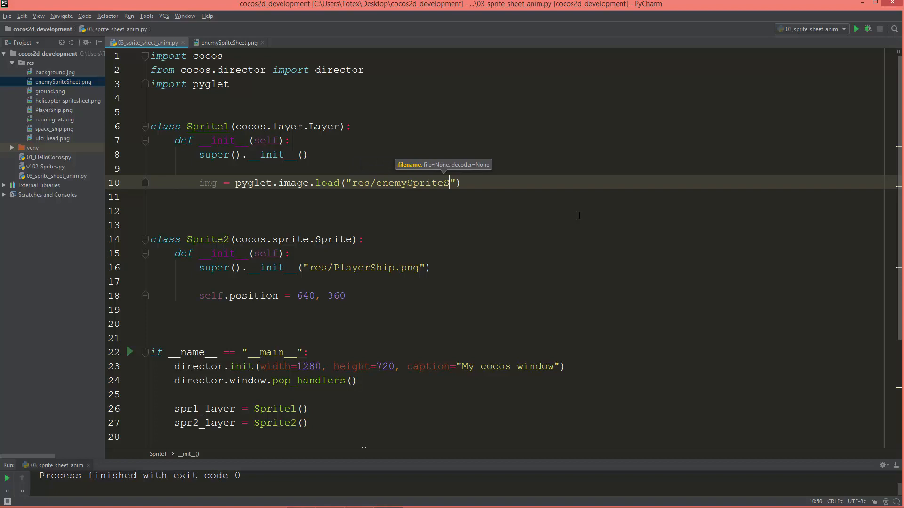
pyautogui.write('heet.')
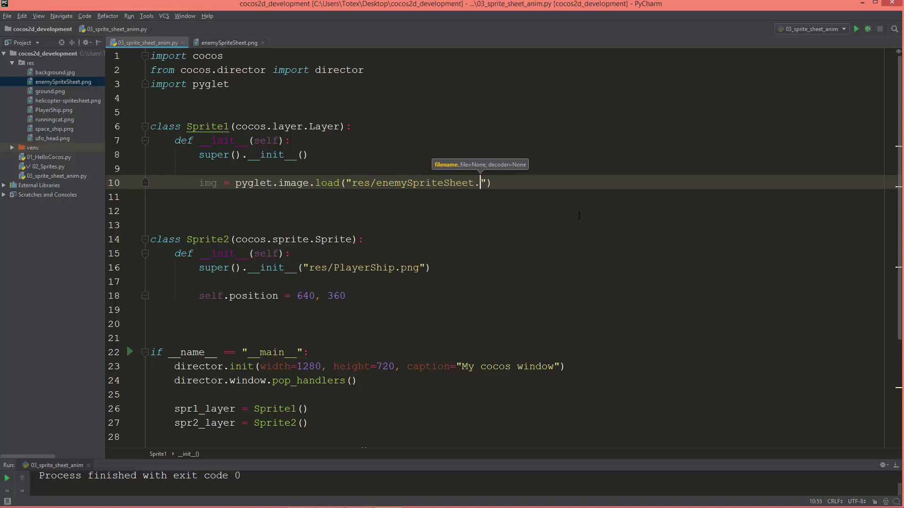
pyautogui.write('png')
pyautogui.click(502, 198)
pyautogui.write('img')
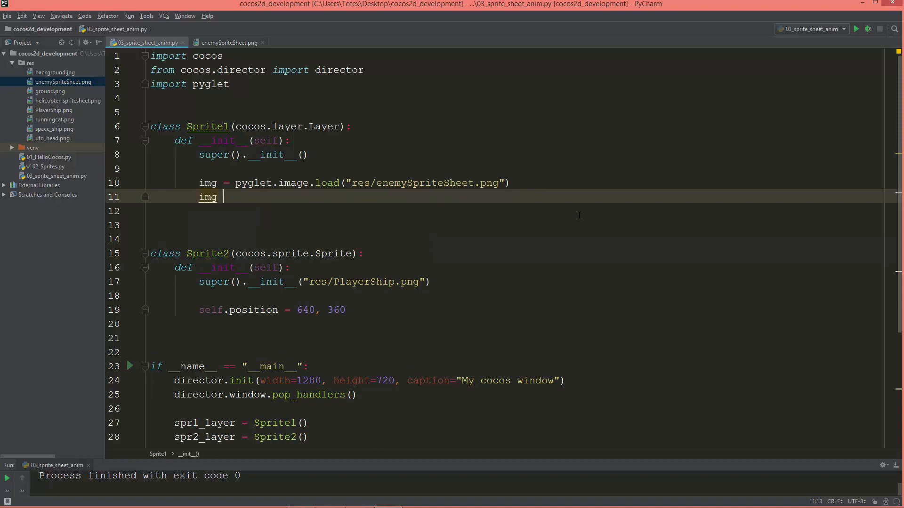
# Write img_grid = pyglet.image.ImageGrid(img, ) on line 11 using autocomplete.
pyautogui.write('_')
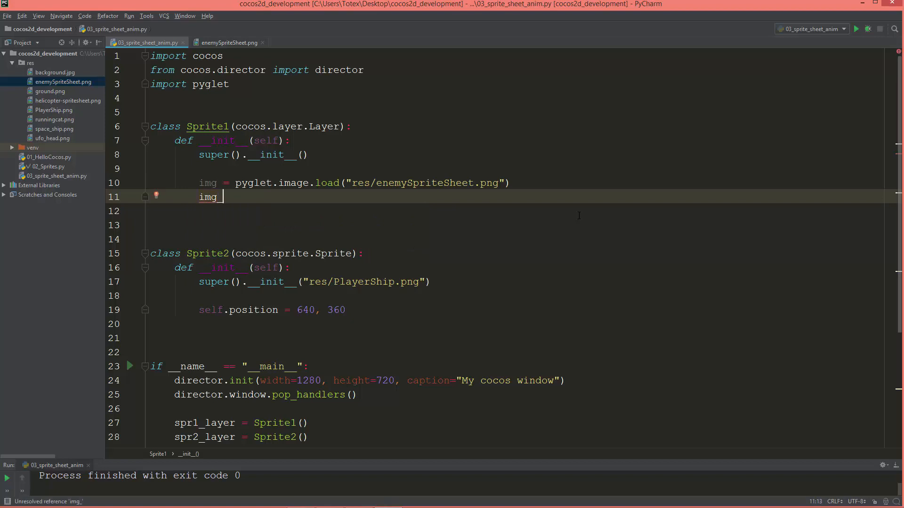
pyautogui.write('_grid =')
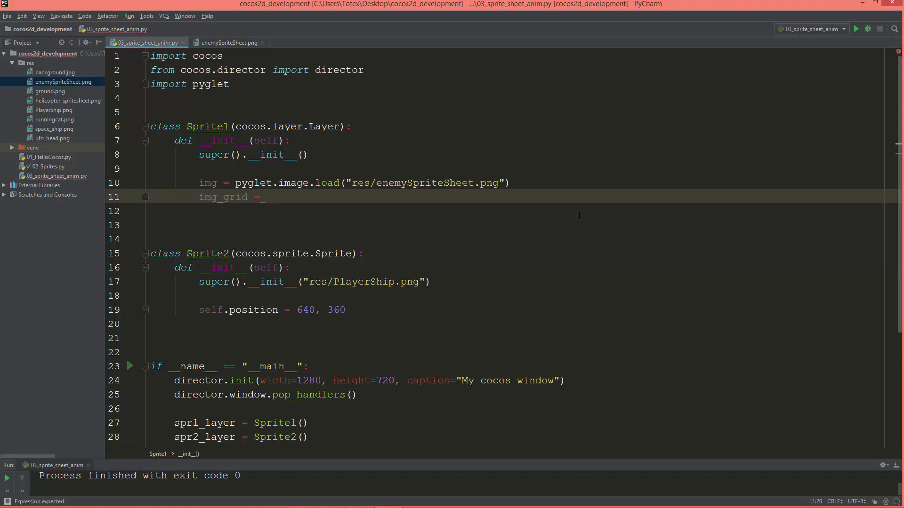
pyautogui.write('pyglet.')
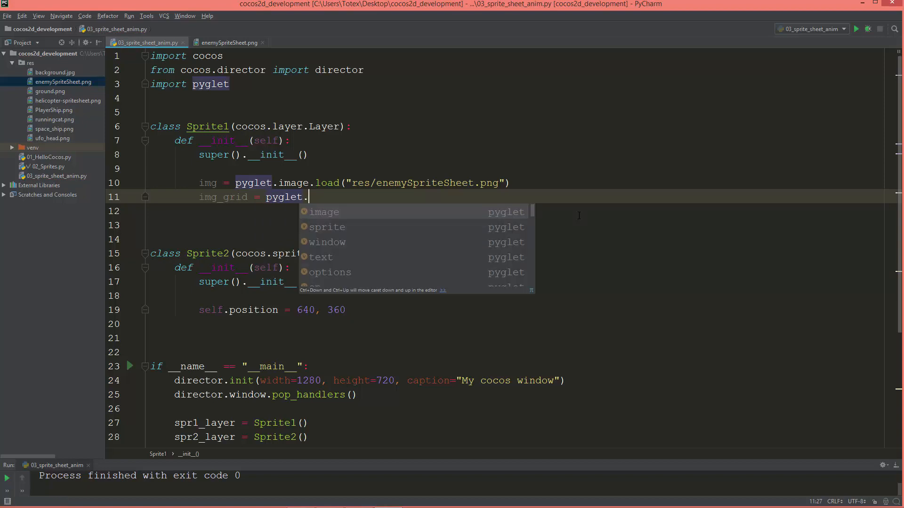
pyautogui.click(324, 211)
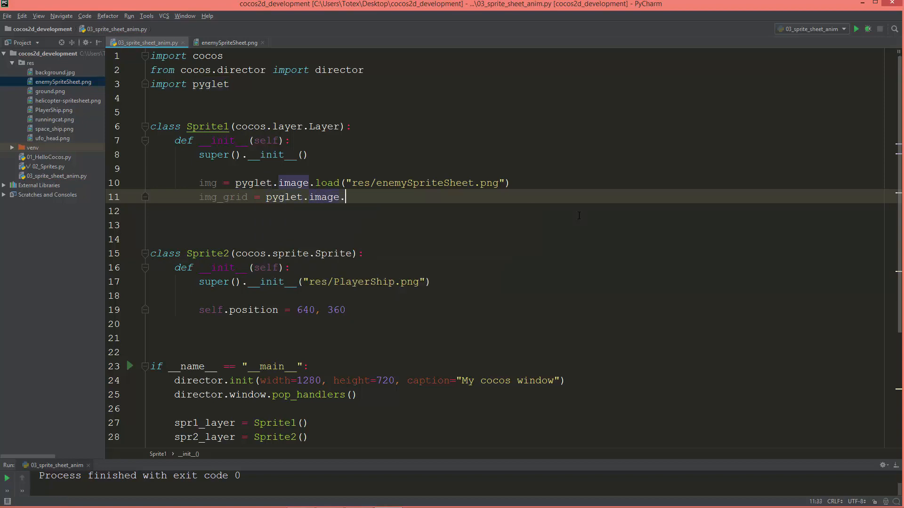
pyautogui.write('I')
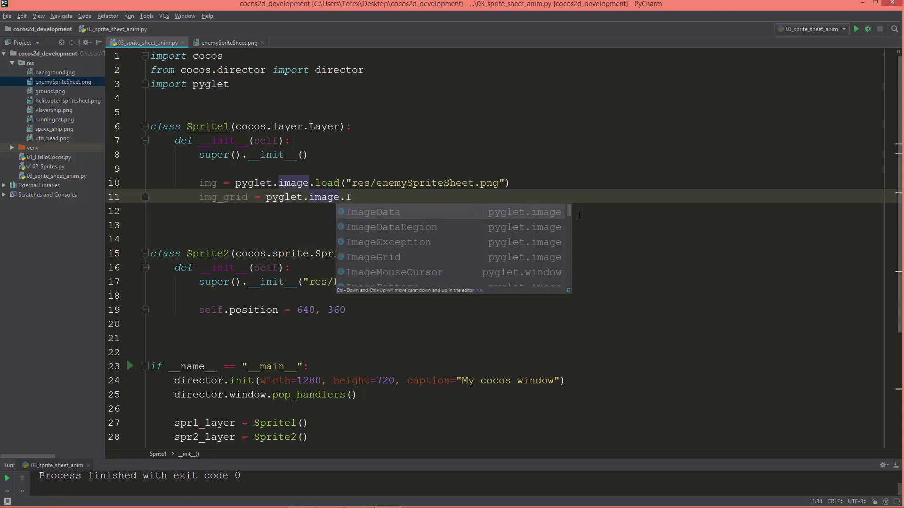
pyautogui.write('mageGrid(')
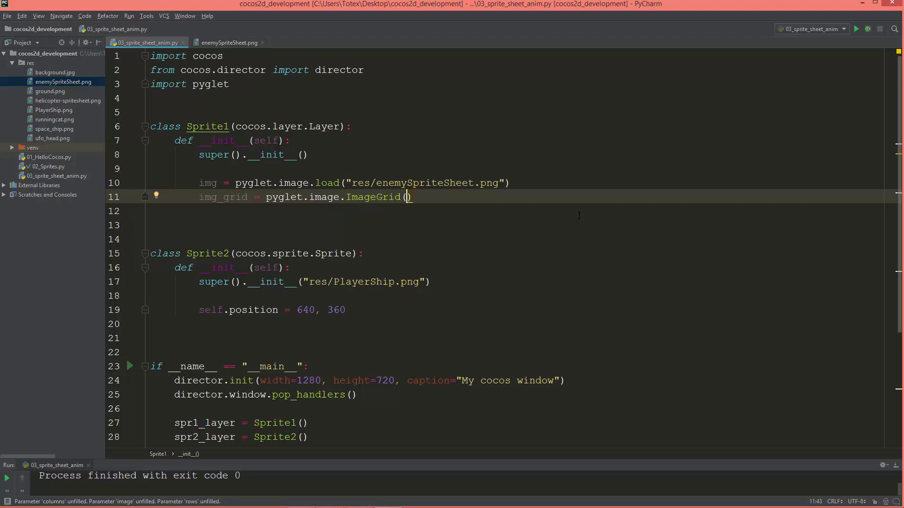
pyautogui.write('img,')
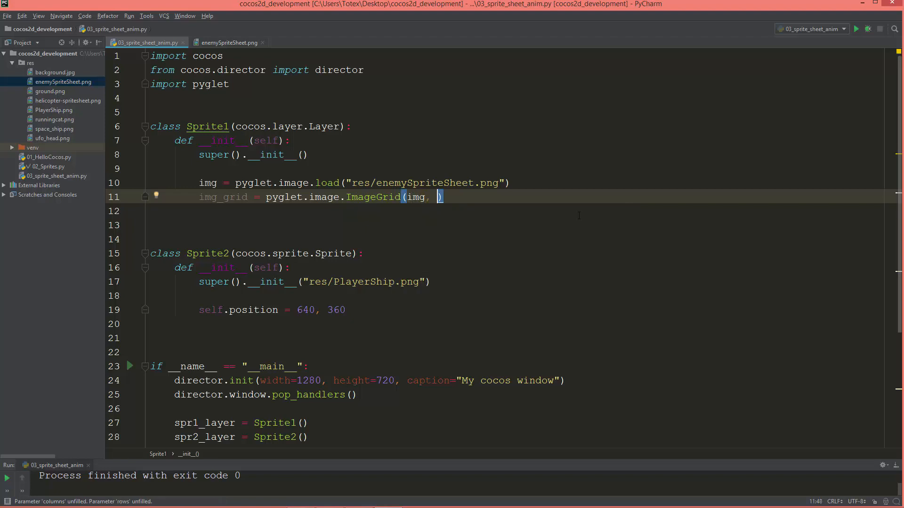
pyautogui.moveTo(535, 244)
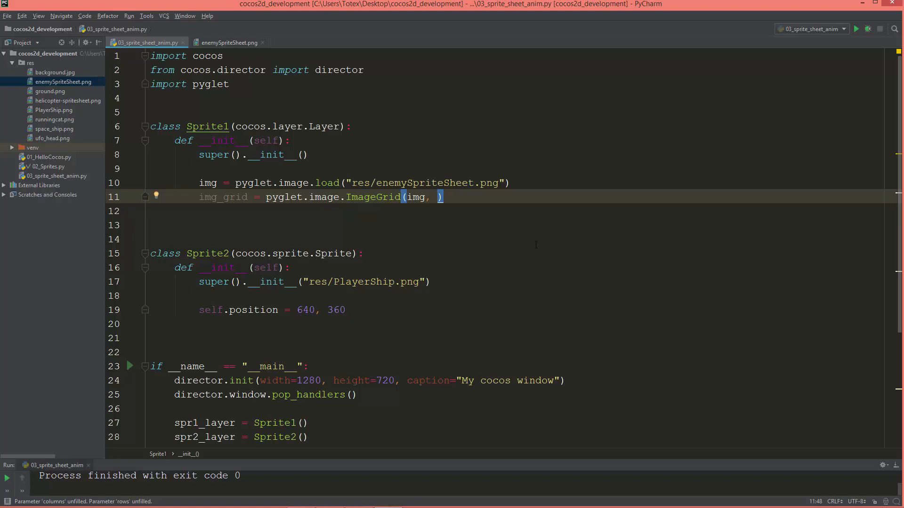
pyautogui.moveTo(439, 331)
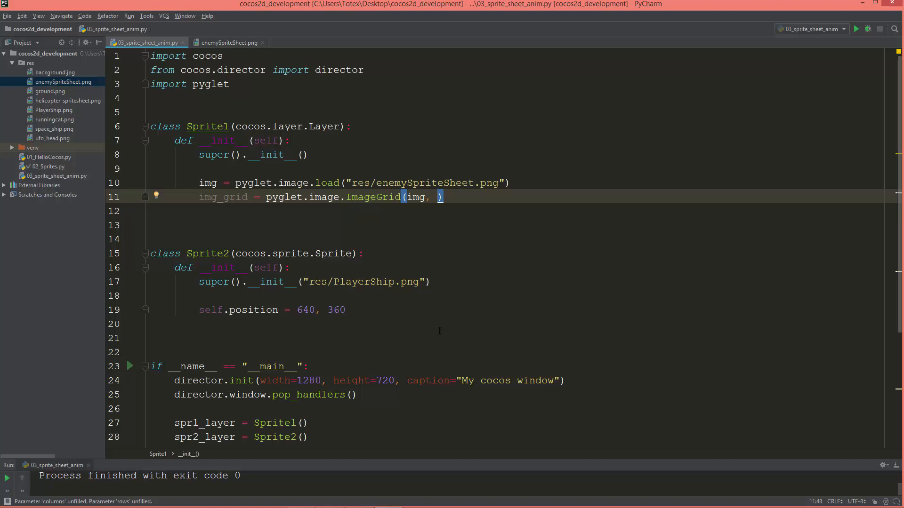
# View enemySpriteSheet.png to count its frames, then return to the script.
pyautogui.click(228, 42)
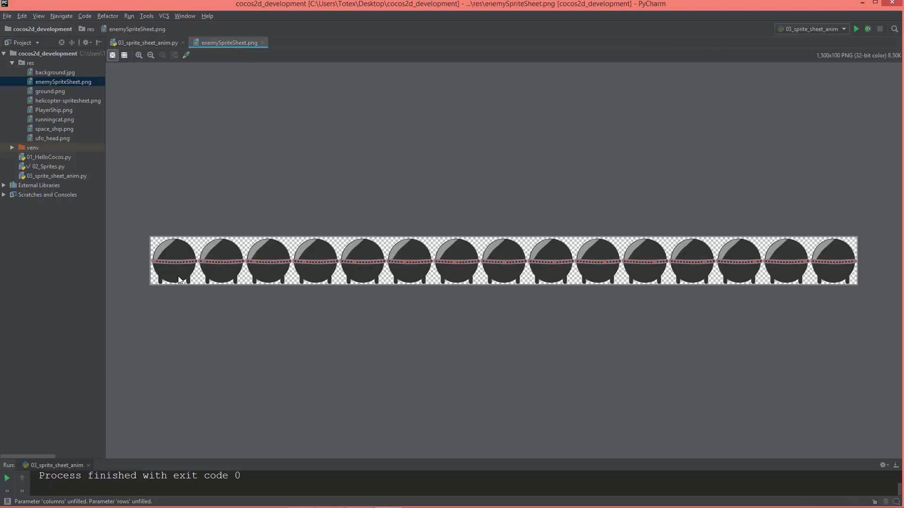
pyautogui.moveTo(179, 216)
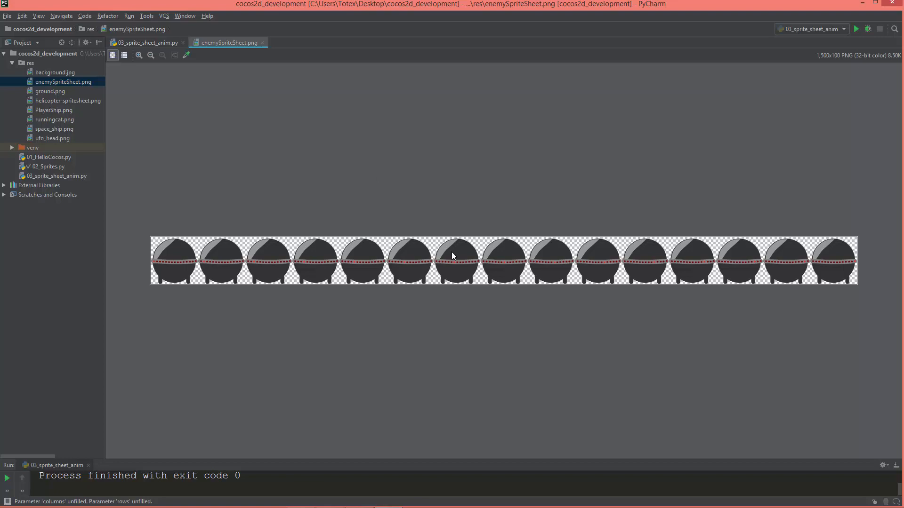
pyautogui.moveTo(225, 257)
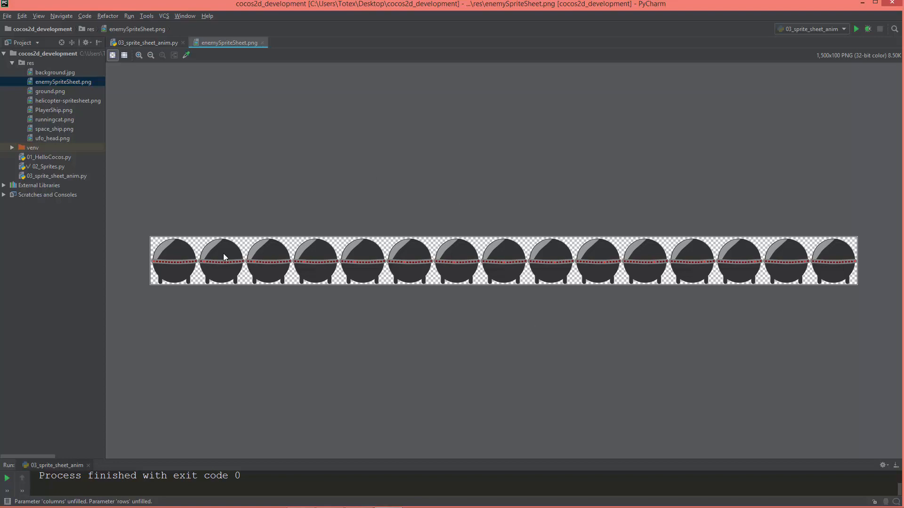
pyautogui.moveTo(782, 262)
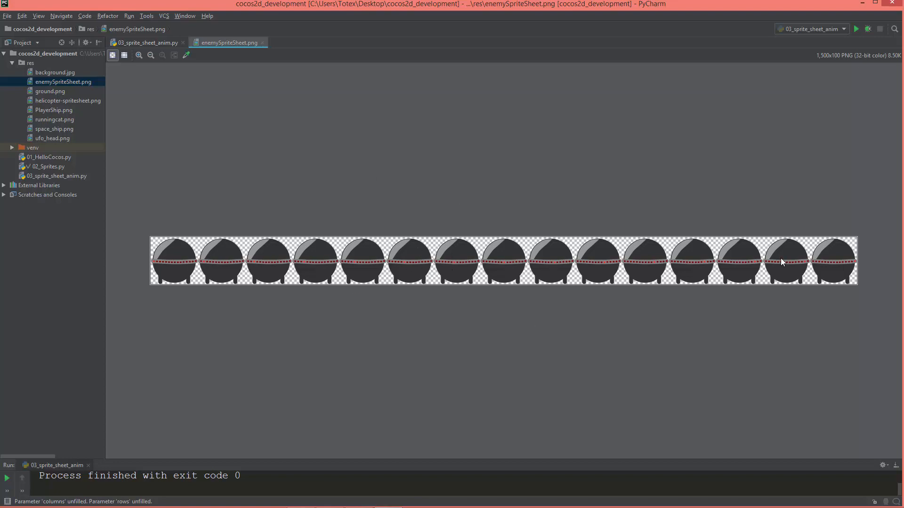
pyautogui.moveTo(208, 105)
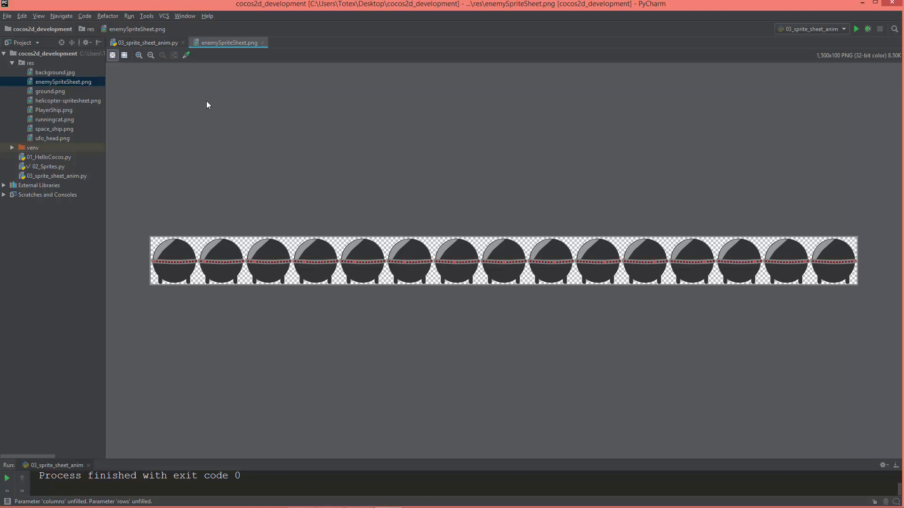
pyautogui.click(144, 42)
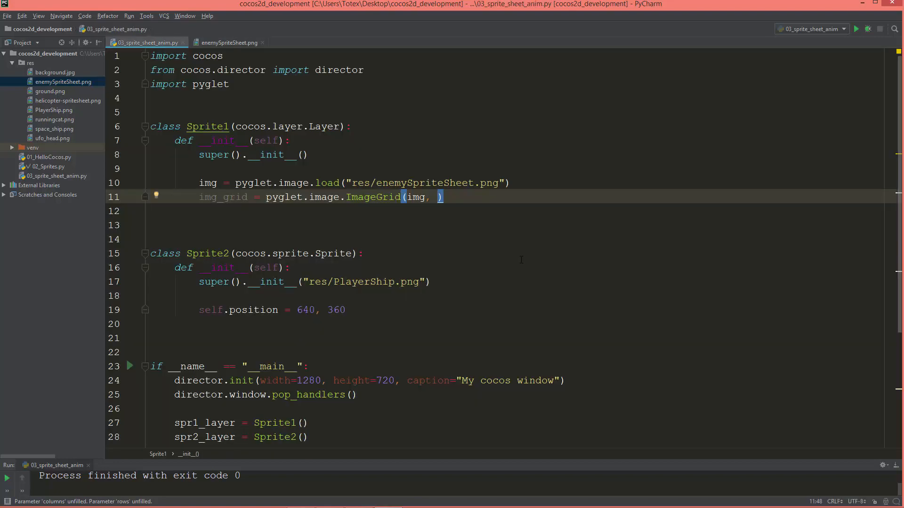
# Pass 1 row and 15 columns to ImageGrid, checking the sprite sheet frames.
pyautogui.write('1,')
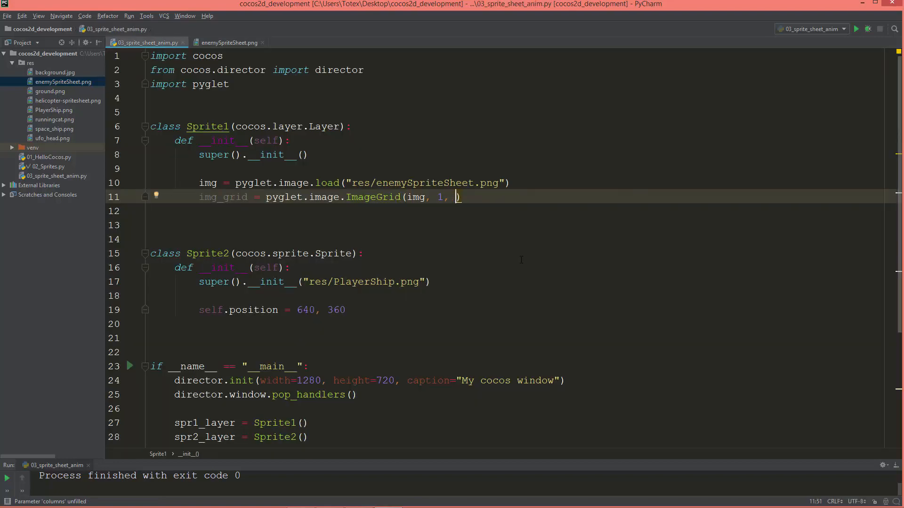
pyautogui.write('15)')
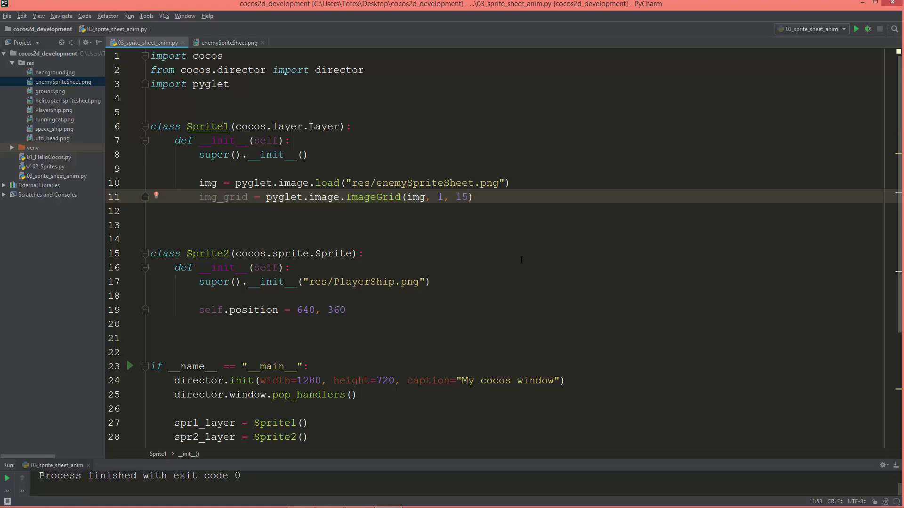
pyautogui.write(',')
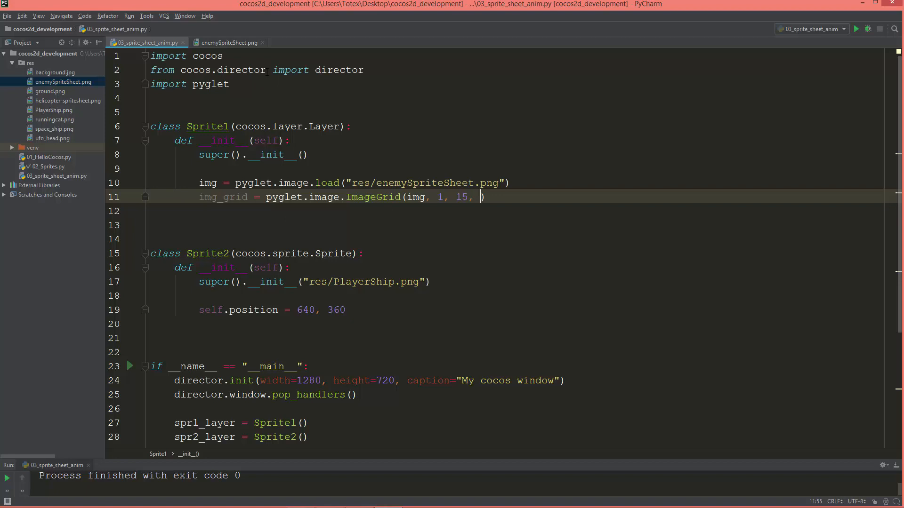
pyautogui.click(228, 42)
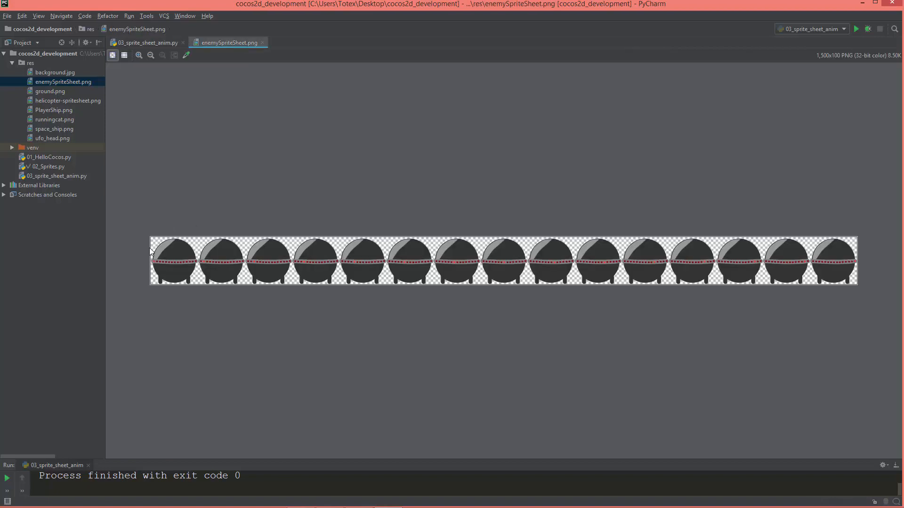
pyautogui.moveTo(199, 242)
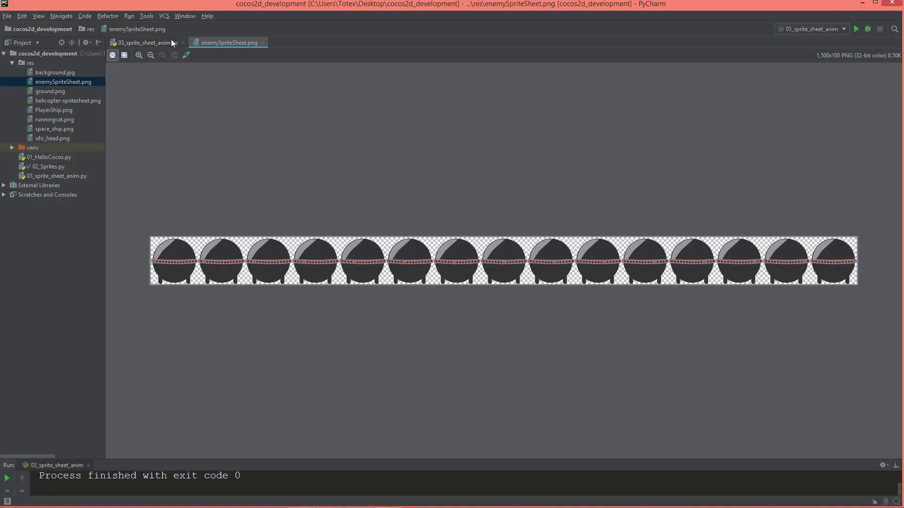
pyautogui.click(144, 42)
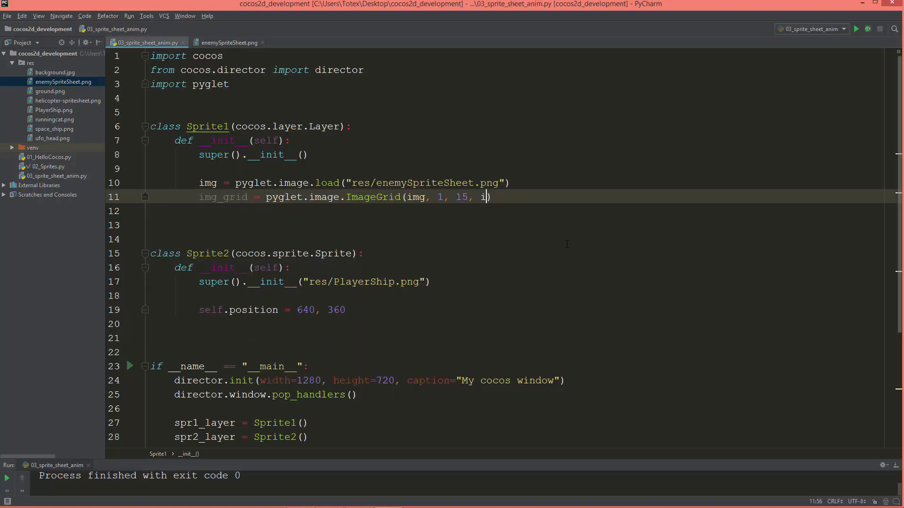
# Add item_width=100 and item_height=100 to ImageGrid, then view the sprite sheet again.
pyautogui.write('tem_width=100')
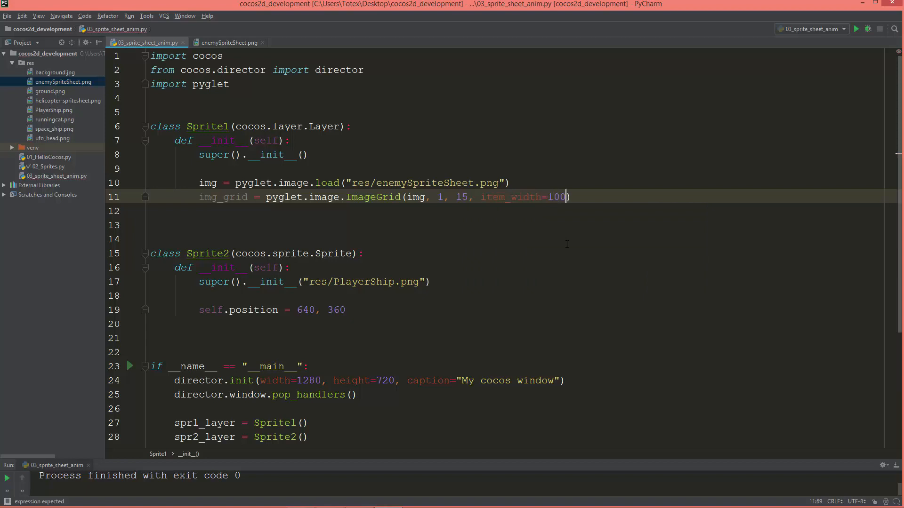
pyautogui.write(',')
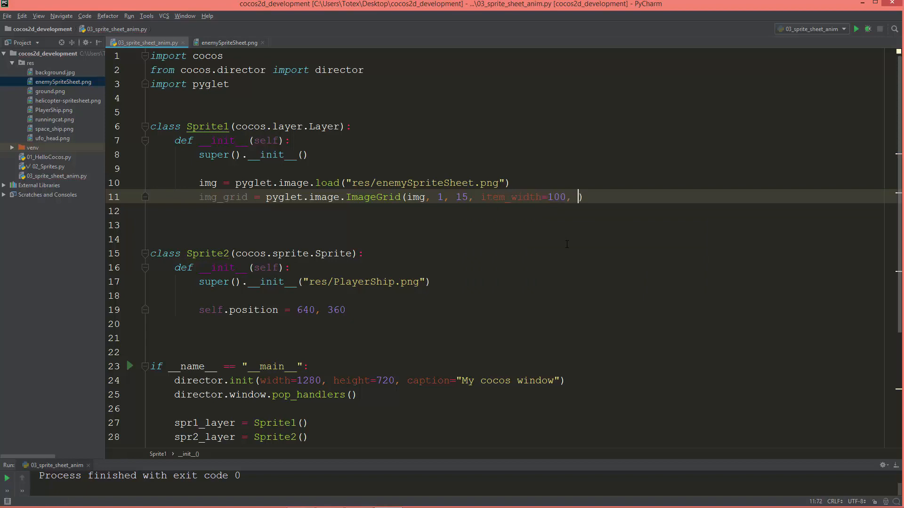
pyautogui.write('item_height=100')
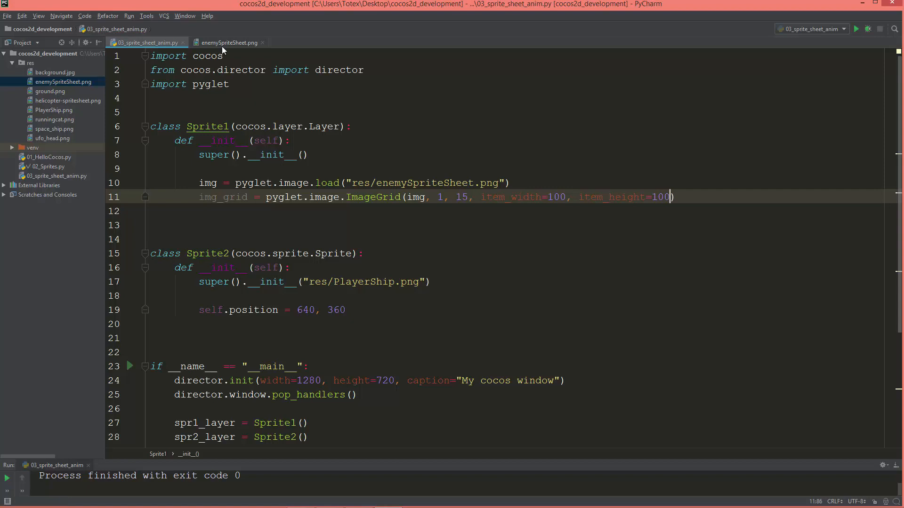
pyautogui.click(229, 42)
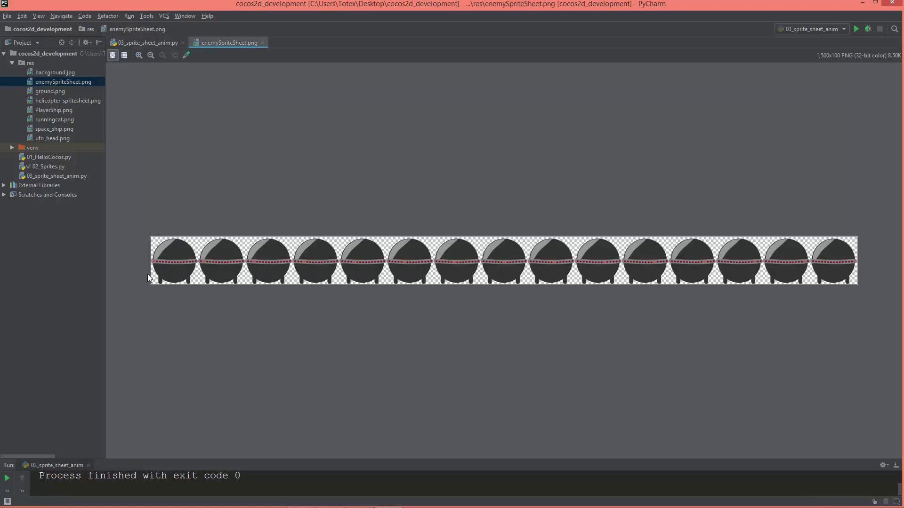
pyautogui.moveTo(196, 290)
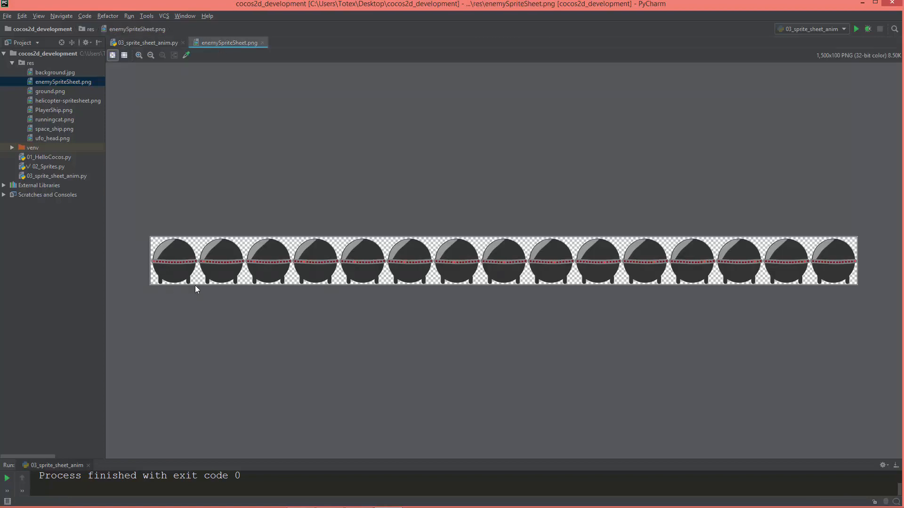
pyautogui.moveTo(162, 287)
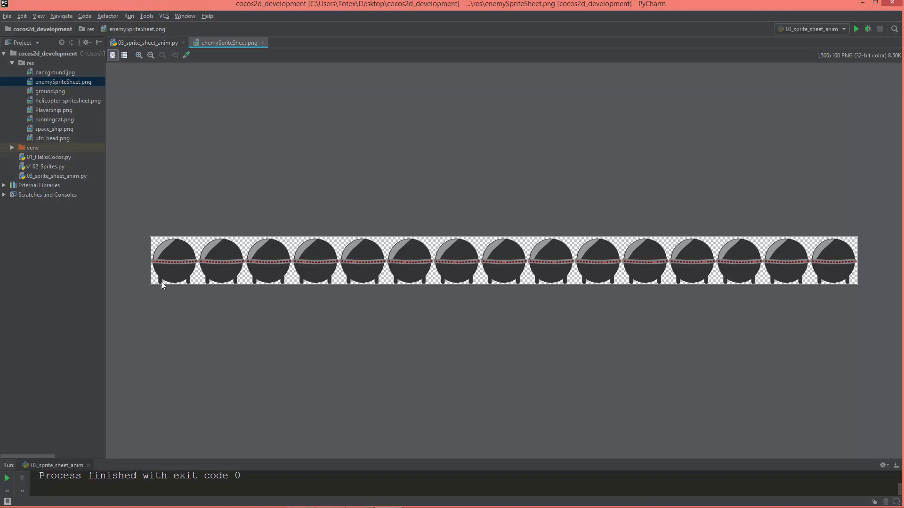
pyautogui.moveTo(198, 62)
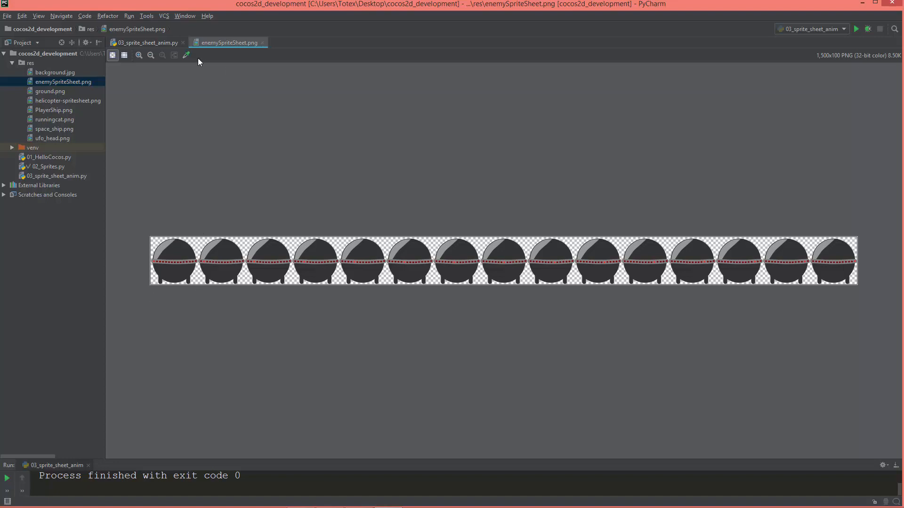
# Switch back to 03_sprite_sheet_anim.py with a blank line below the ImageGrid call.
pyautogui.click(146, 42)
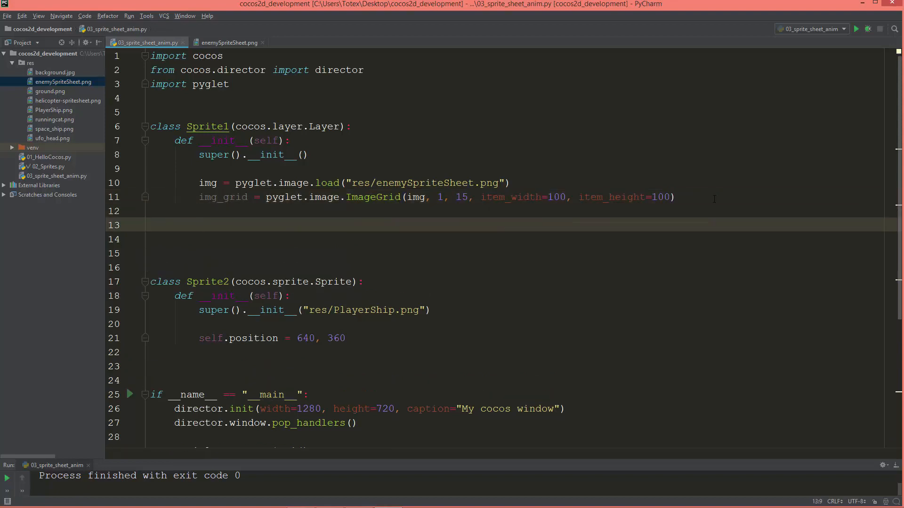
# Start an anim line using pyglet.image.Animation on line 13.
pyautogui.write('anim =')
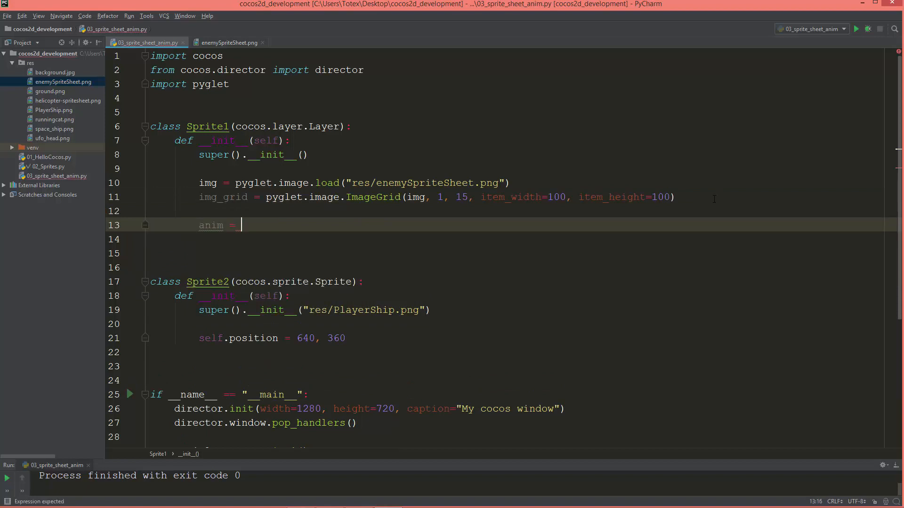
pyautogui.write('p')
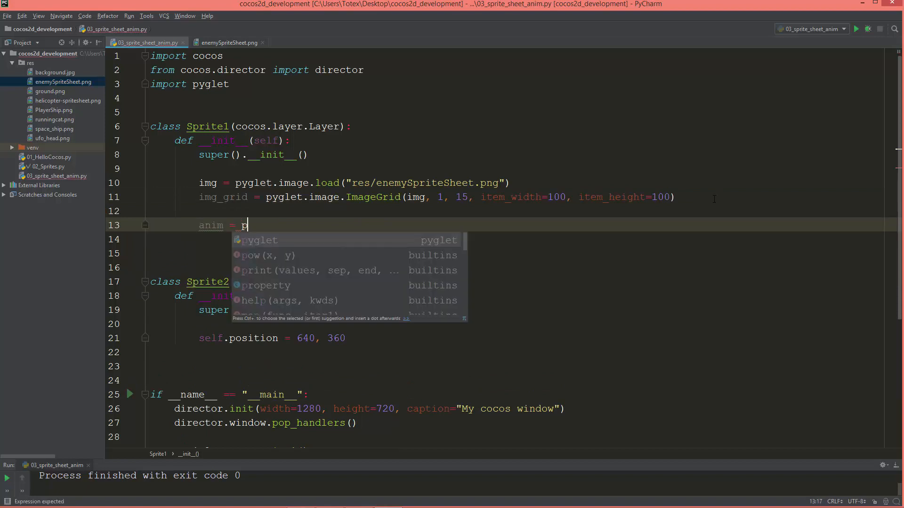
pyautogui.write('y')
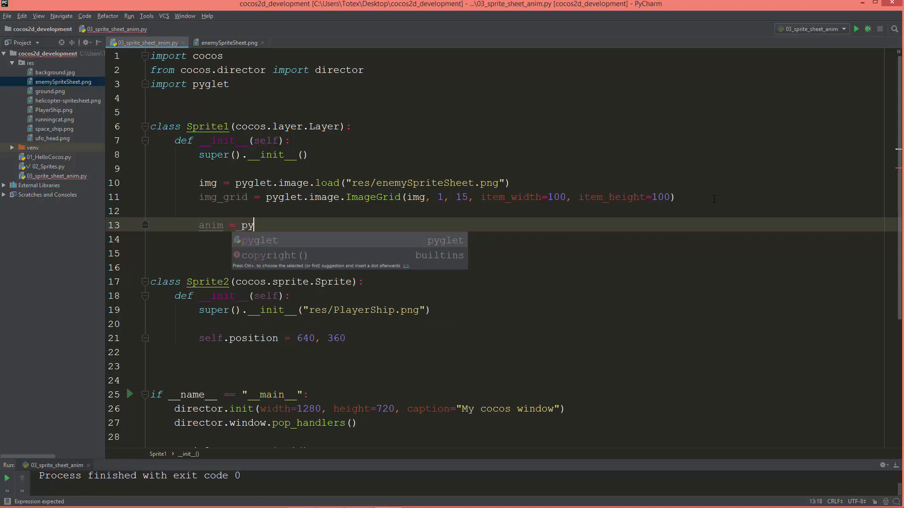
pyautogui.write('glet.')
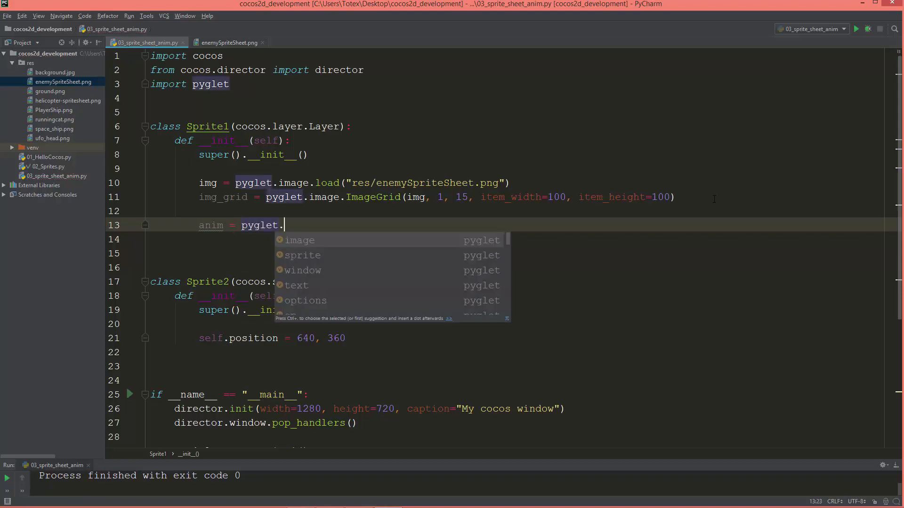
pyautogui.write('i')
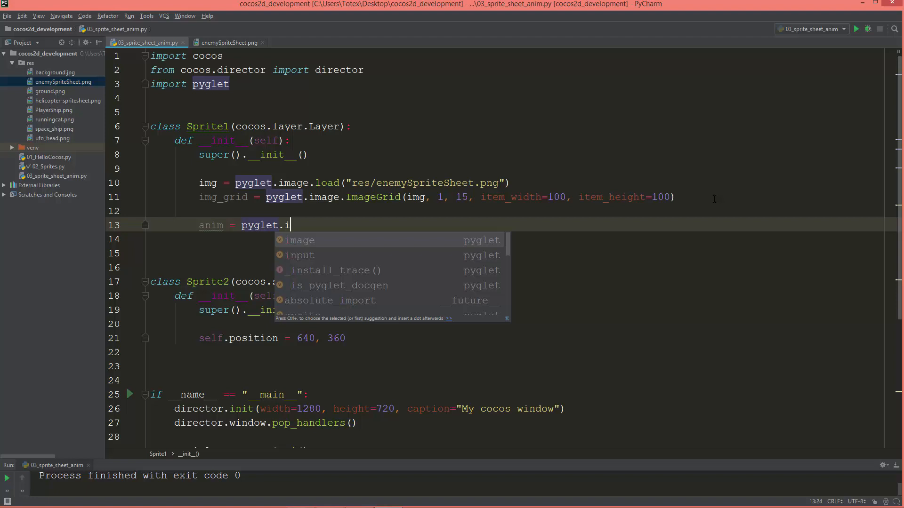
pyautogui.write('mage.A')
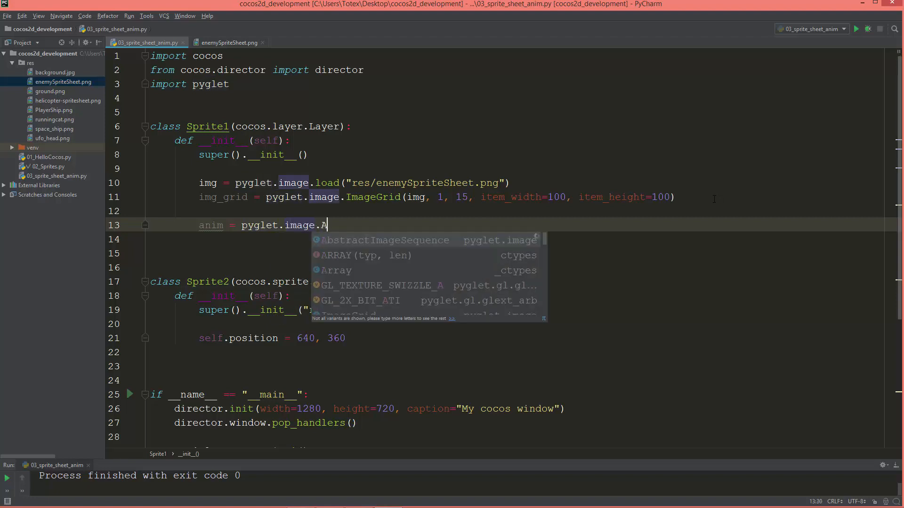
pyautogui.write('nimation')
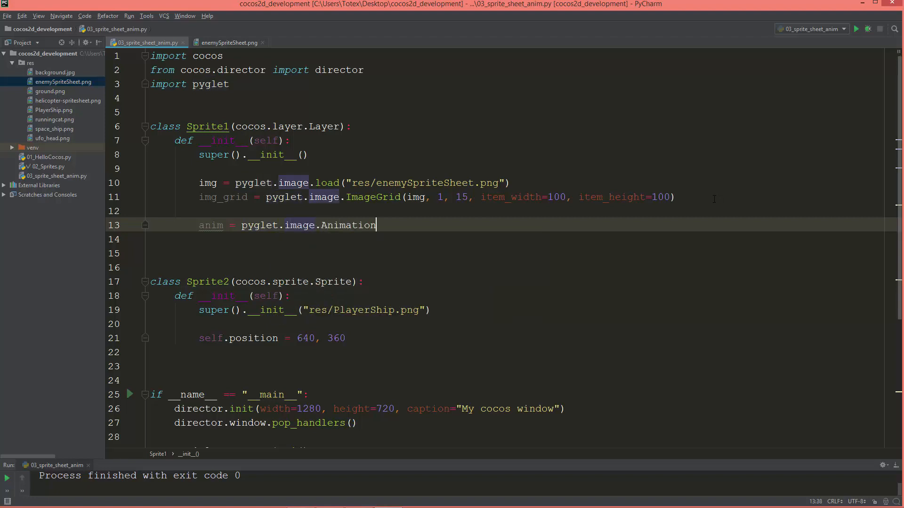
pyautogui.write('()')
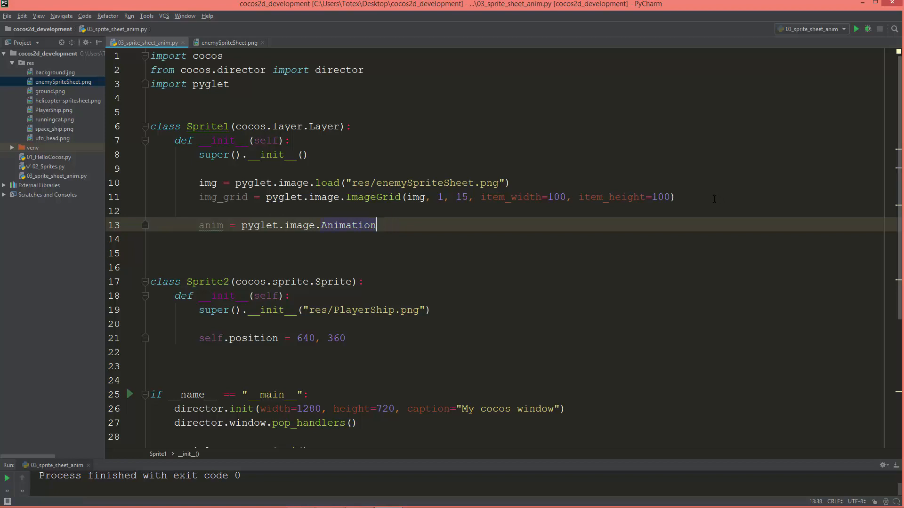
# Call from_image_sequence with the grid slice img_grid[0:].
pyautogui.write('.')
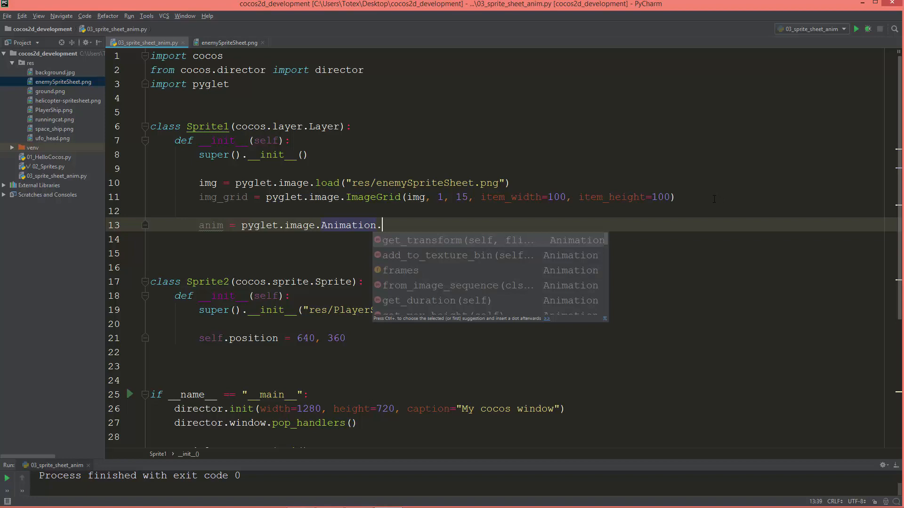
pyautogui.write('from_image_sequence(')
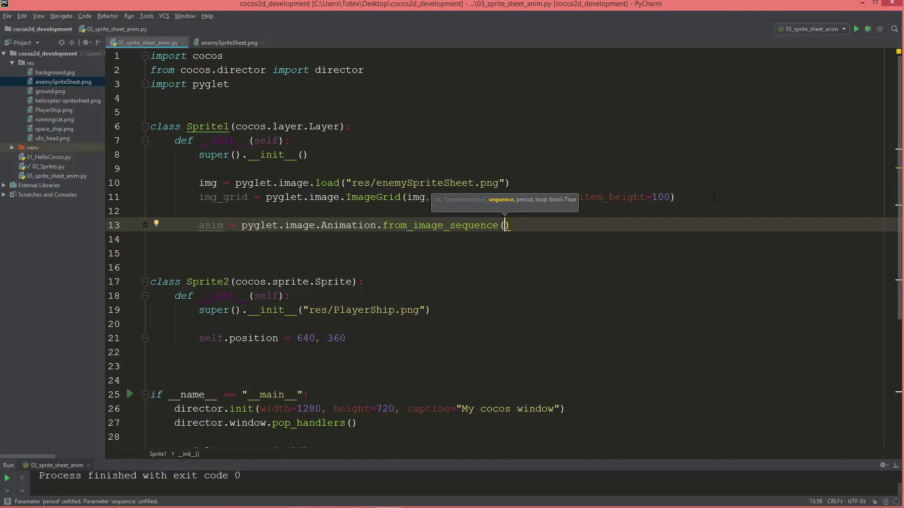
pyautogui.write('i')
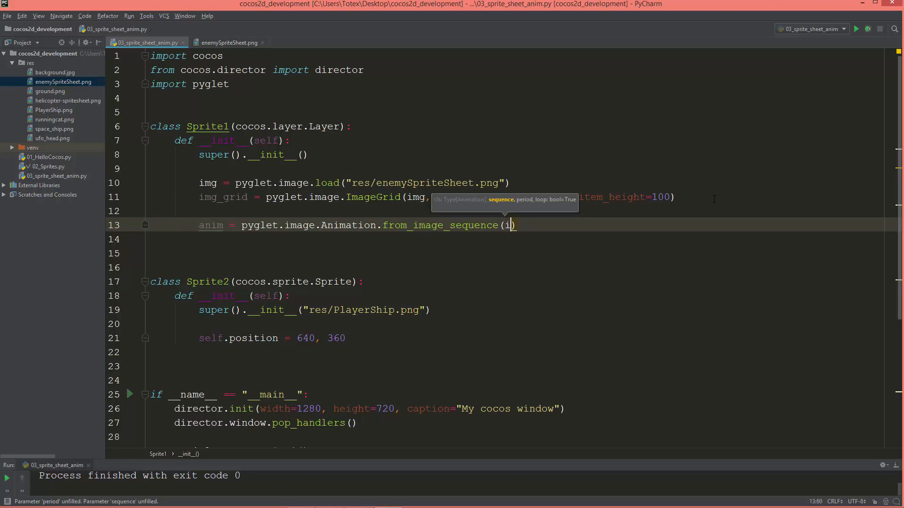
pyautogui.write('mg_grid')
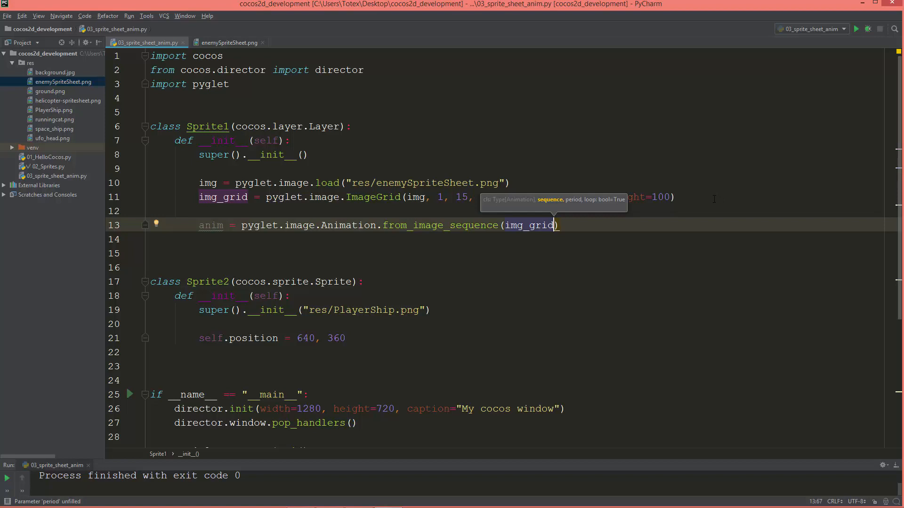
pyautogui.write('[]')
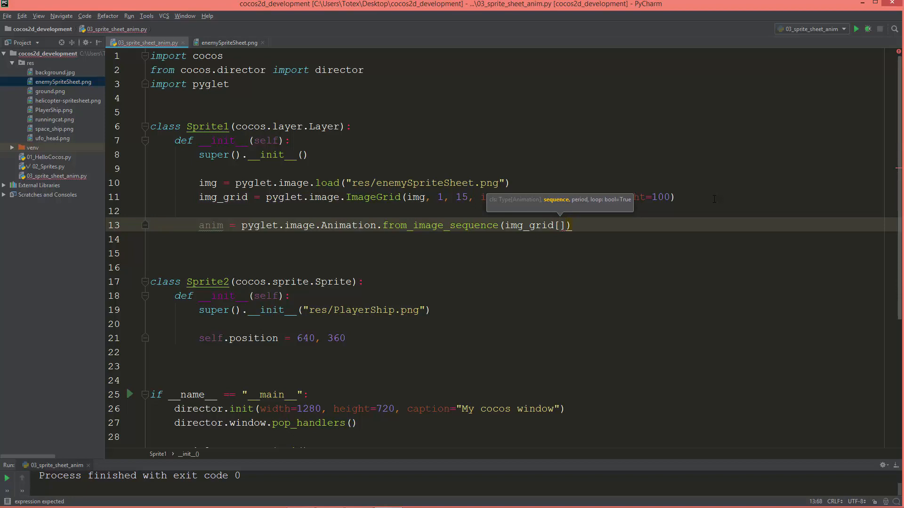
pyautogui.write('0')
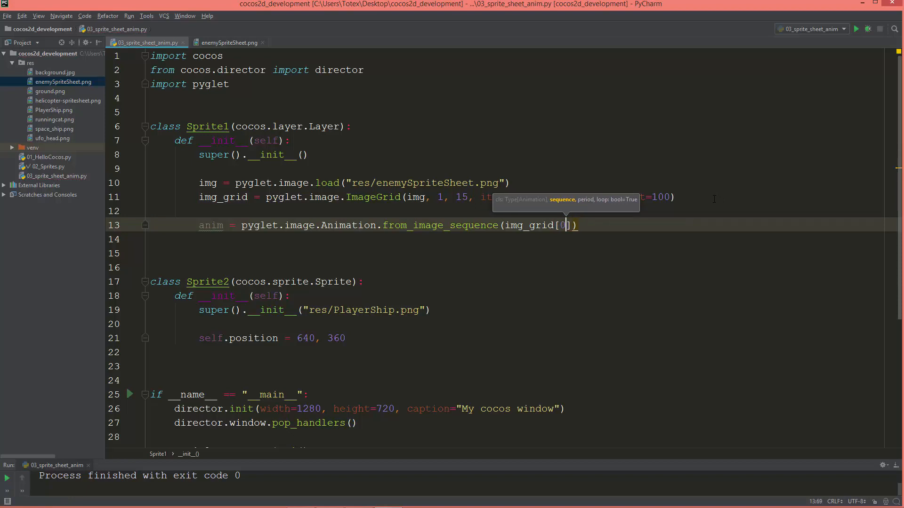
pyautogui.write(':')
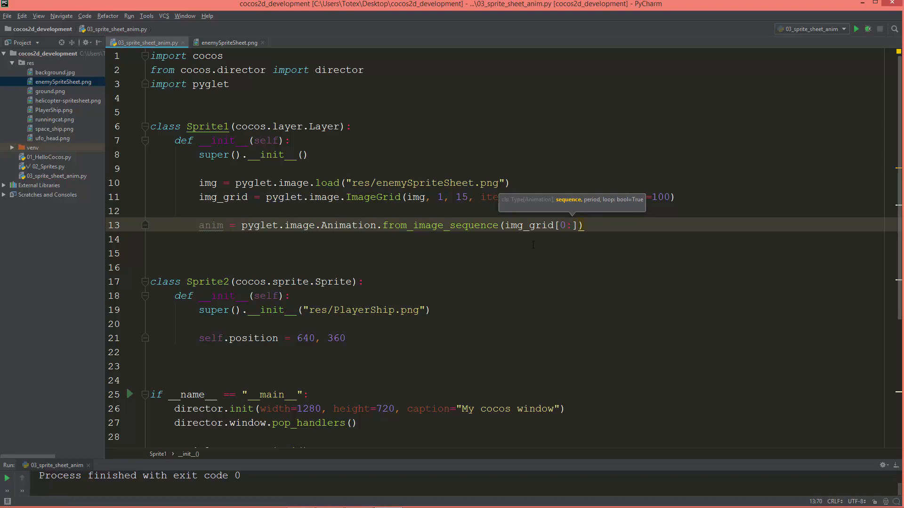
# Retype the slice start and add a 0.1-second frame duration with loop=True.
pyautogui.doubleClick(529, 225)
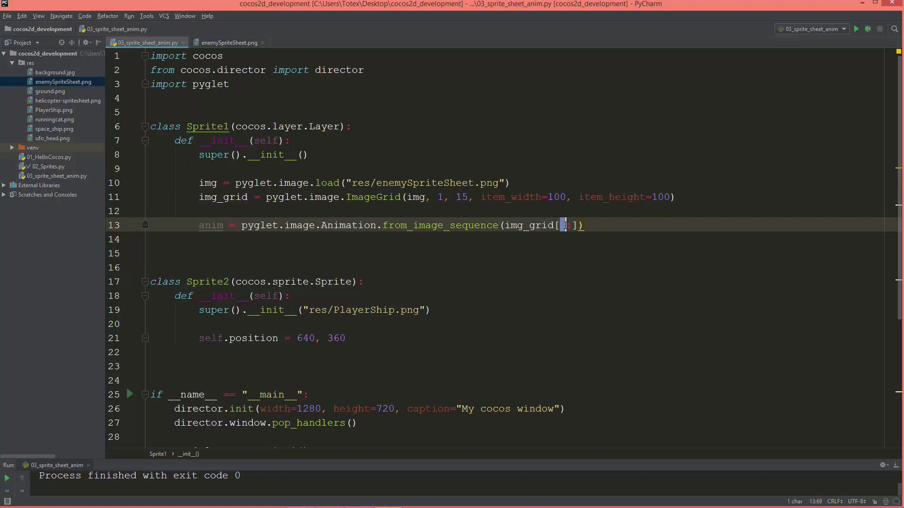
pyautogui.write('0')
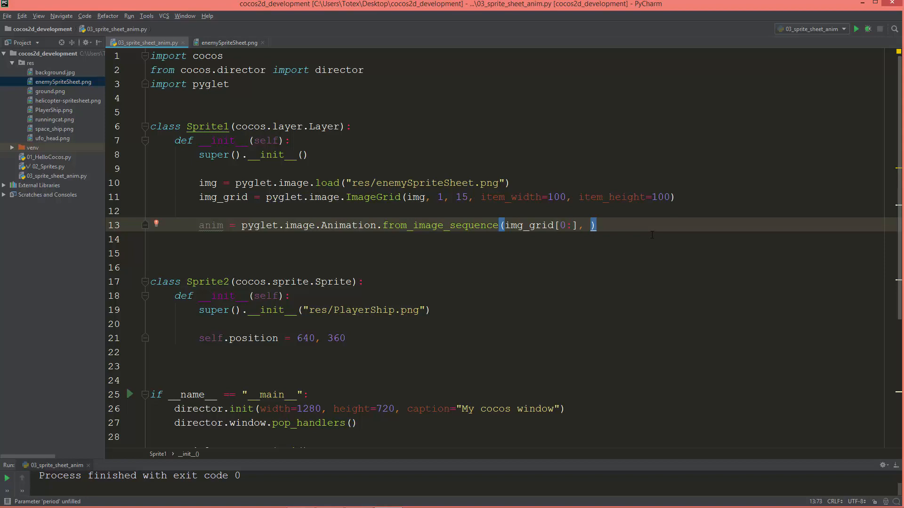
pyautogui.write('0.')
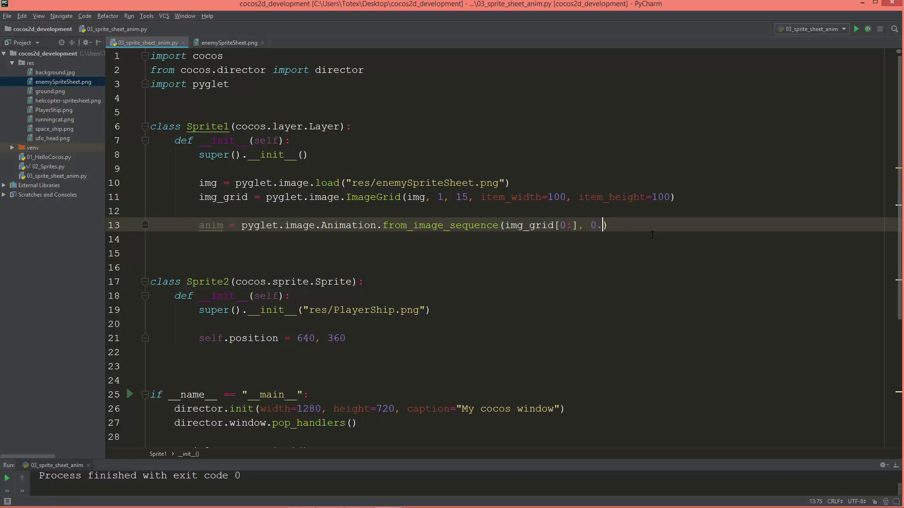
pyautogui.write('1,')
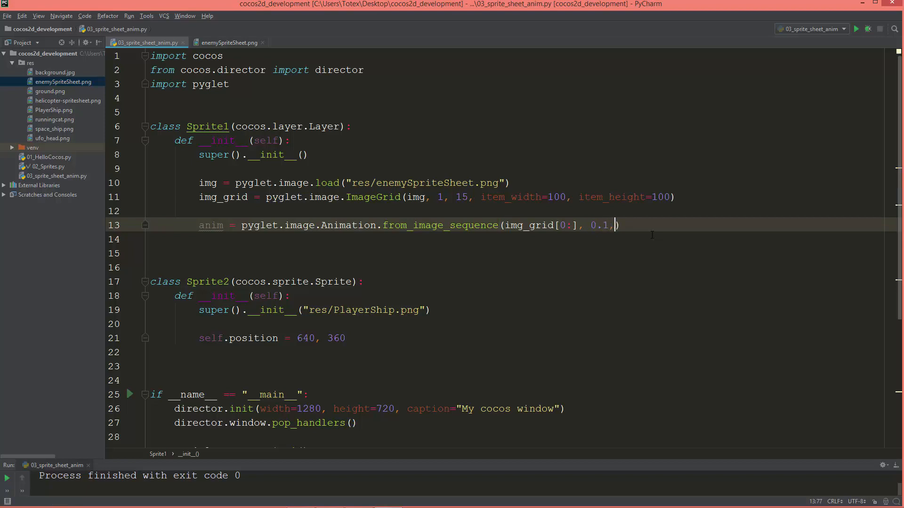
pyautogui.write('l')
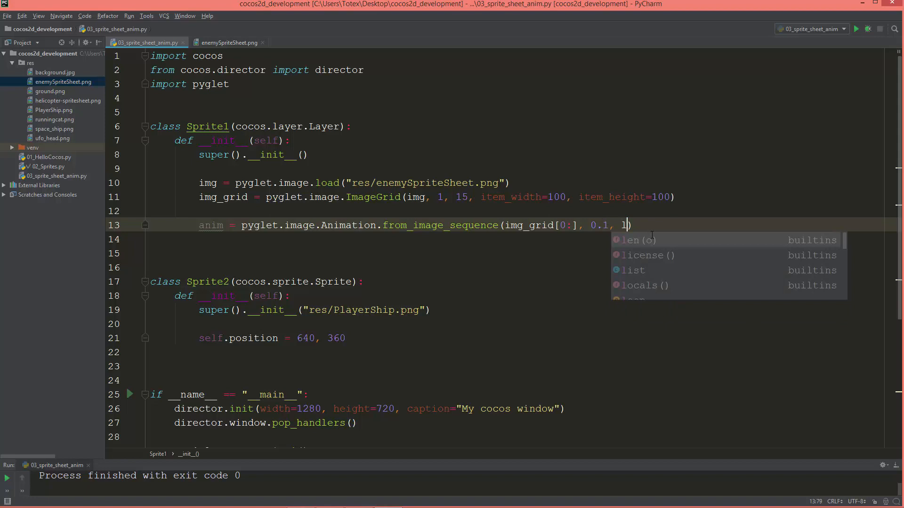
pyautogui.write('oop=')
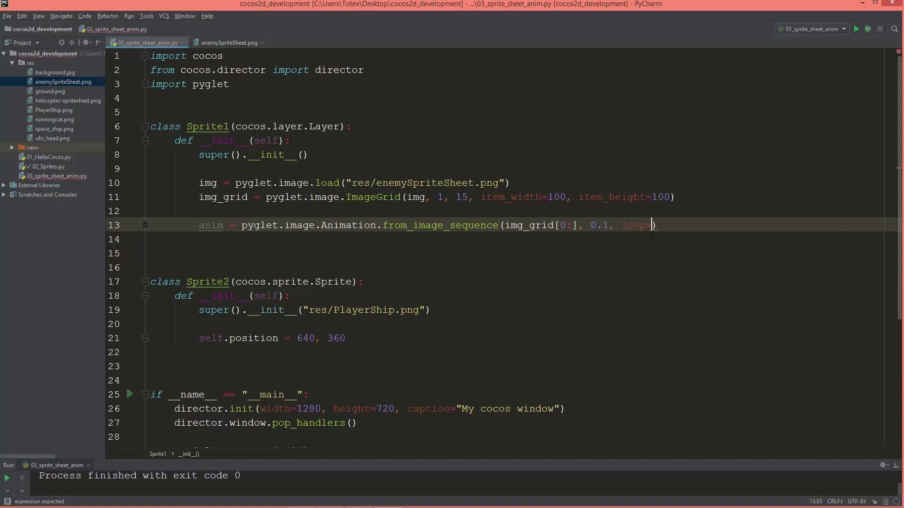
pyautogui.write('True')
pyautogui.write('p')
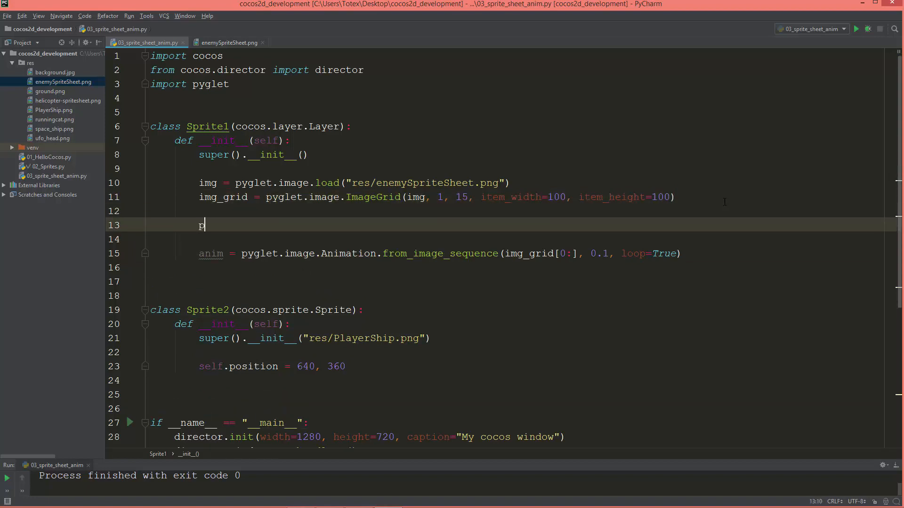
# Add print(img_grid), run the script, and confirm the console shows ImageGrid 1500x100.
pyautogui.write('rint(i')
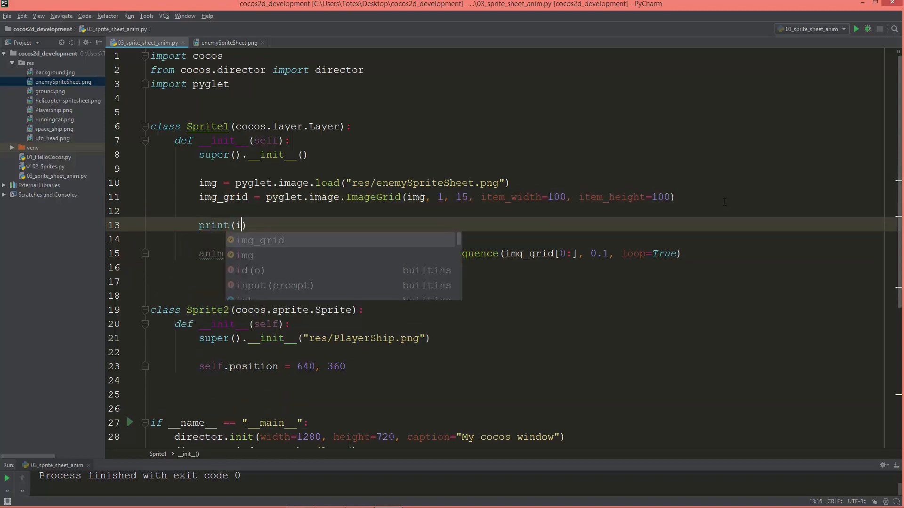
pyautogui.click(260, 239)
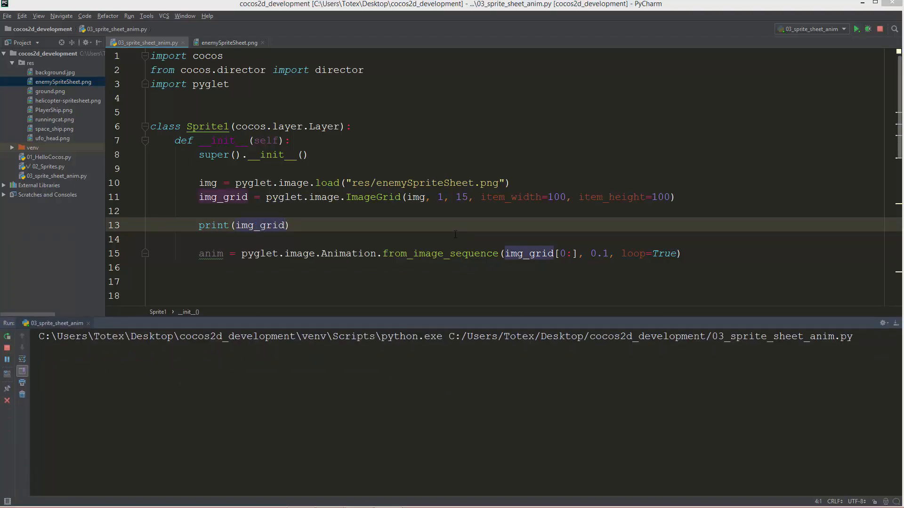
pyautogui.click(858, 28)
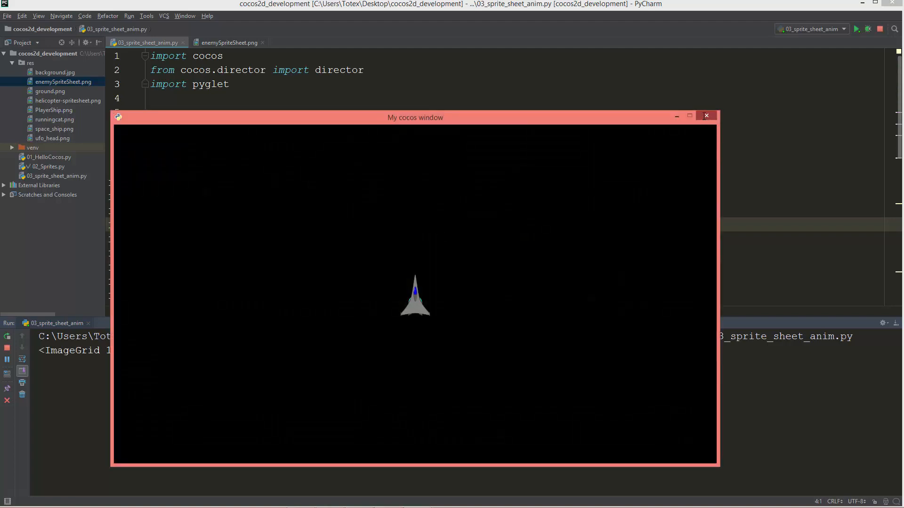
pyautogui.click(706, 115)
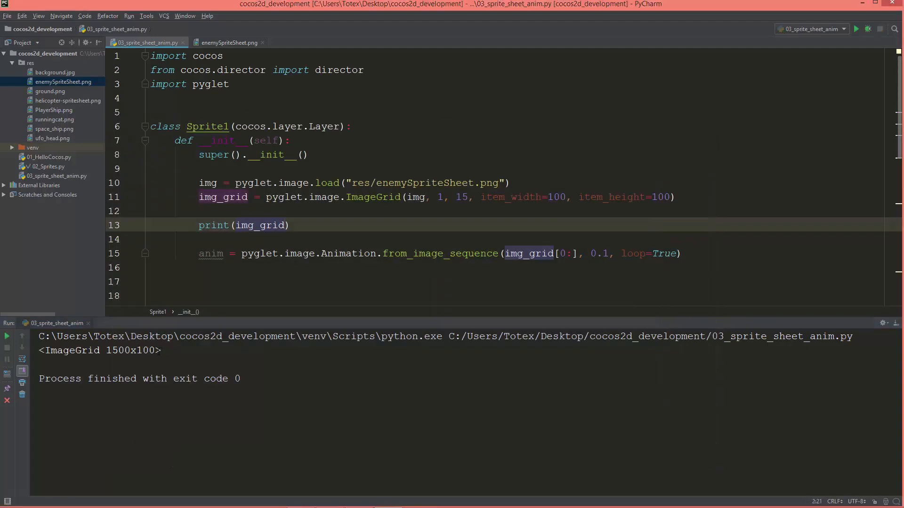
pyautogui.click(161, 350)
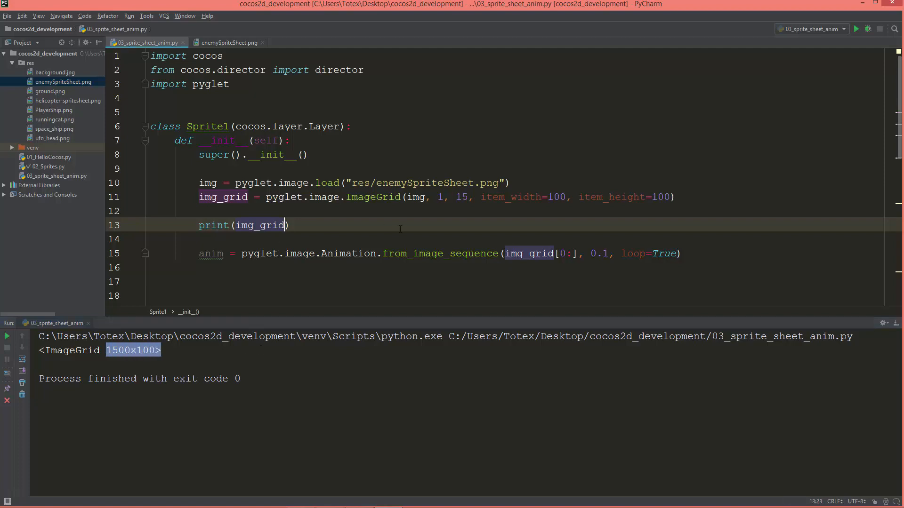
# Change the print to img_grid[0:], rerun the script and close the game window.
pyautogui.write('[]')
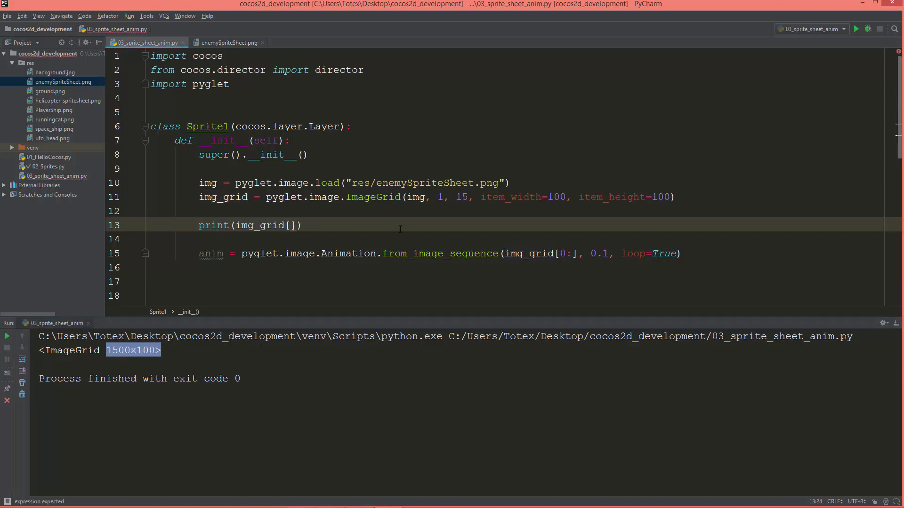
pyautogui.write('0:')
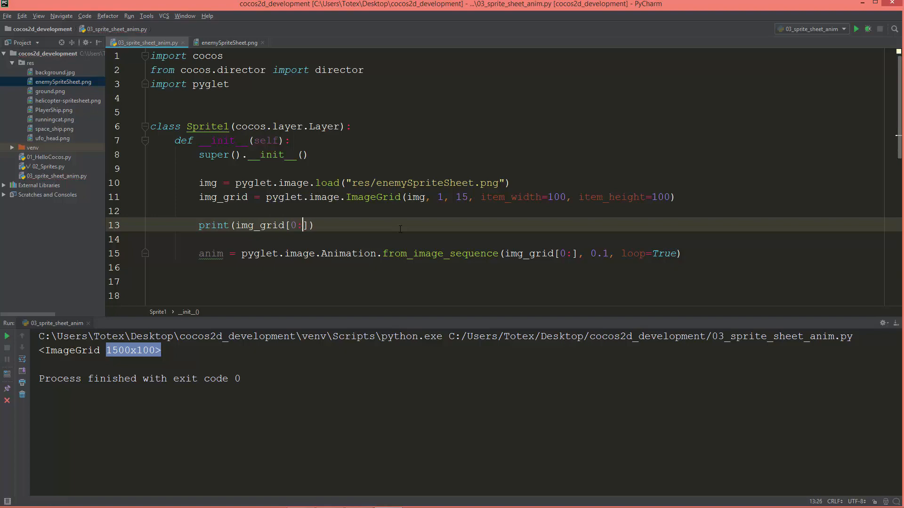
pyautogui.click(857, 29)
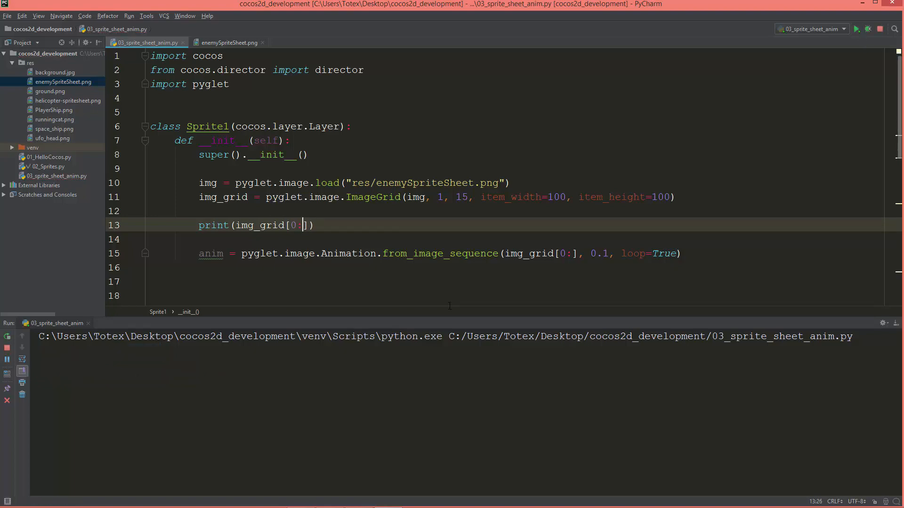
pyautogui.click(857, 29)
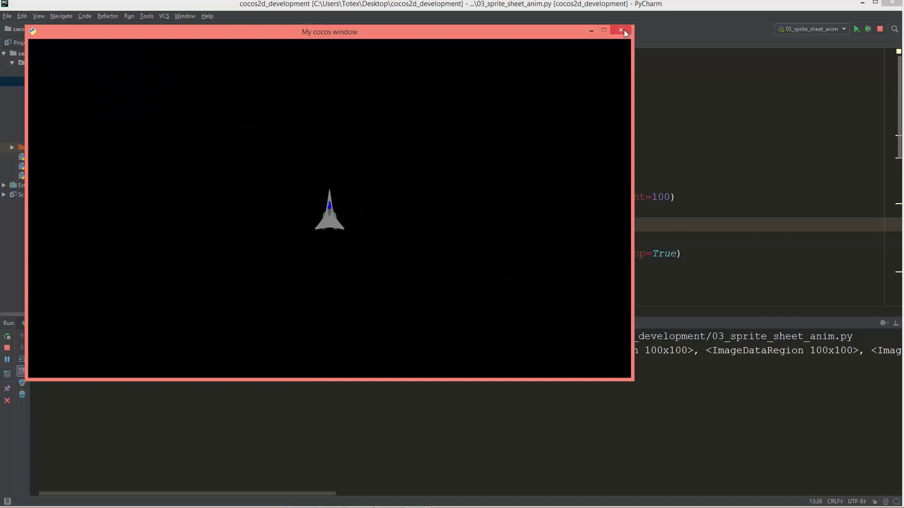
pyautogui.click(621, 30)
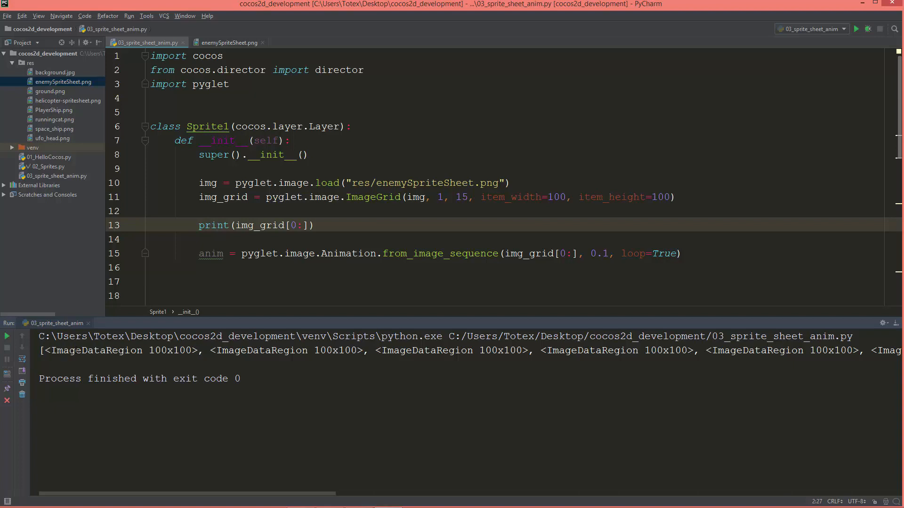
# Inspect the 100x100 ImageDataRegion frames in the output, then return to the print line for removal.
pyautogui.doubleClick(170, 350)
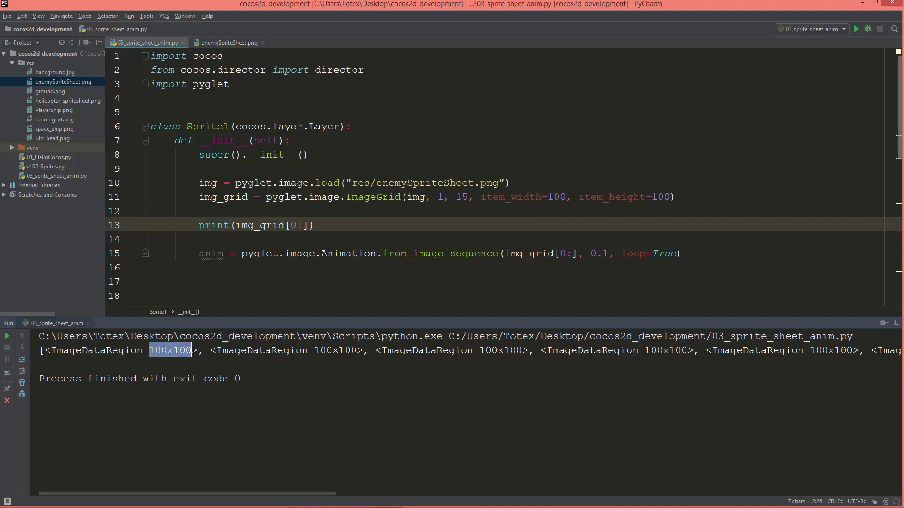
pyautogui.click(215, 350)
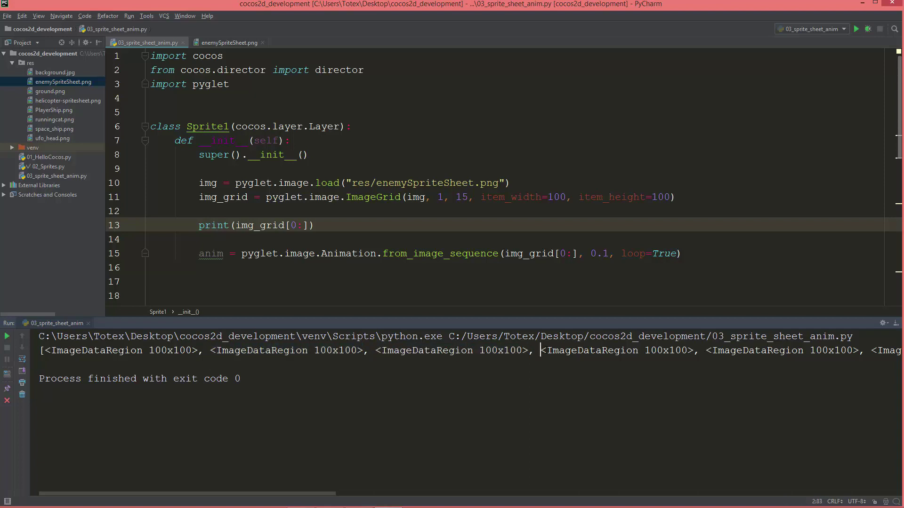
pyautogui.doubleClick(616, 350)
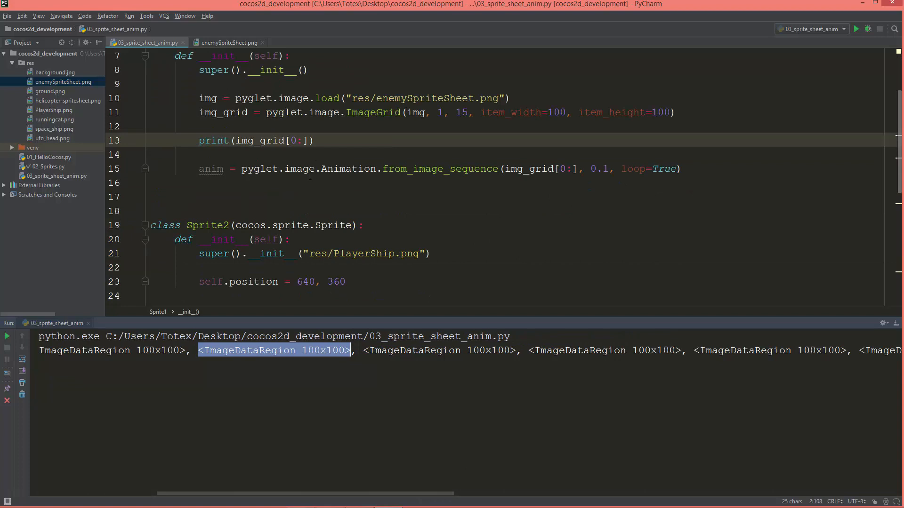
pyautogui.doubleClick(347, 169)
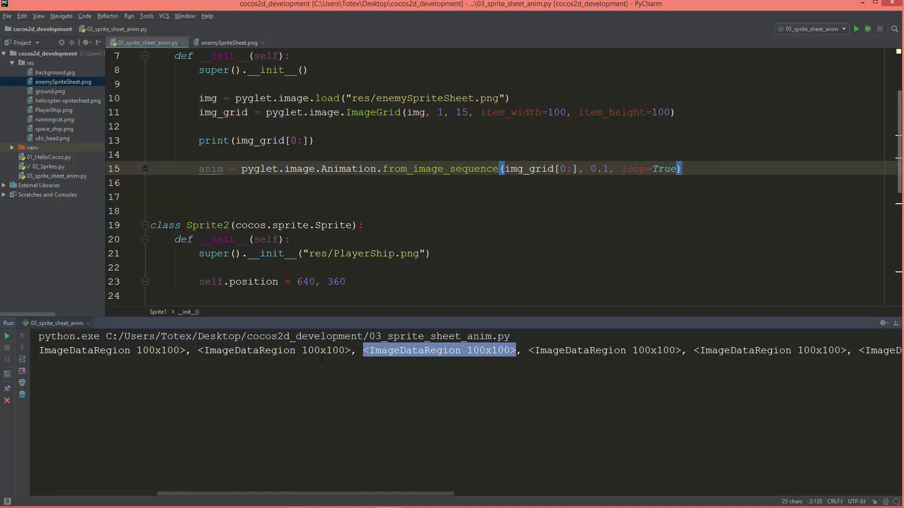
pyautogui.click(253, 141)
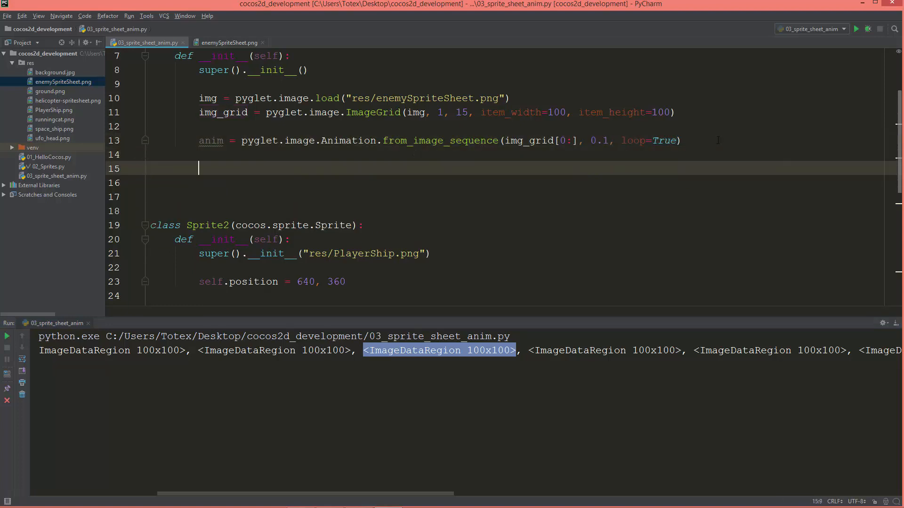
# Create spr as a cocos.sprite.Sprite from anim, positioned at 200, 500.
pyautogui.write('s')
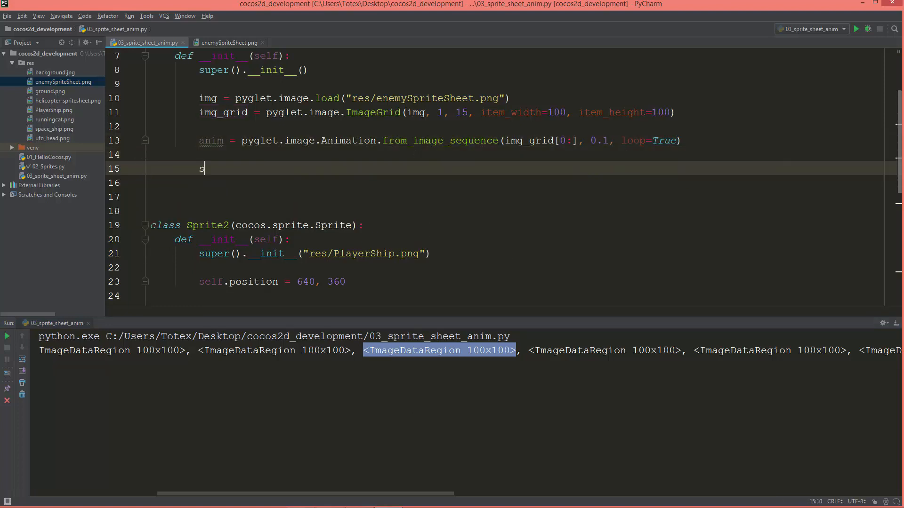
pyautogui.write('pr =')
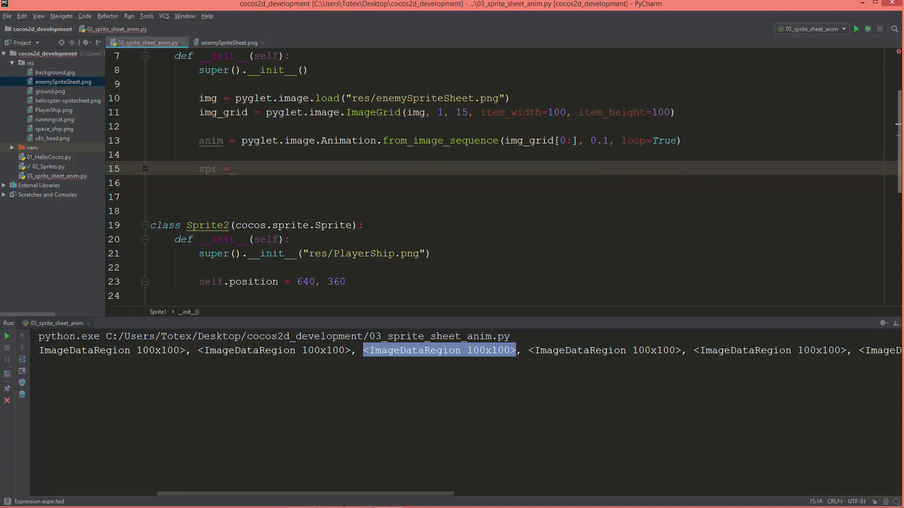
pyautogui.write('c')
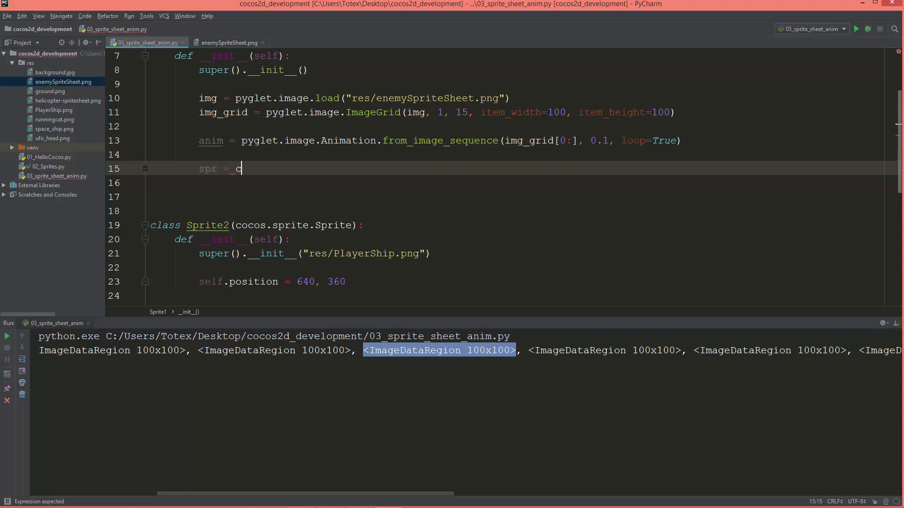
pyautogui.write('ocos.sprite.Sprite(')
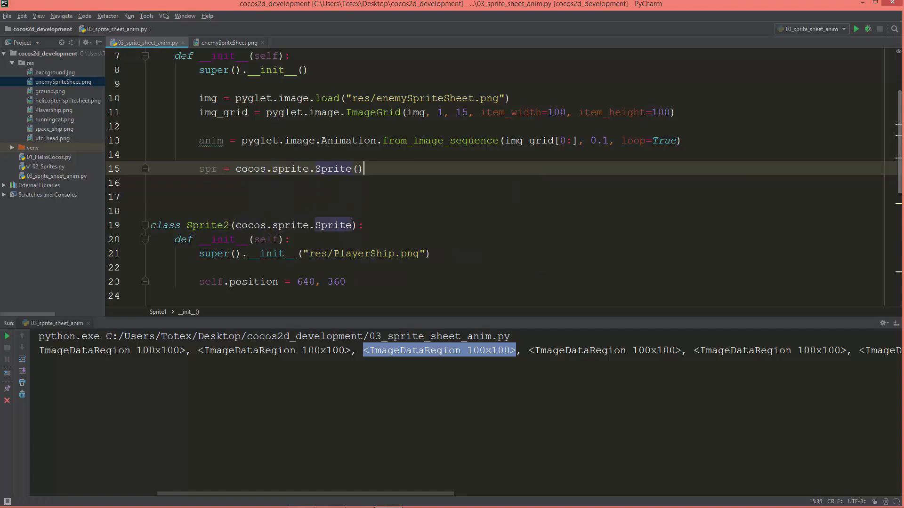
pyautogui.write('anim')
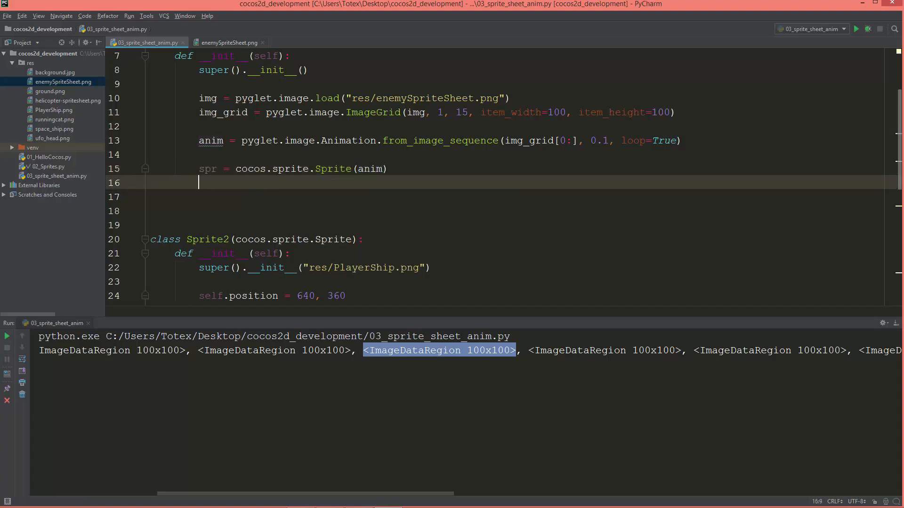
pyautogui.write('spr.')
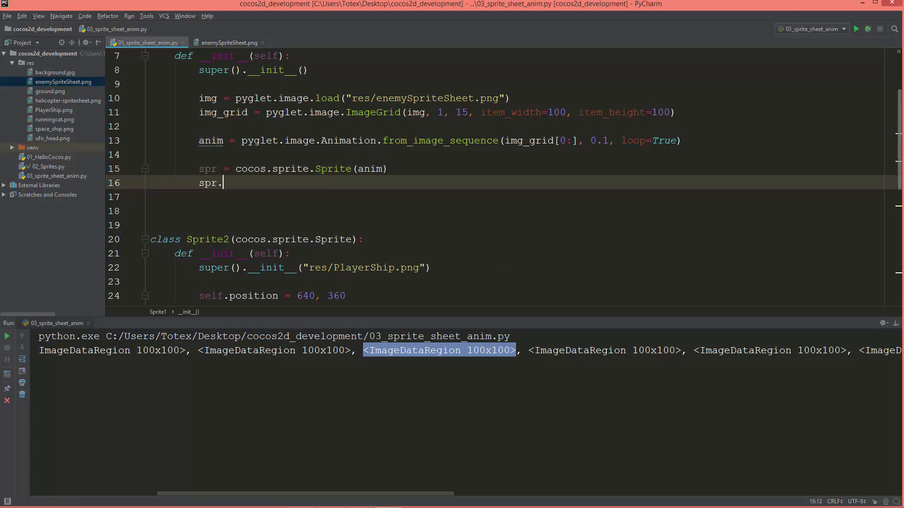
pyautogui.write('position =')
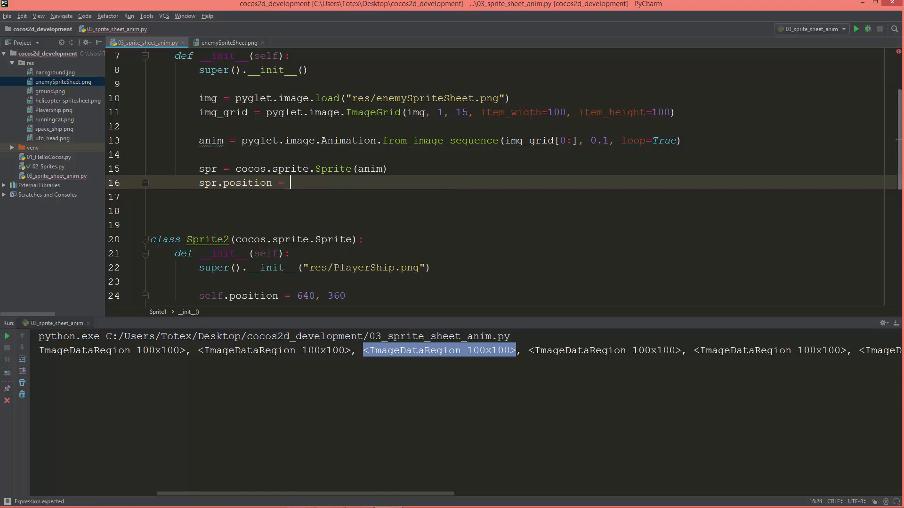
pyautogui.write('200')
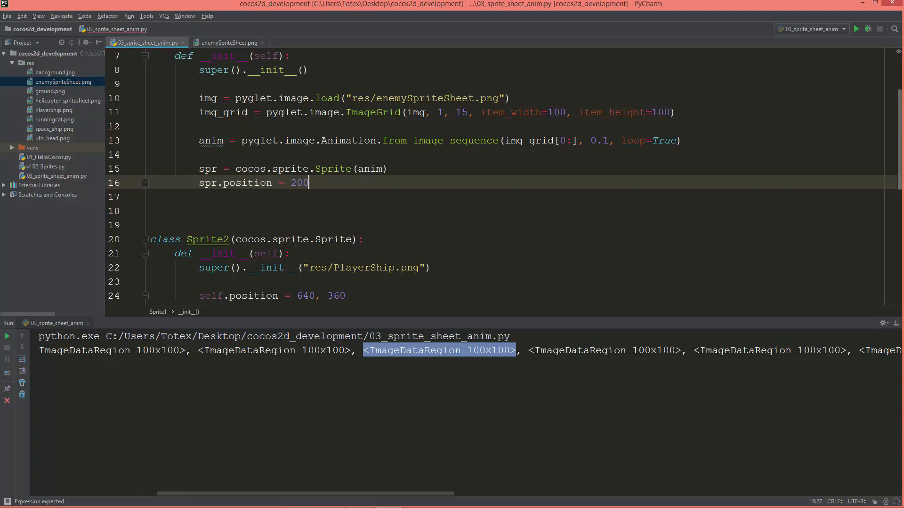
pyautogui.write(', 500')
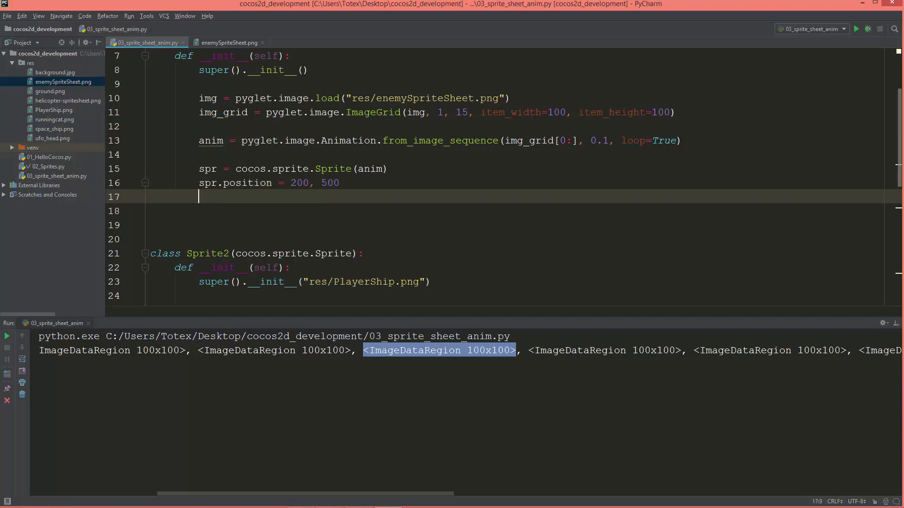
# Add the sprite to the layer with self.add(spr) on line 17.
pyautogui.scroll(3)
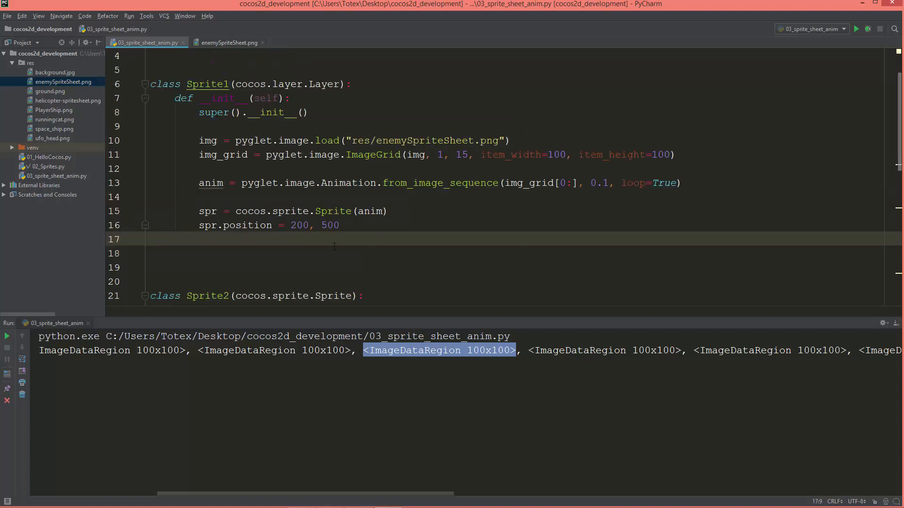
pyautogui.doubleClick(325, 85)
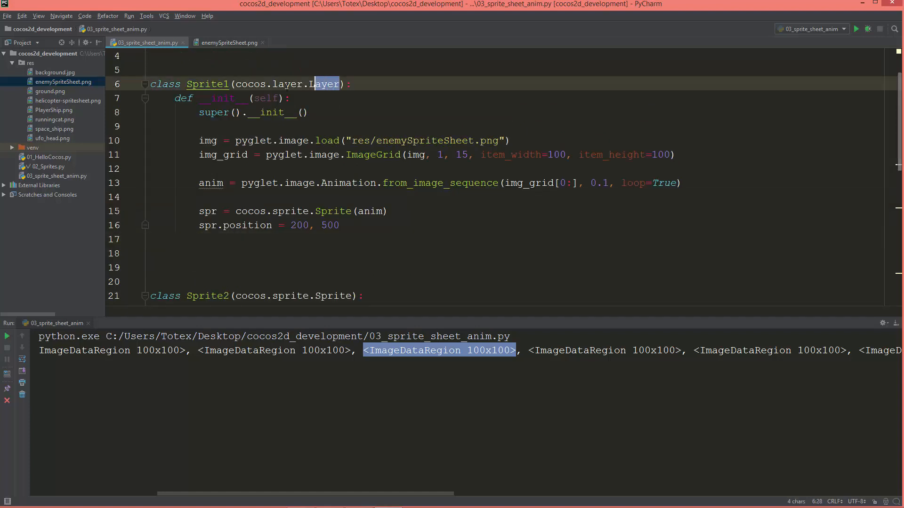
pyautogui.click(227, 239)
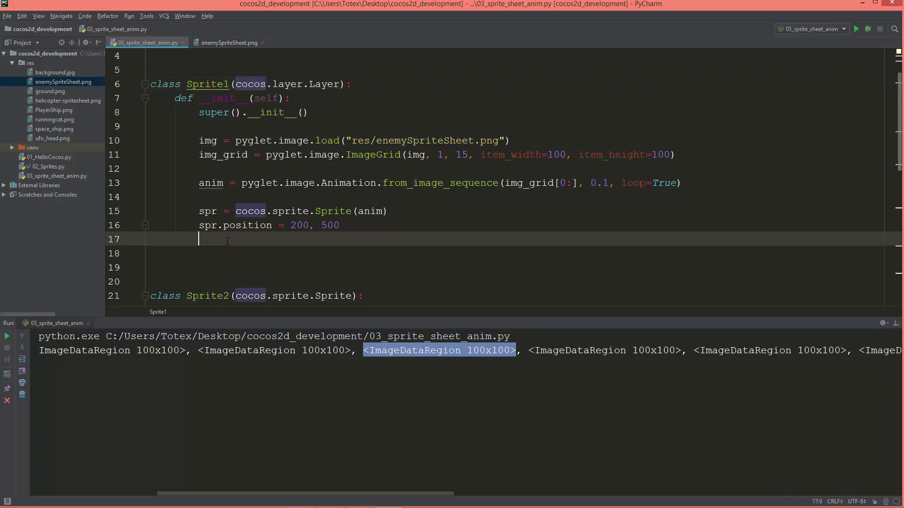
pyautogui.write('sel')
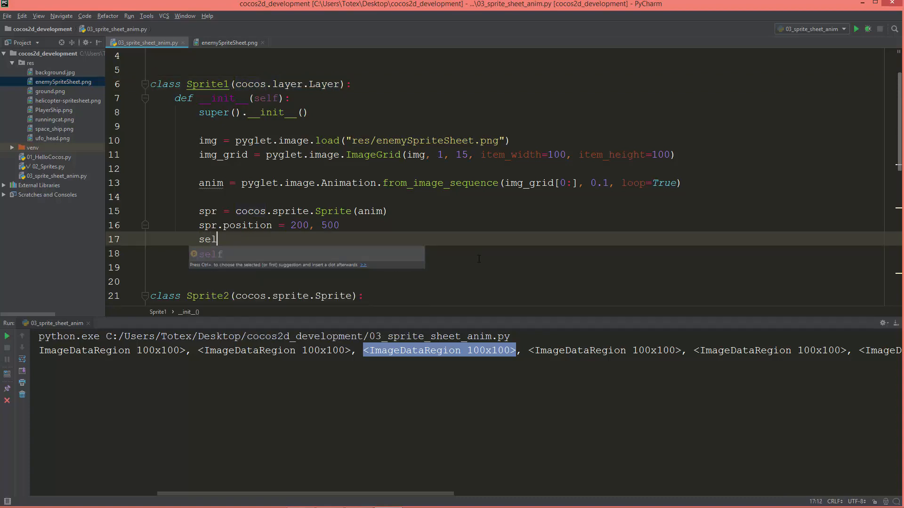
pyautogui.write('f.add(')
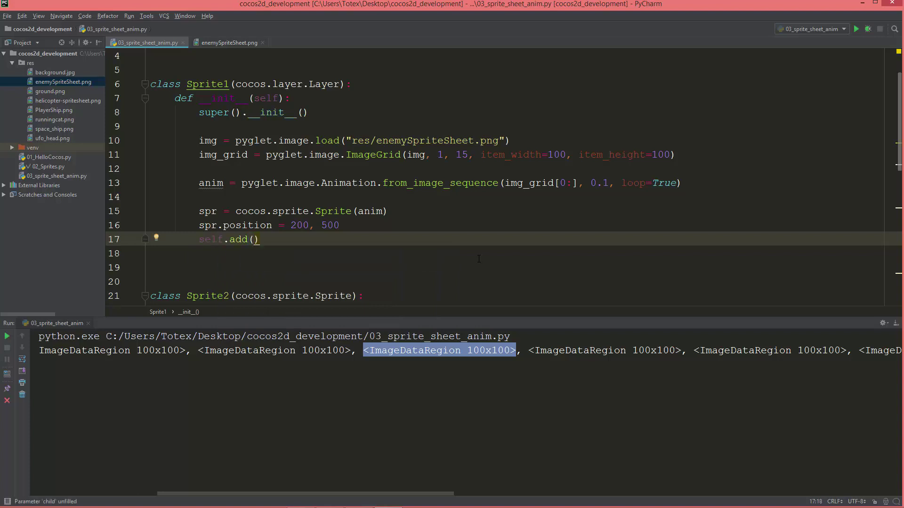
pyautogui.write('spr')
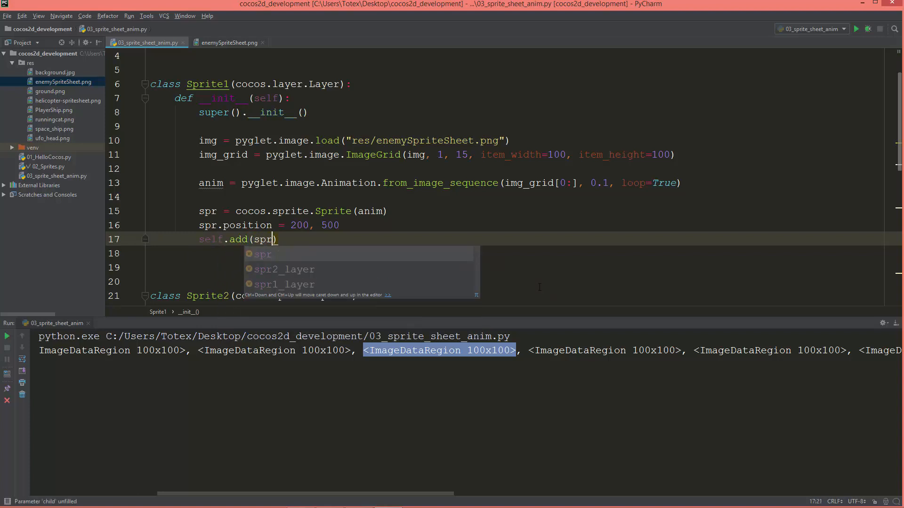
pyautogui.press('Escape')
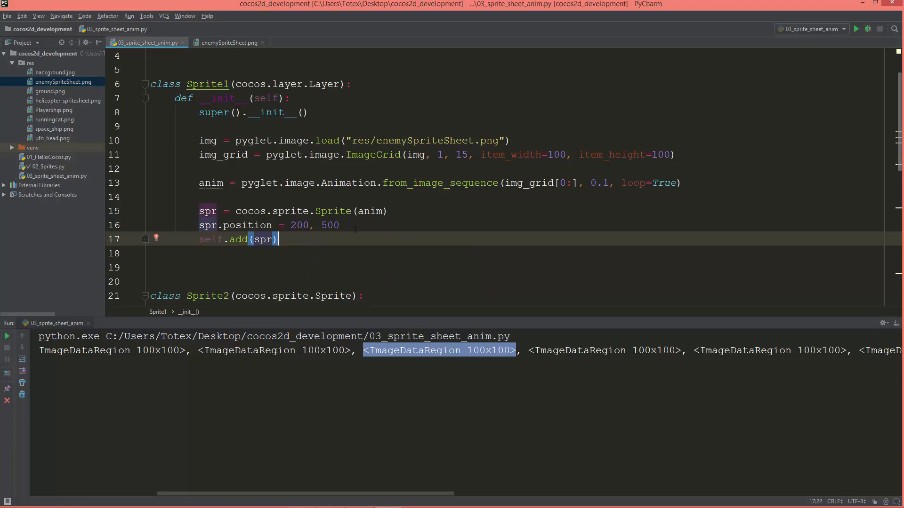
pyautogui.moveTo(856, 28)
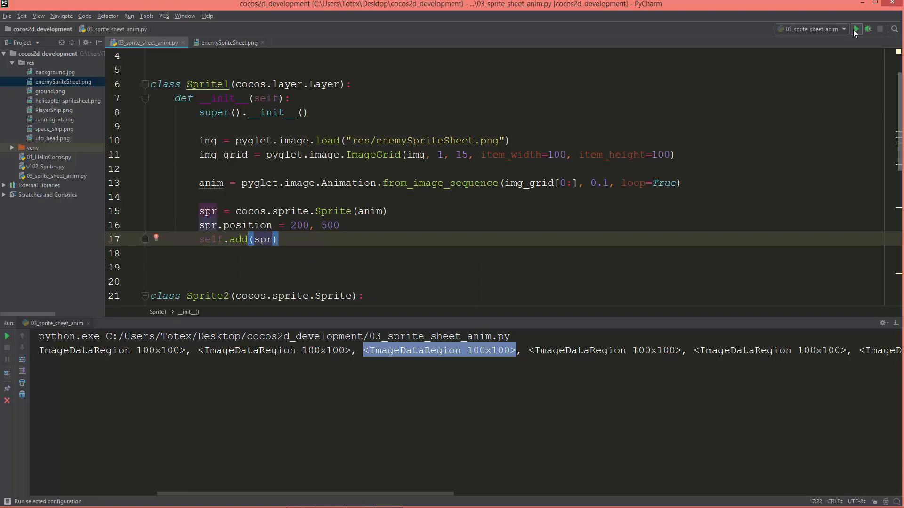
# Run the script to view the enemy sprite, then close the cocos window.
pyautogui.click(857, 28)
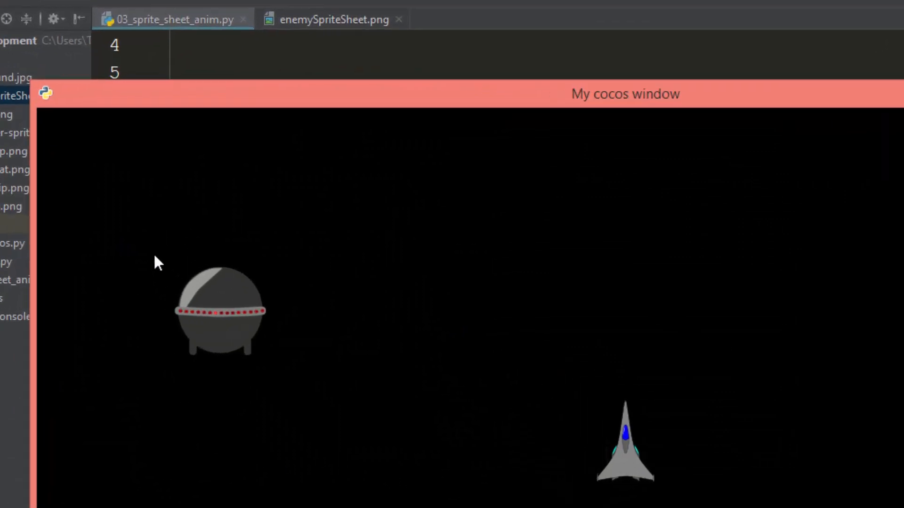
pyautogui.moveTo(295, 396)
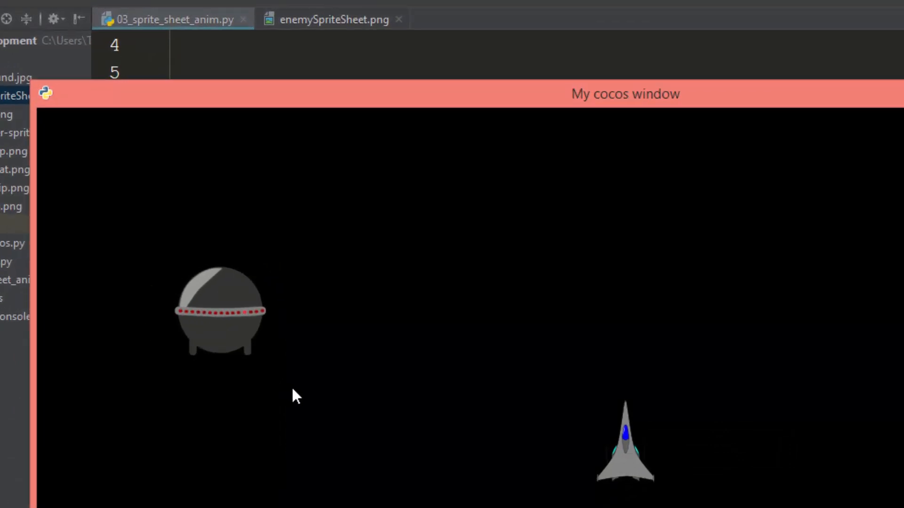
pyautogui.moveTo(170, 244)
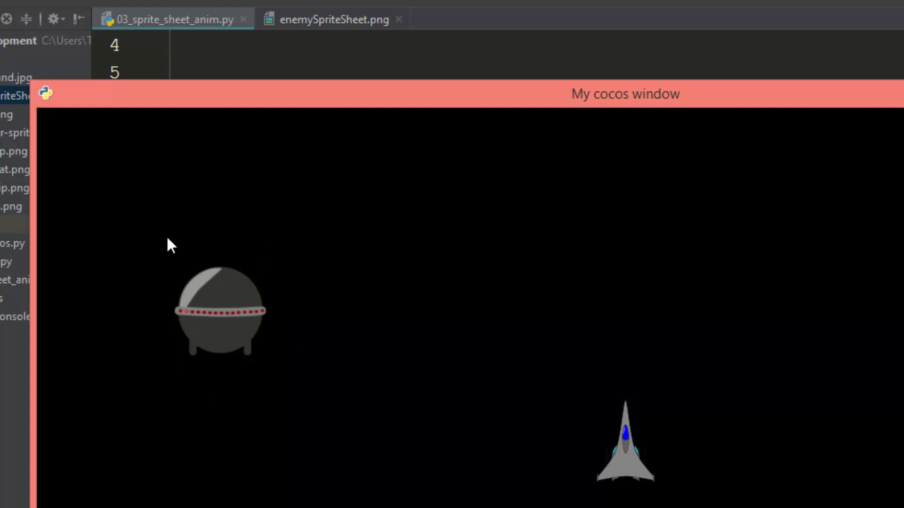
pyautogui.moveTo(316, 398)
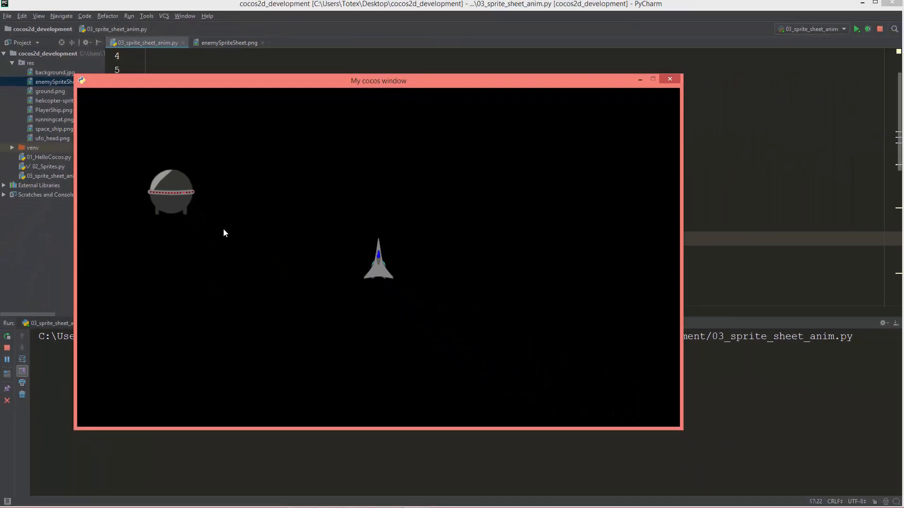
pyautogui.click(669, 79)
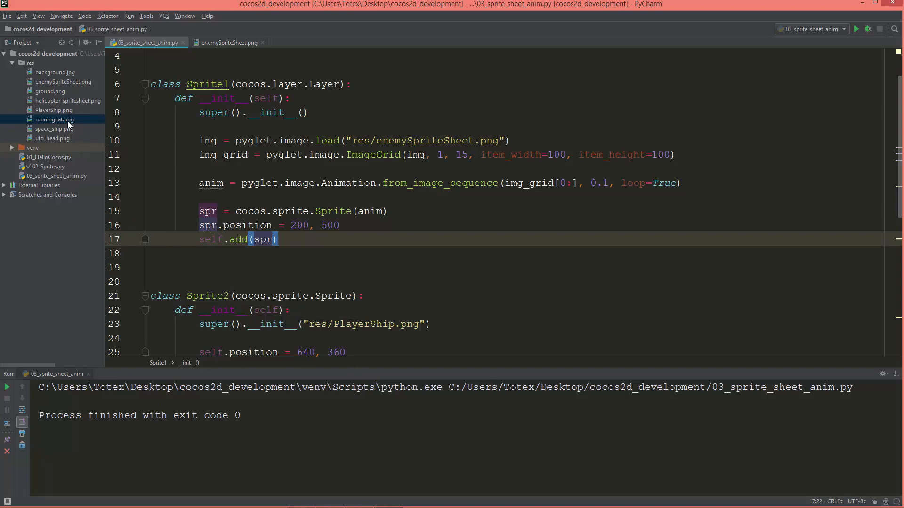
# View runningcat.png and enemySpriteSheet.png, then return to 03_sprite_sheet_anim.py.
pyautogui.doubleClick(55, 119)
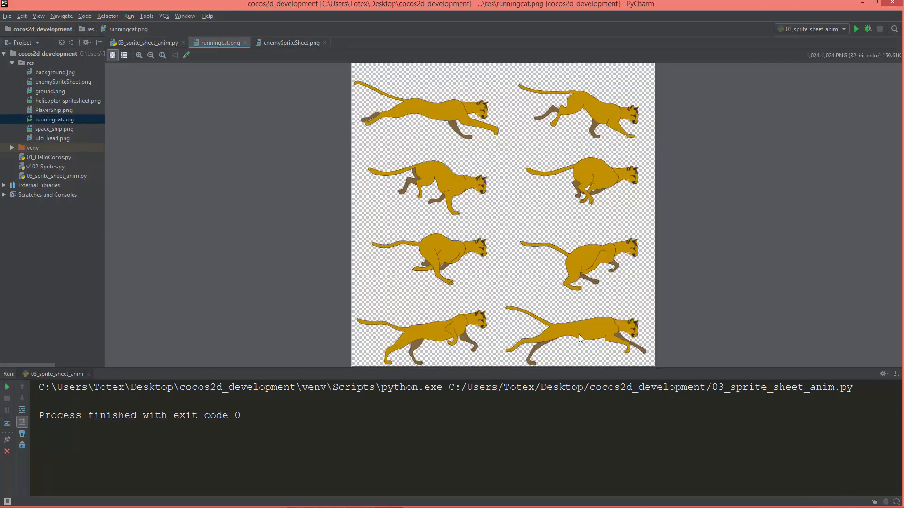
pyautogui.moveTo(451, 131)
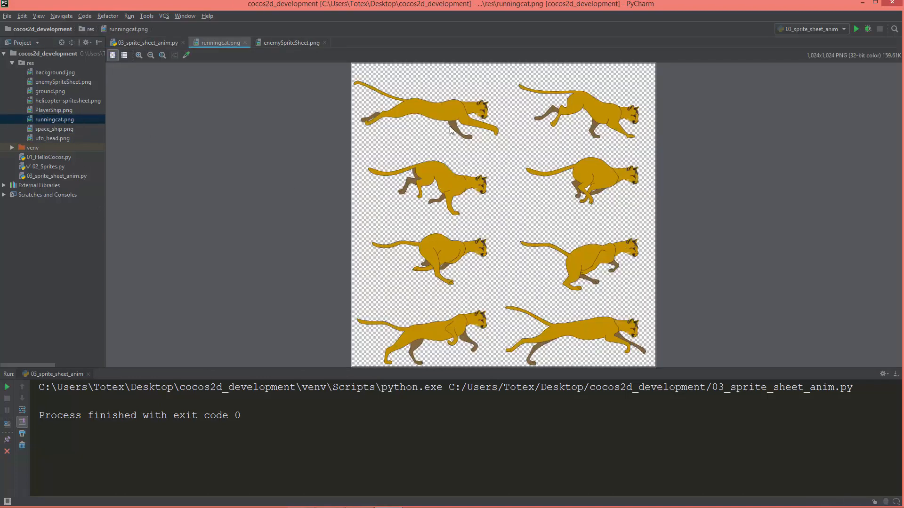
pyautogui.moveTo(372, 354)
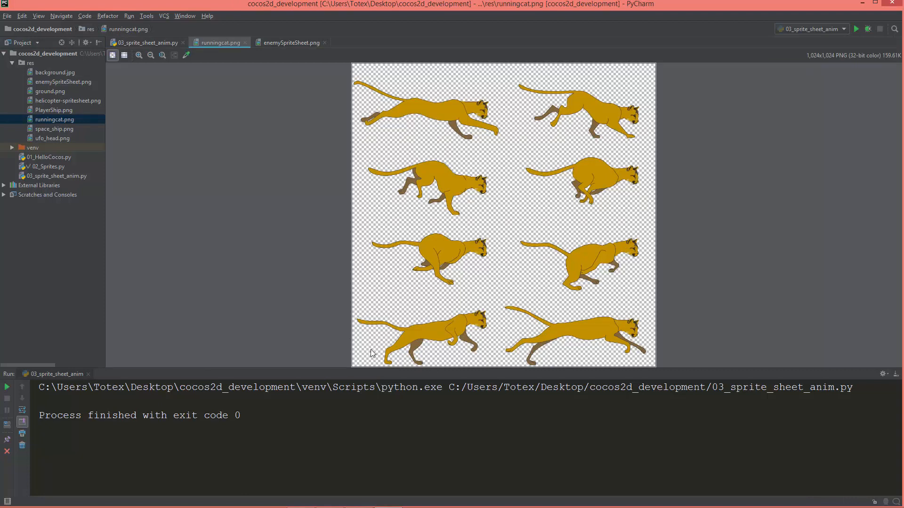
pyautogui.moveTo(418, 351)
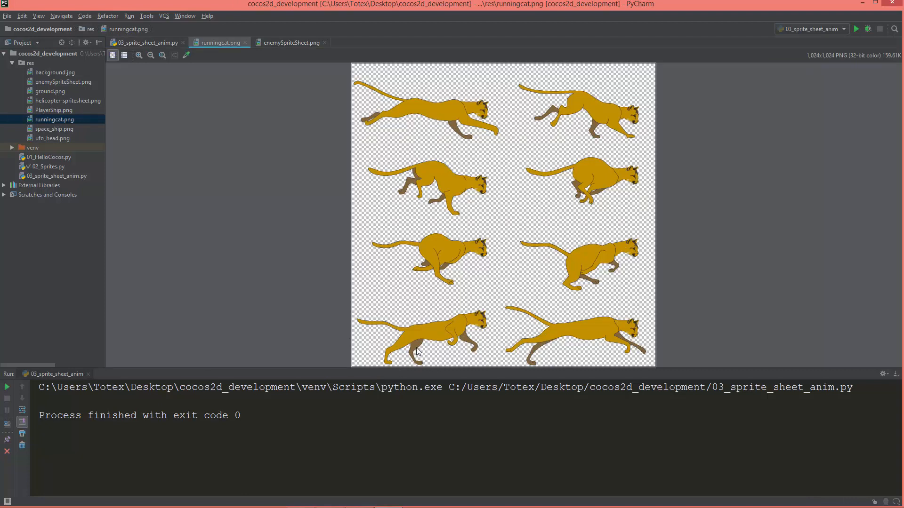
pyautogui.moveTo(291, 42)
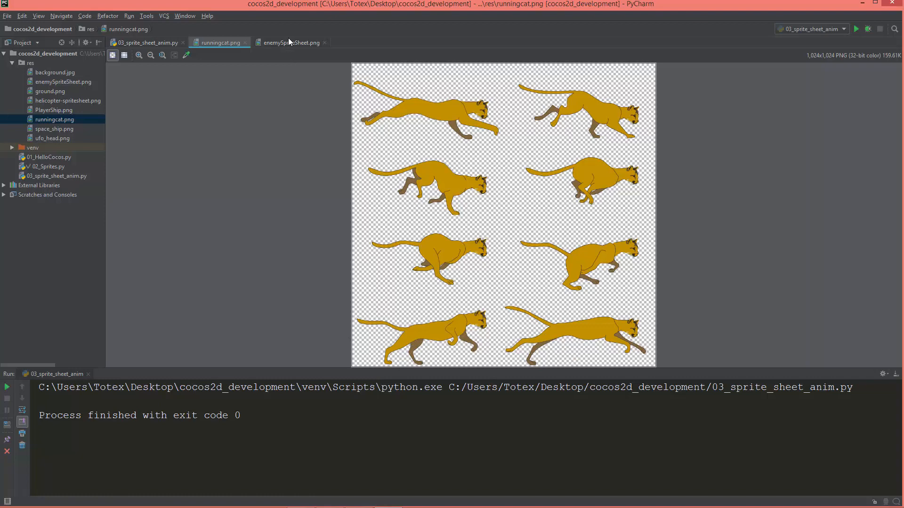
pyautogui.click(291, 42)
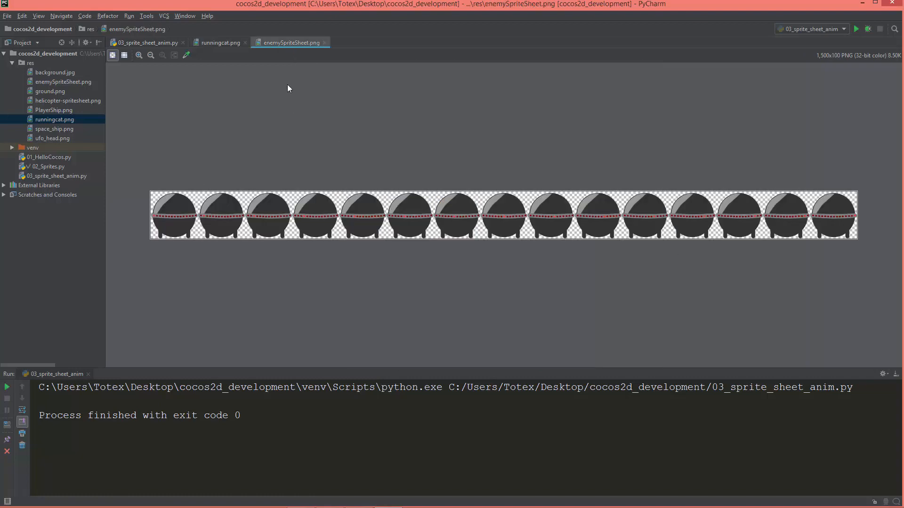
pyautogui.click(146, 42)
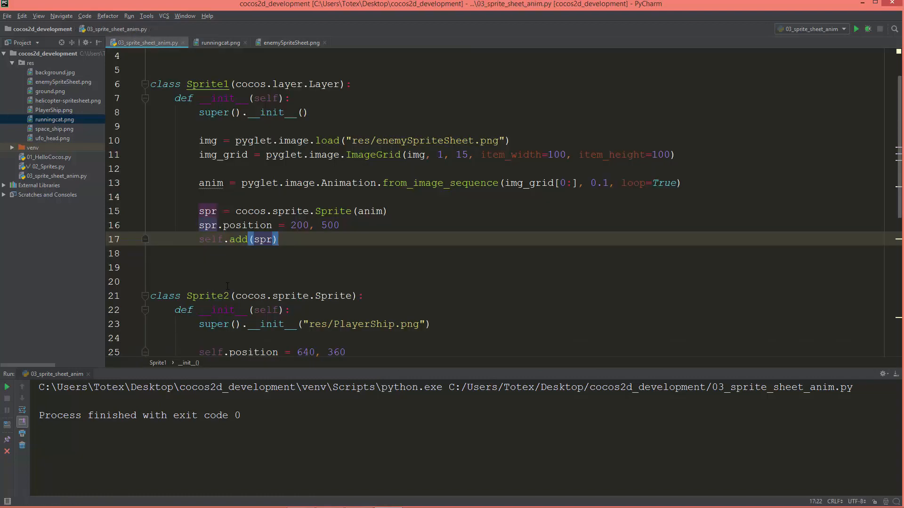
# Review the code and rerun the animation script showing the enemy sprite and spaceship.
pyautogui.scroll(3)
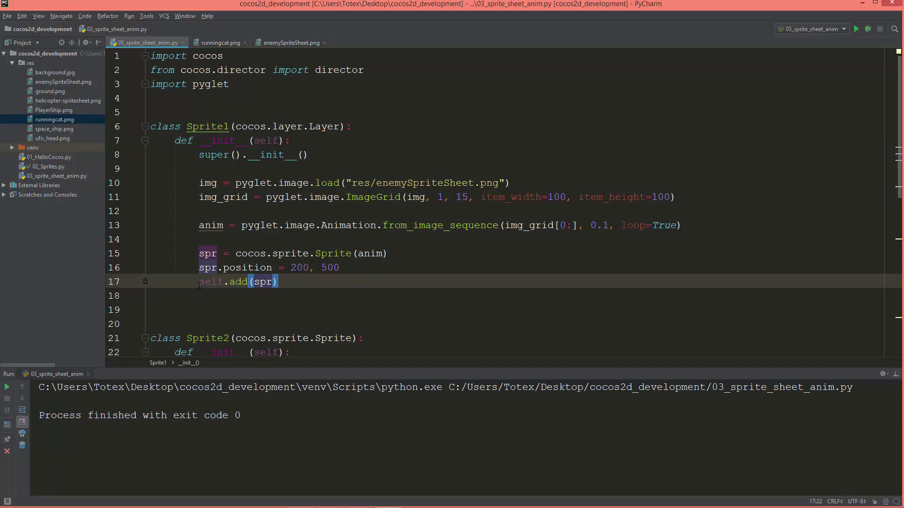
pyautogui.scroll(-3)
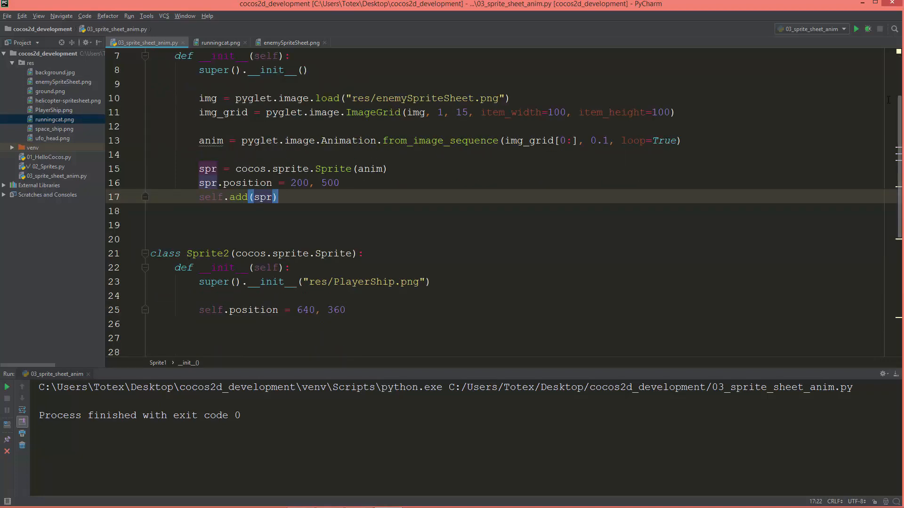
pyautogui.click(857, 29)
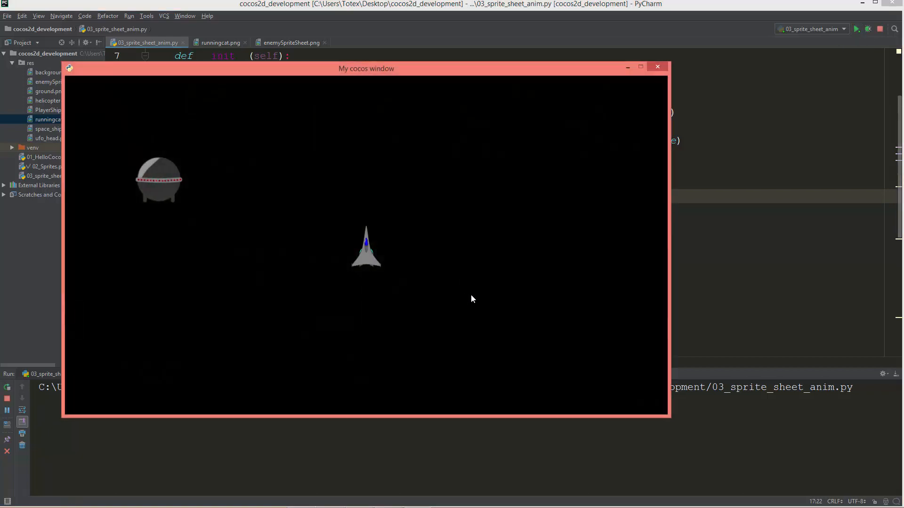
pyautogui.moveTo(453, 339)
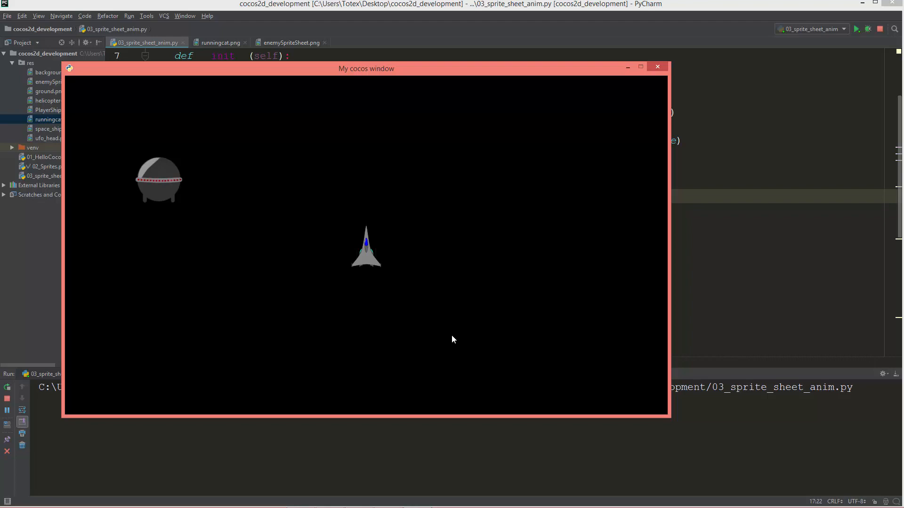